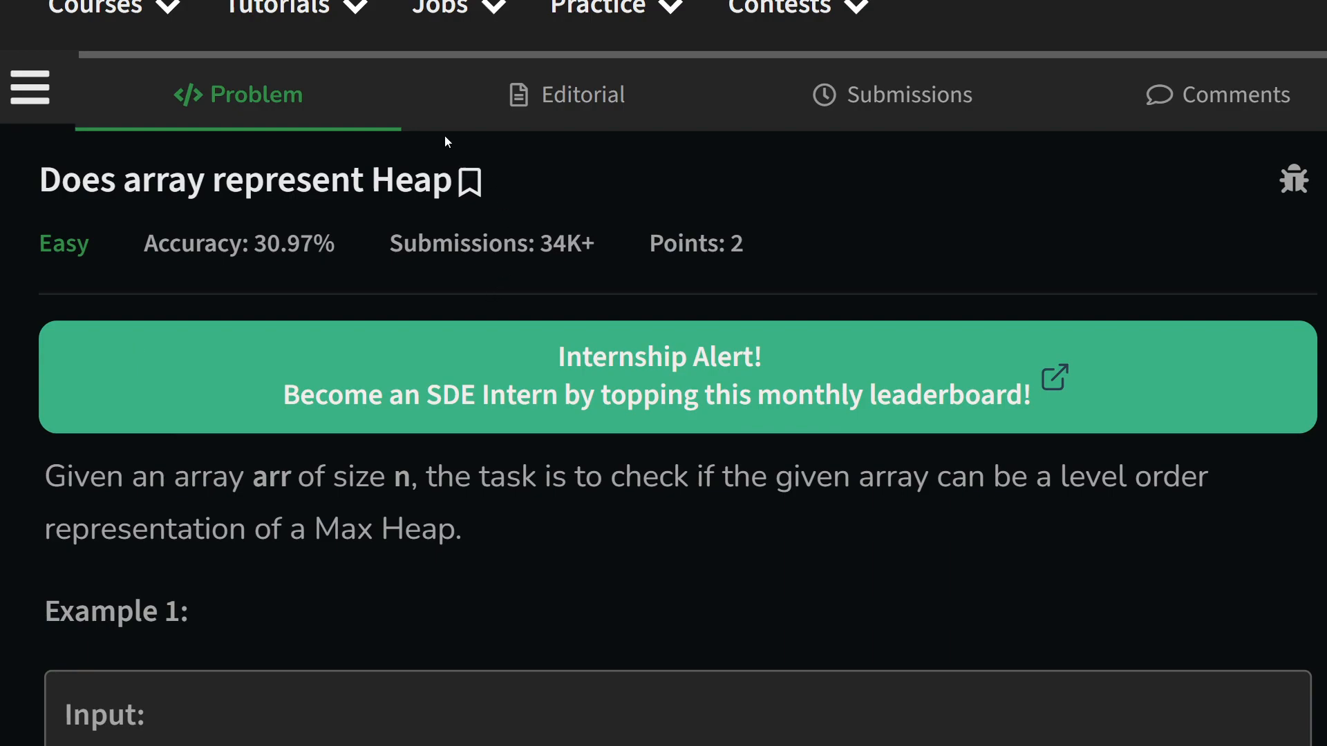
- Scroll the problem page down to the Example 1 tree for {90, 15, 10, 7, 12, 2} ready for snipping
left_click_drag(51, 180, 347, 179)
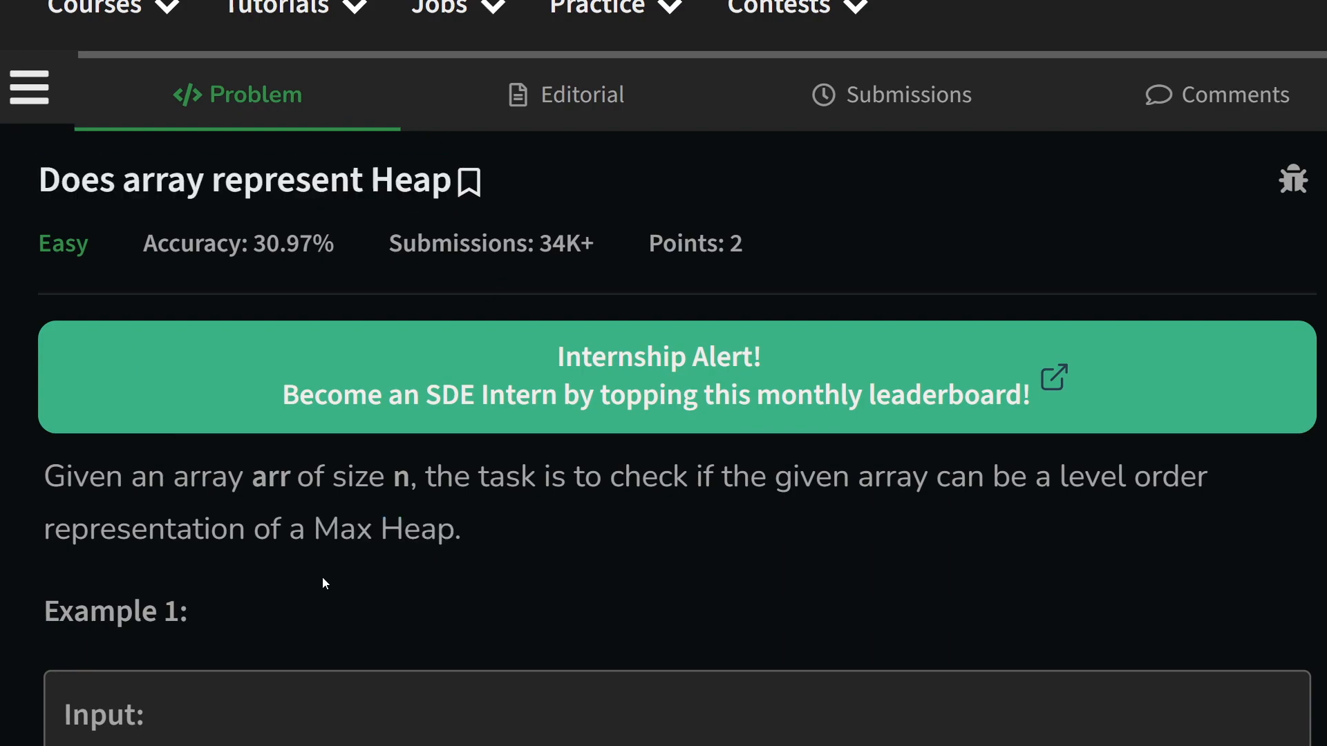
scroll("down", 3)
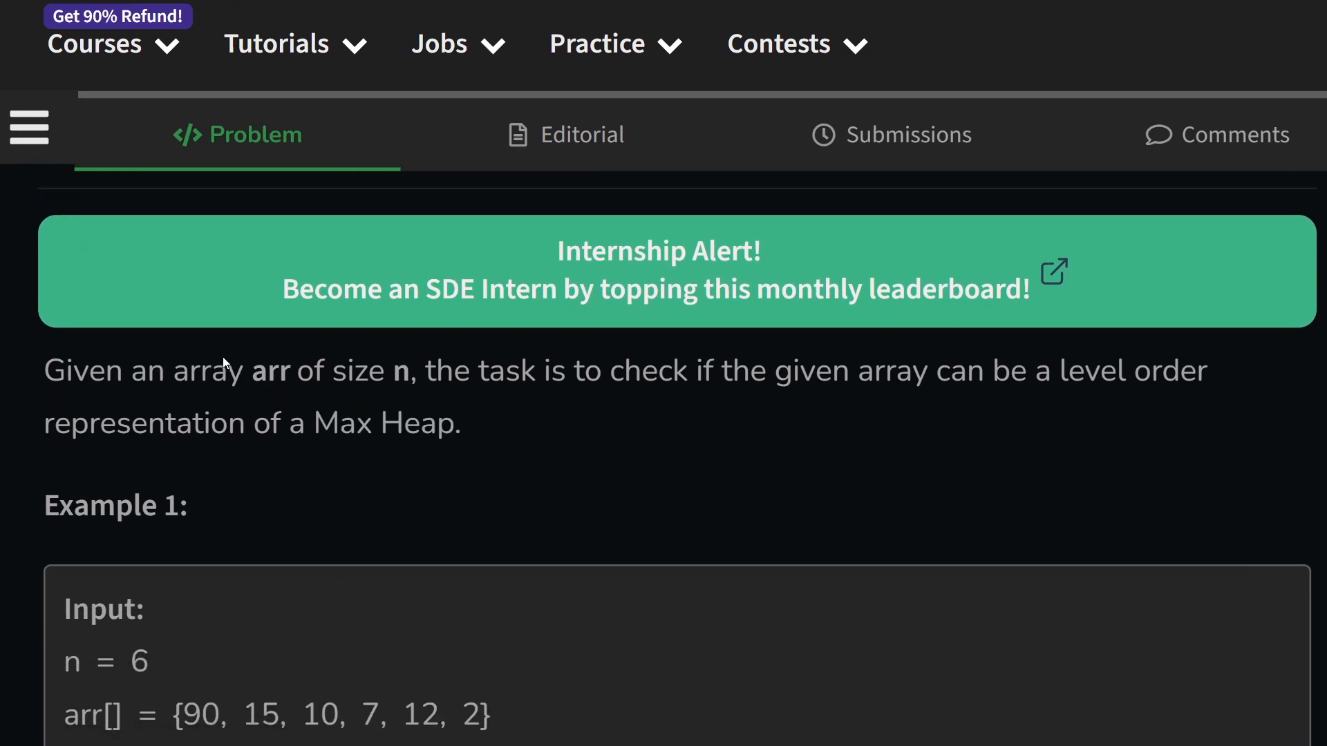
mouse_move(834, 416)
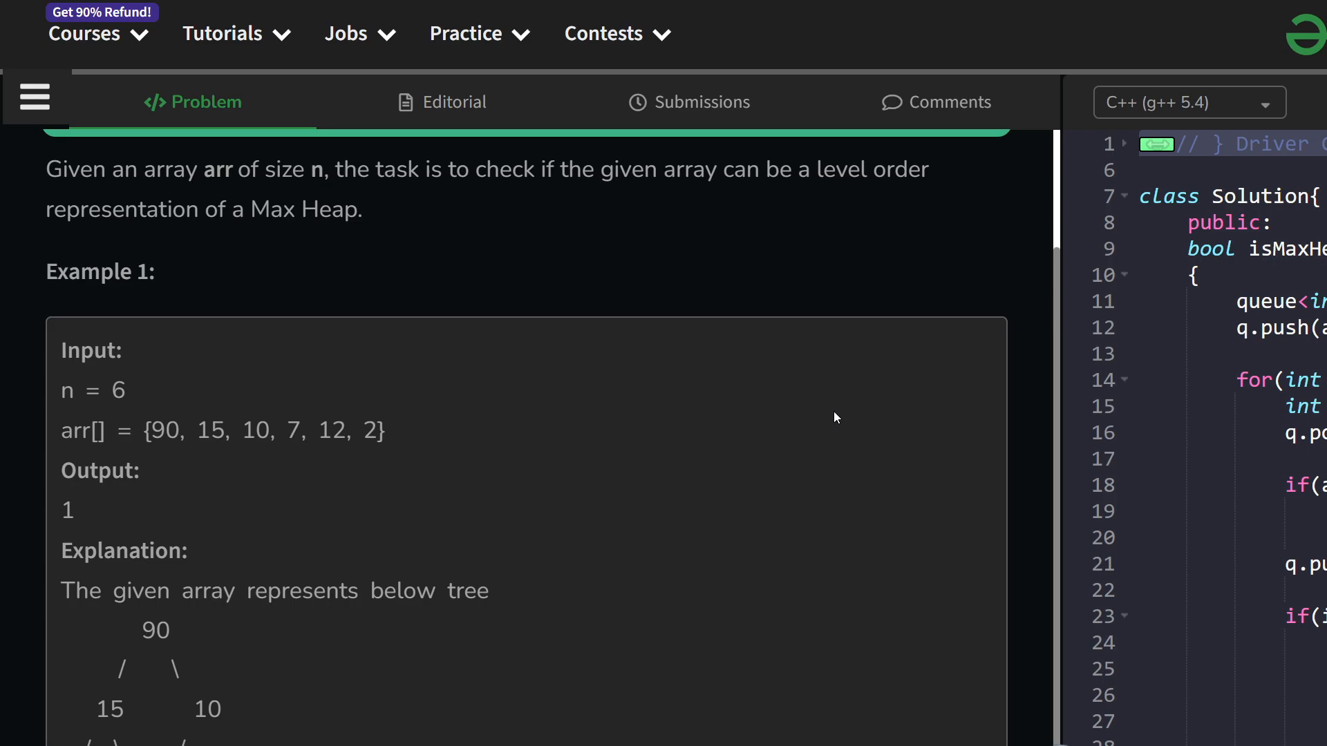
scroll("down", 3)
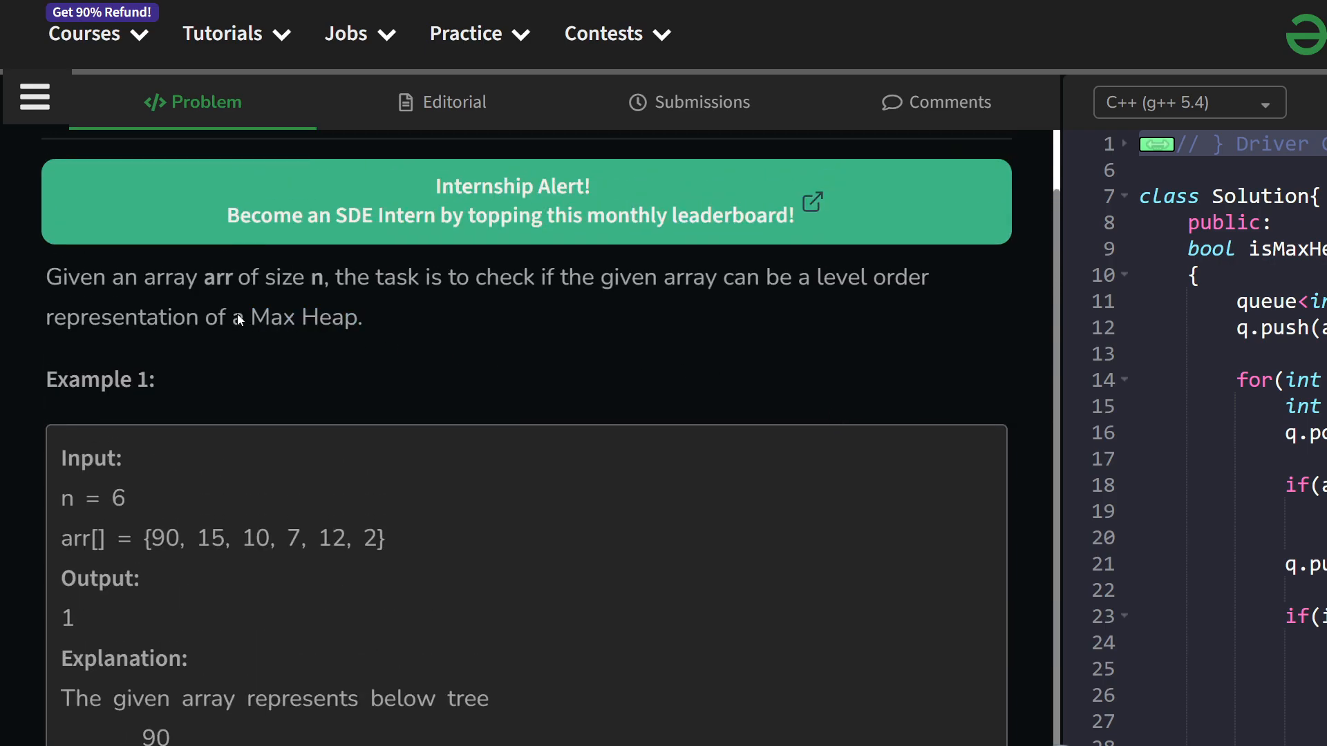
mouse_move(431, 373)
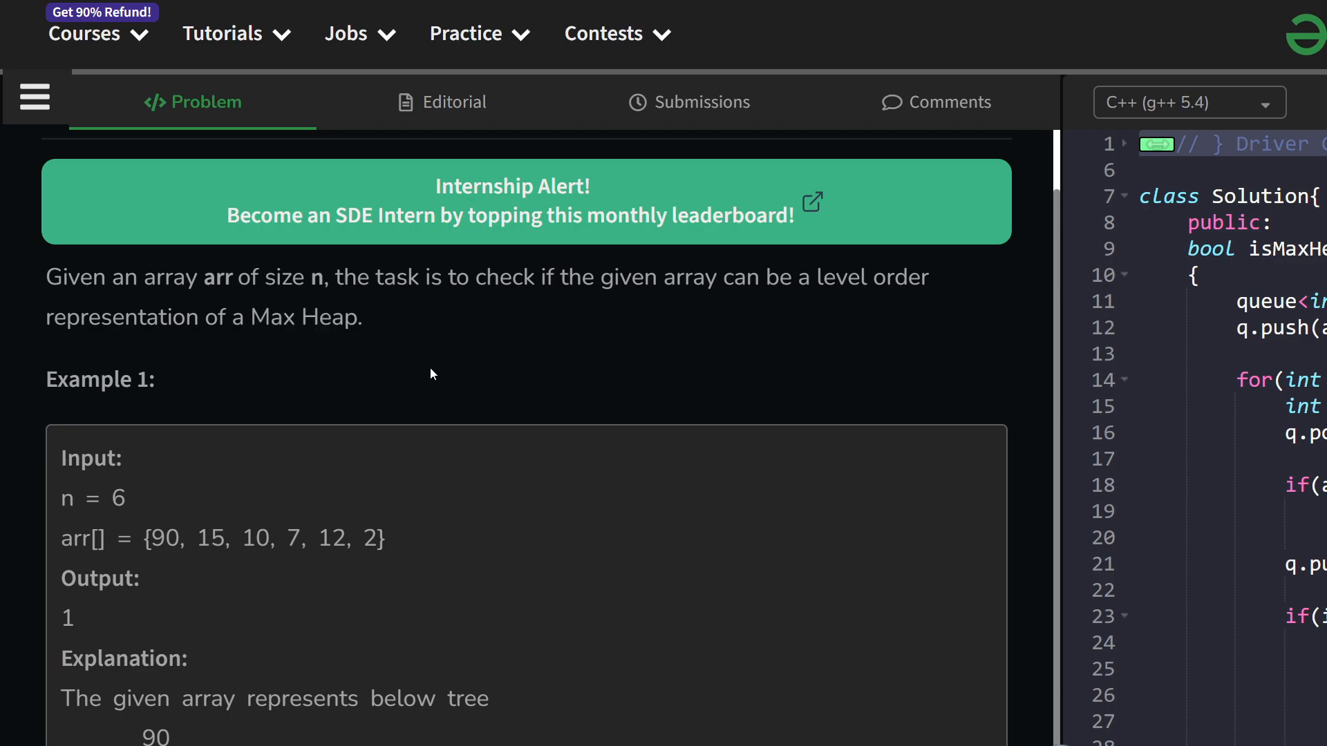
scroll("down", 3)
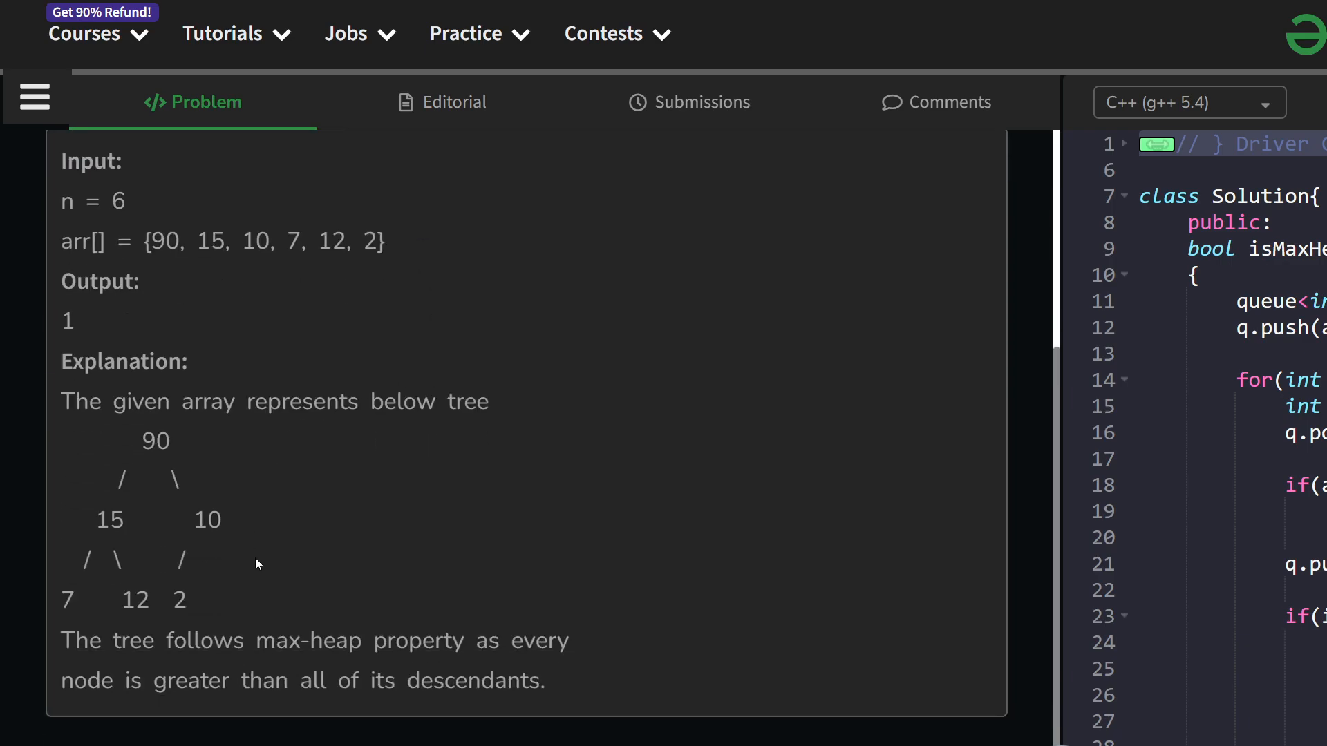
mouse_move(297, 601)
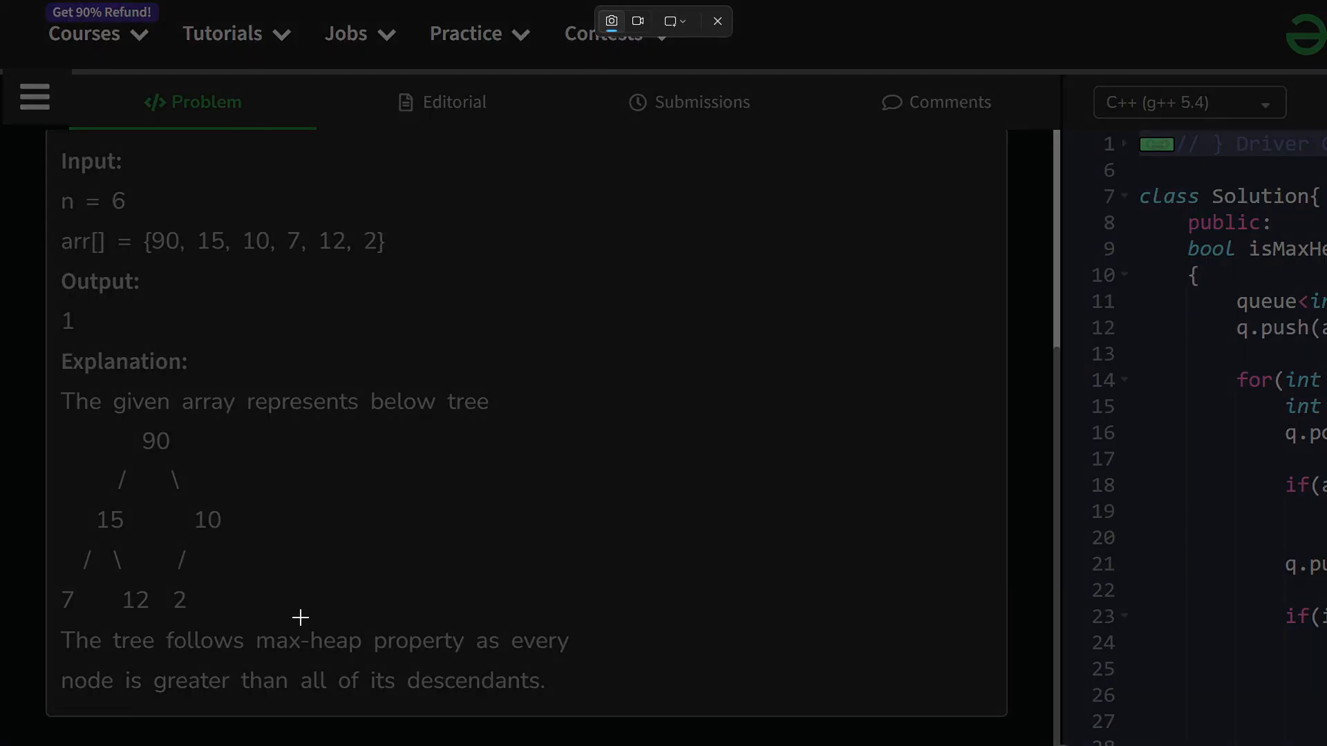
mouse_move(43, 423)
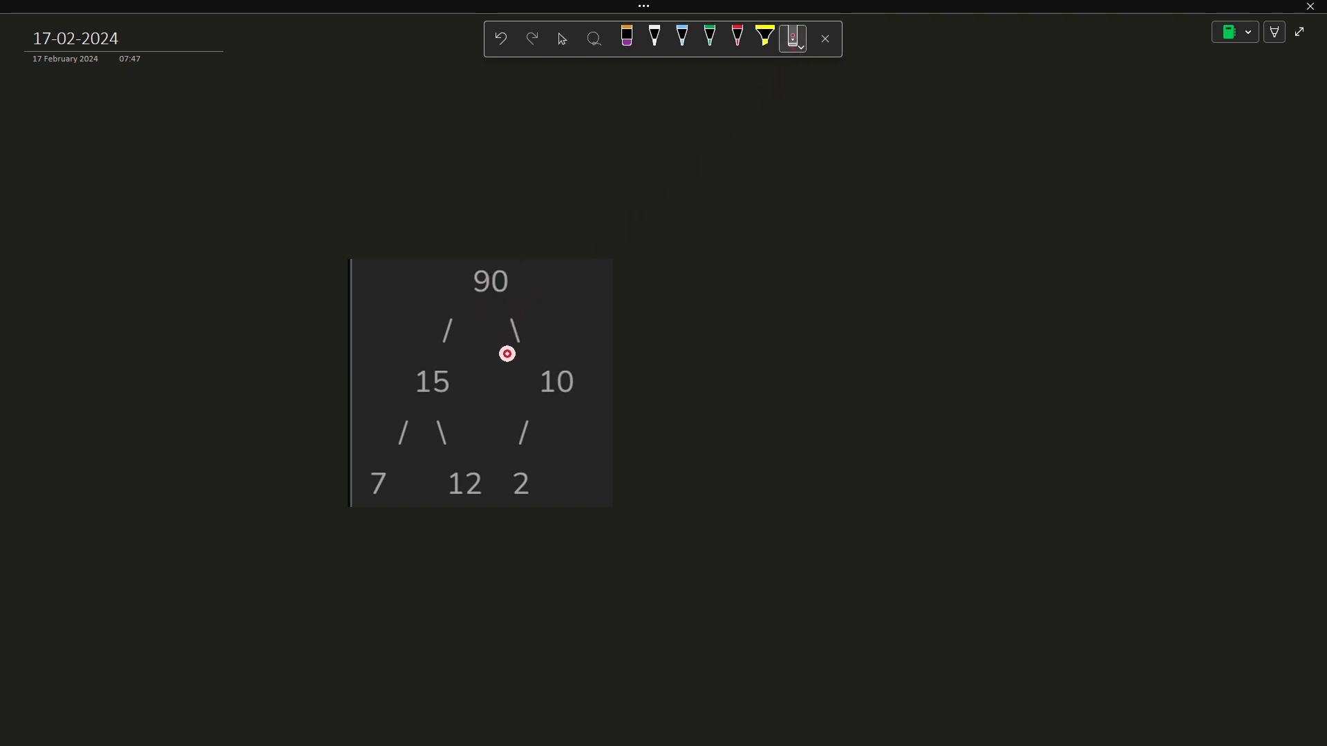
mouse_move(466, 469)
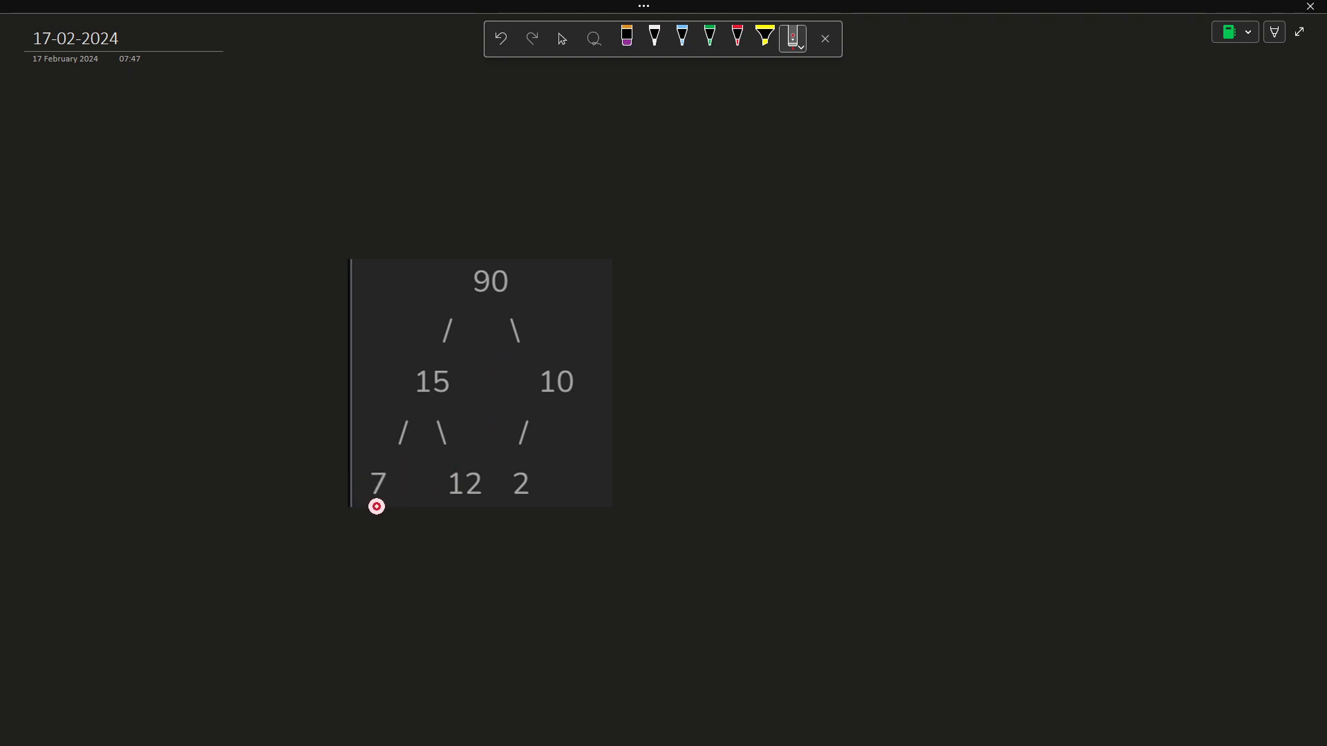
mouse_move(423, 499)
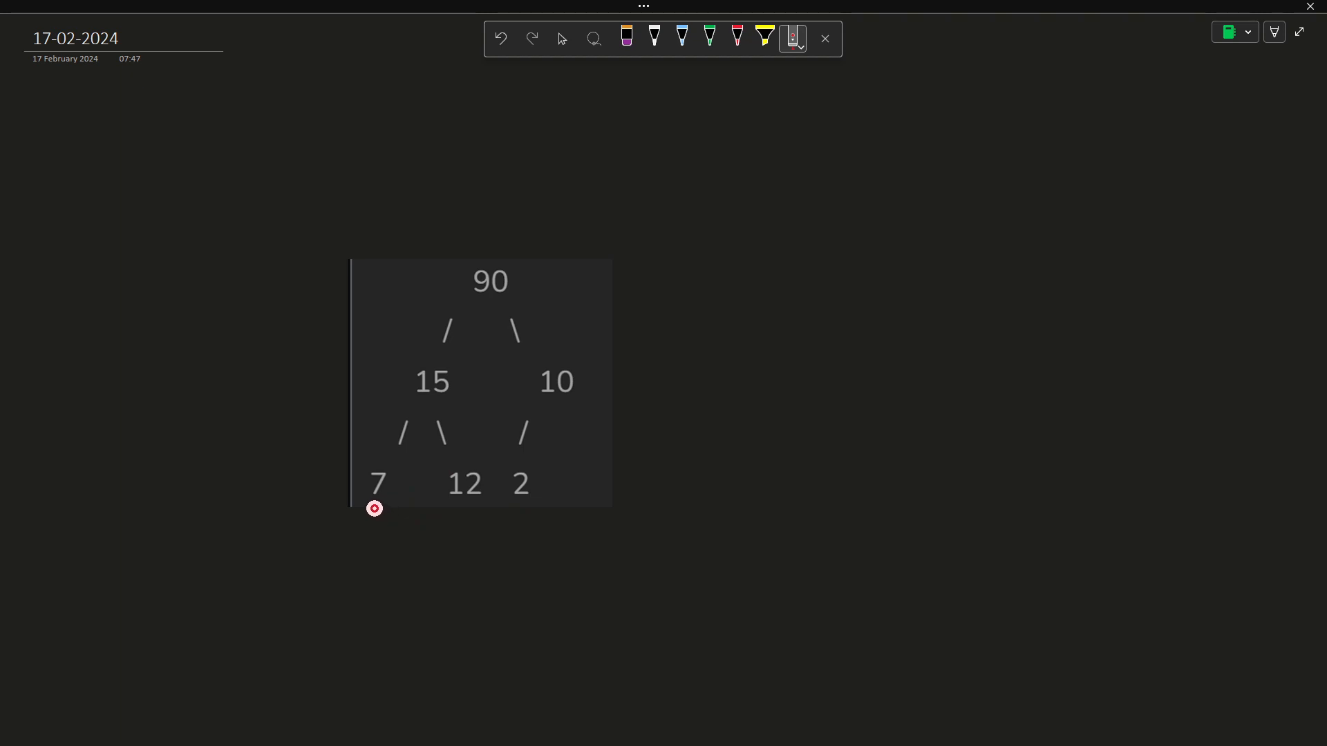
- Mark the 15/10 level, the 7 12 2 level and the missing child under 10 in red, then clear the marks
left_click_drag(374, 507, 379, 467)
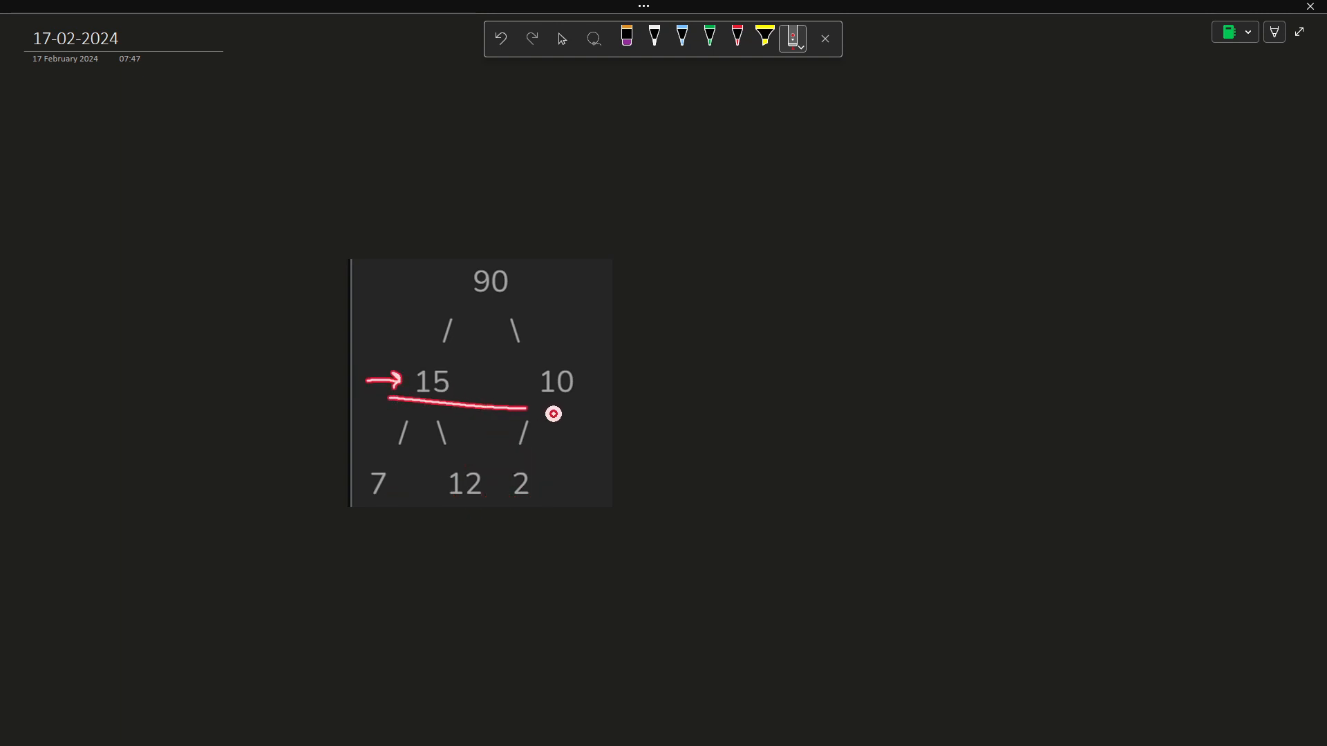
left_click_drag(554, 413, 458, 271)
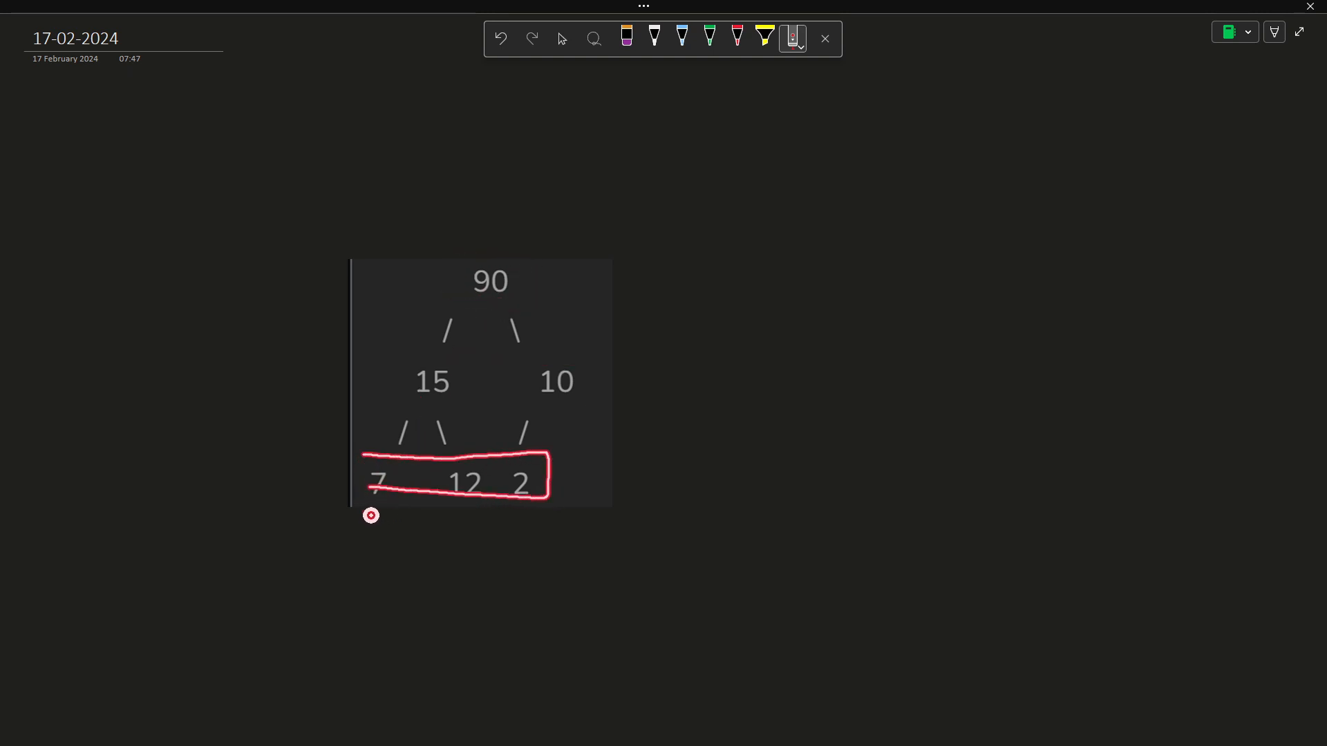
left_click_drag(363, 515, 487, 515)
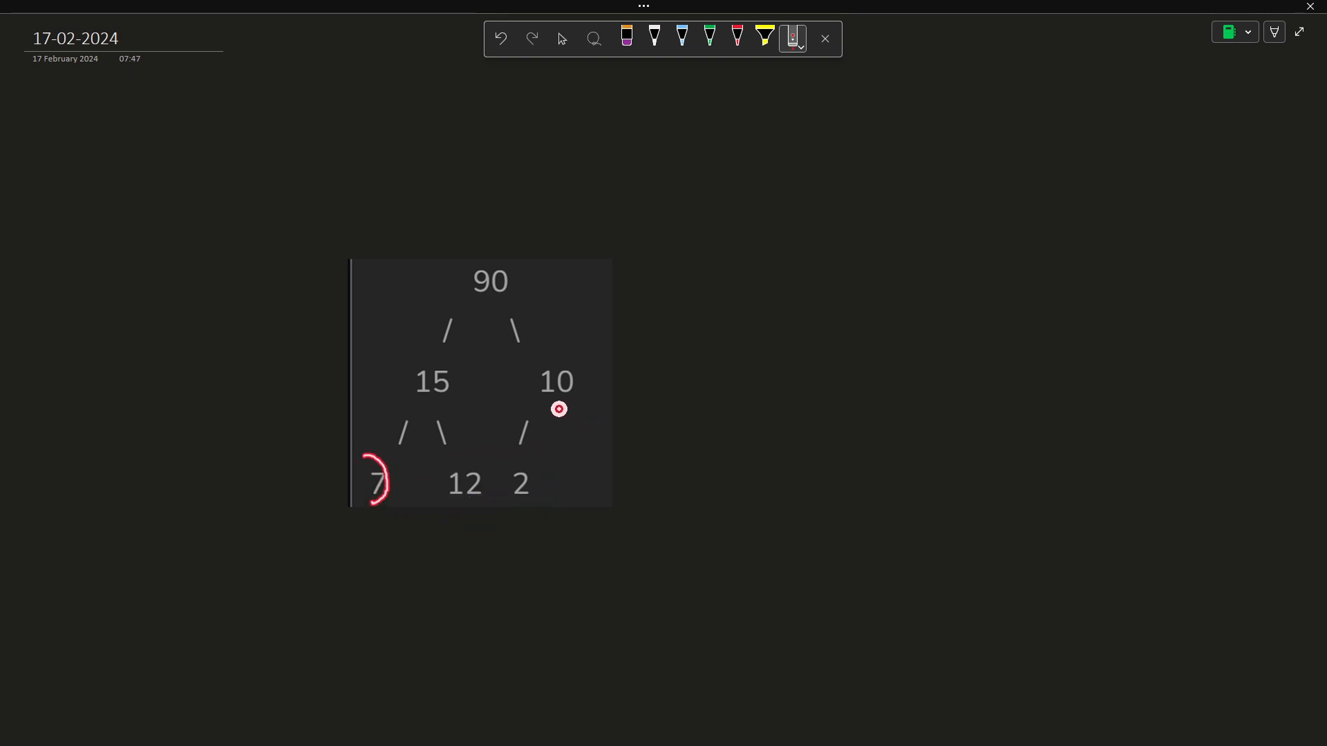
left_click_drag(563, 409, 573, 459)
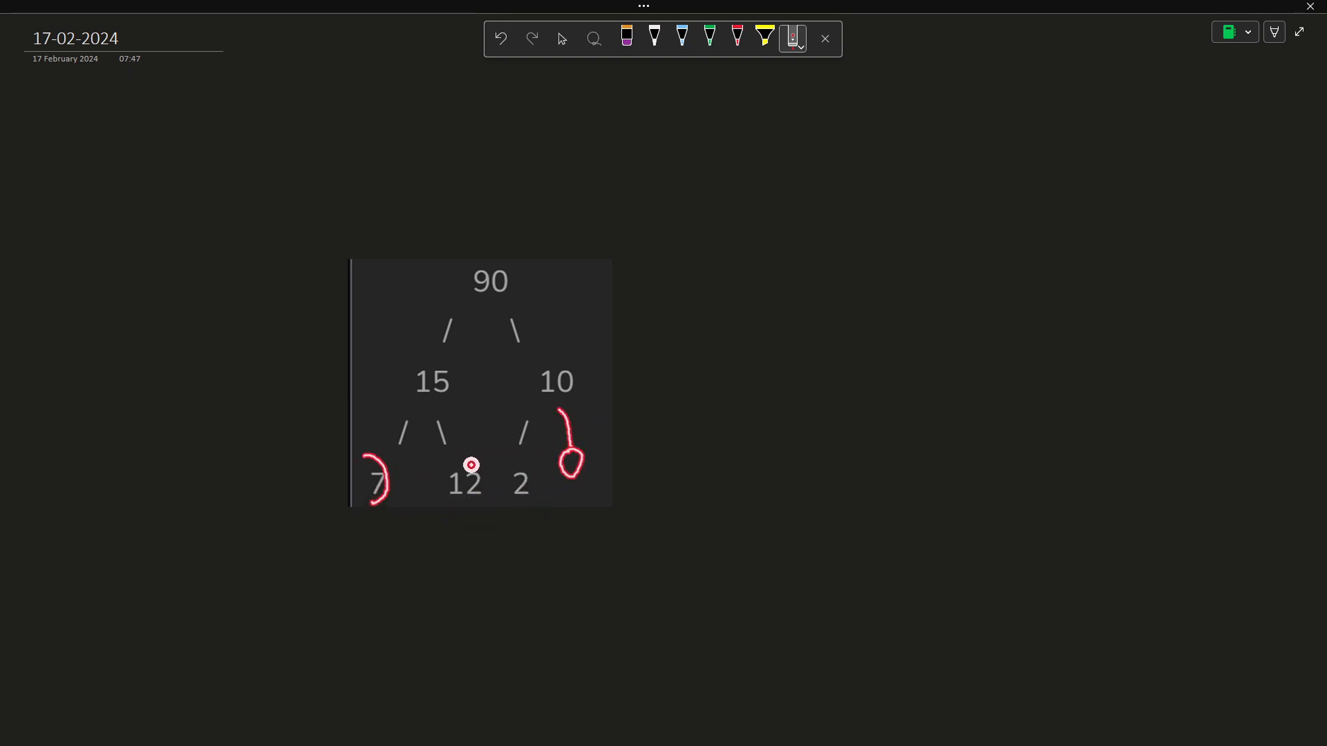
left_click(499, 39)
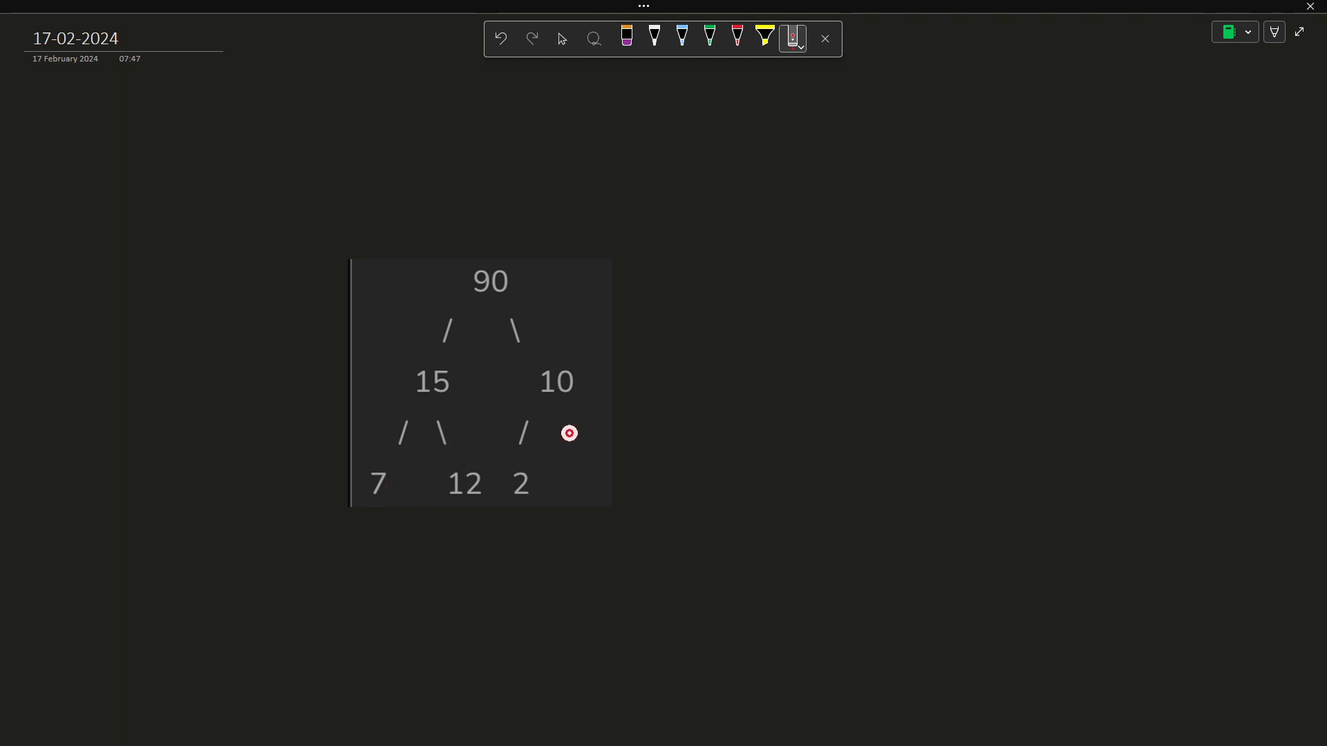
mouse_move(499, 262)
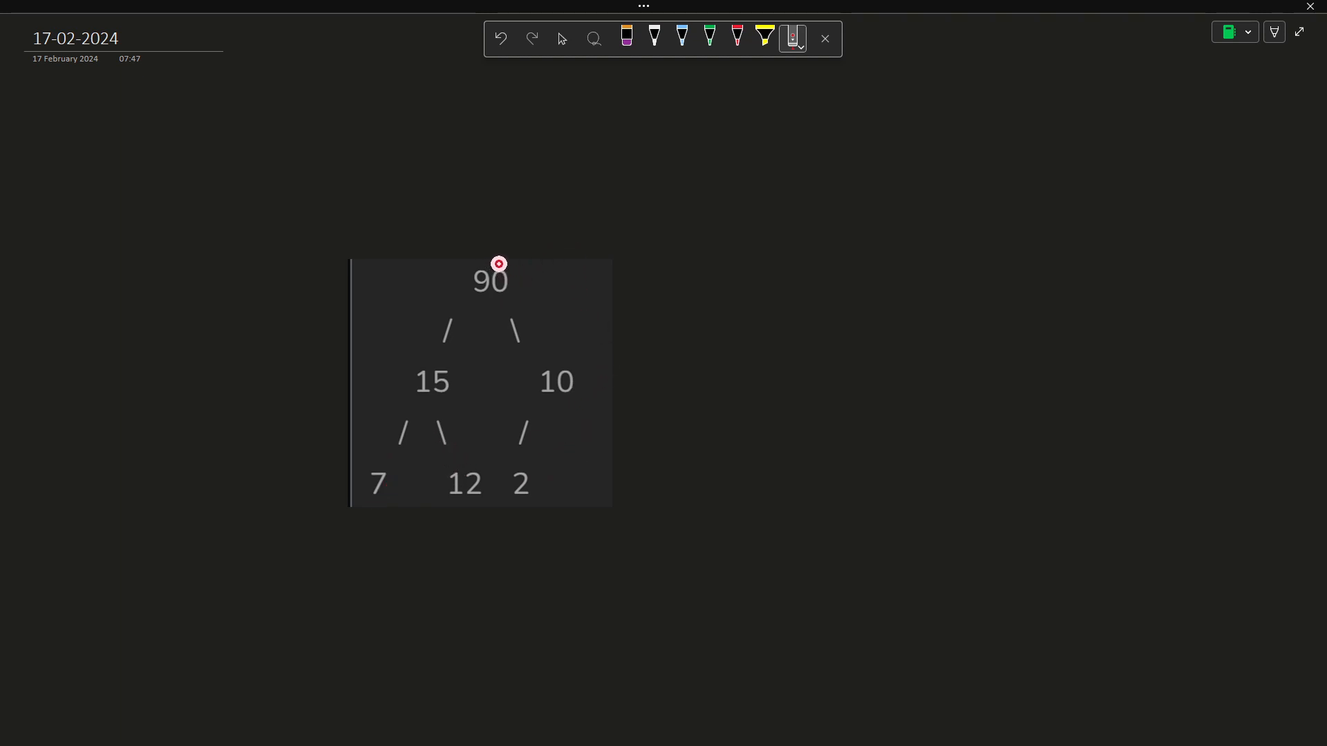
- Circle the root 90 and the 15 in red over the pasted tree, undoing and redrawing the strokes
left_click_drag(499, 262, 513, 329)
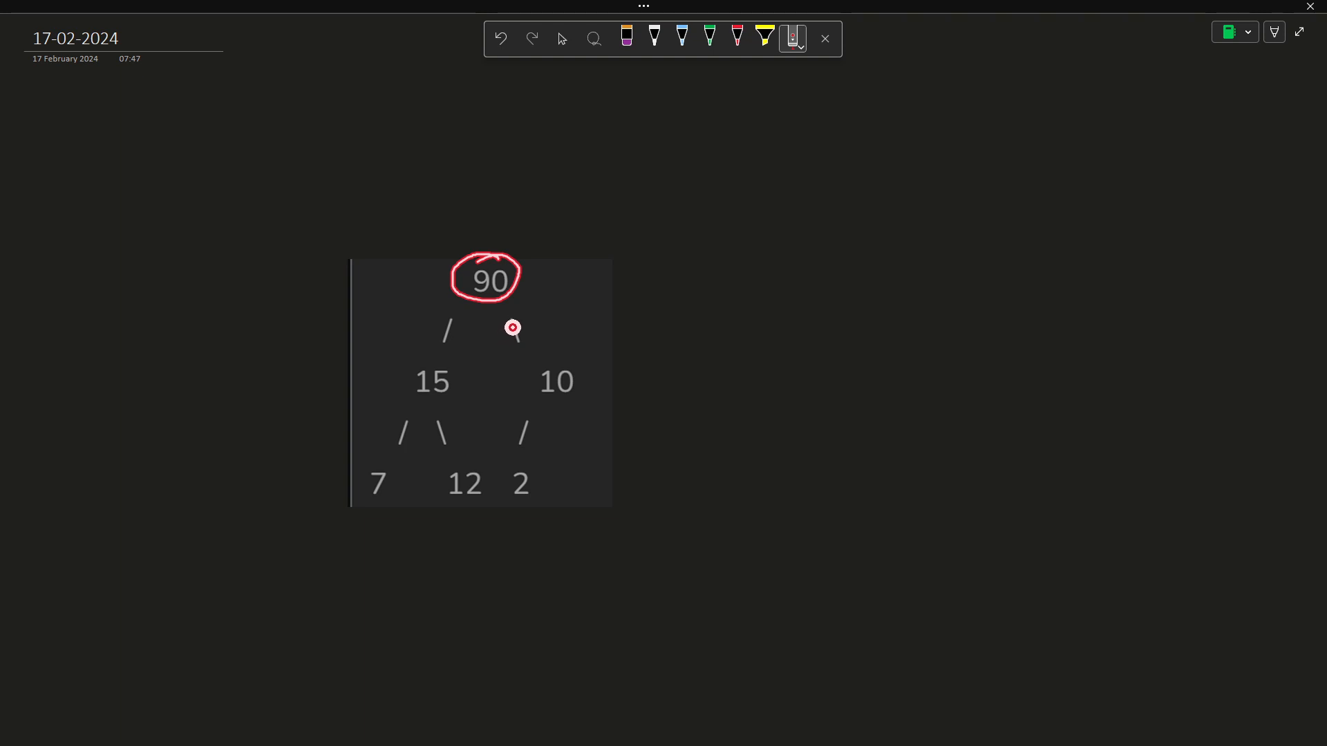
left_click(500, 38)
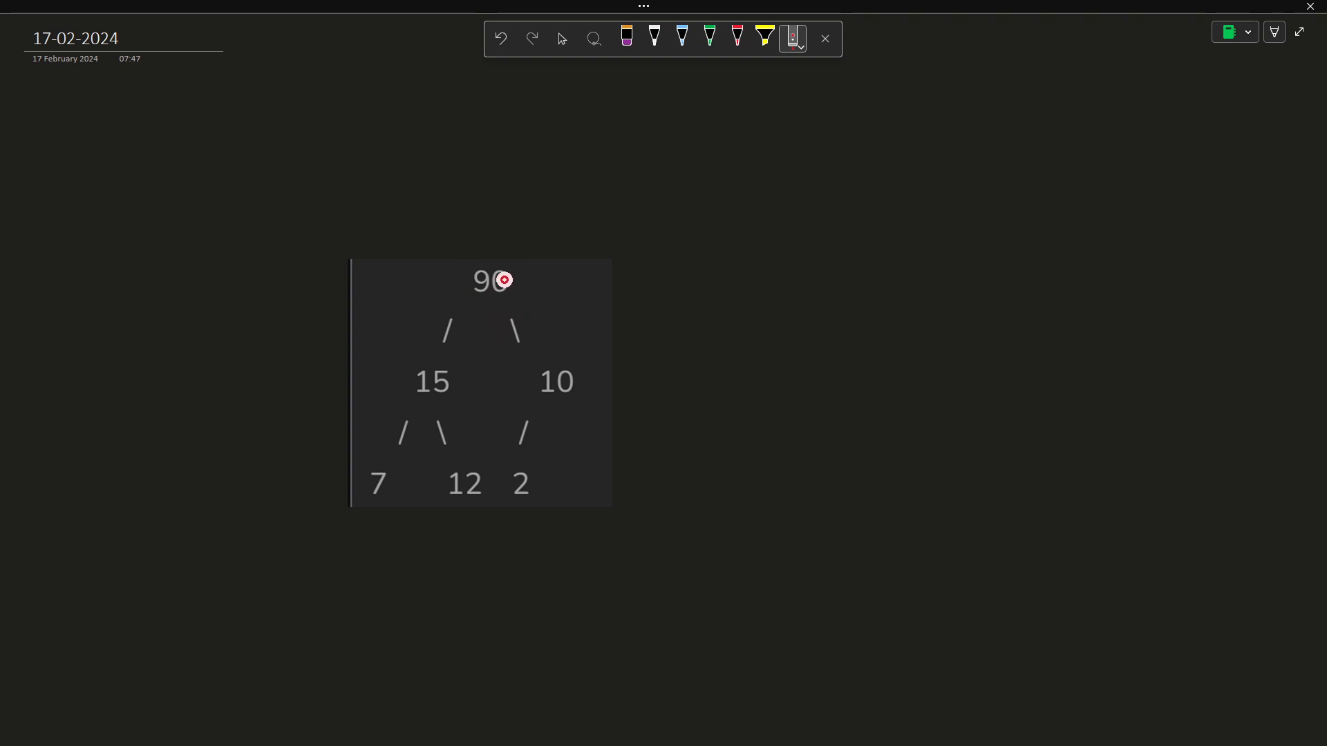
left_click_drag(507, 280, 496, 359)
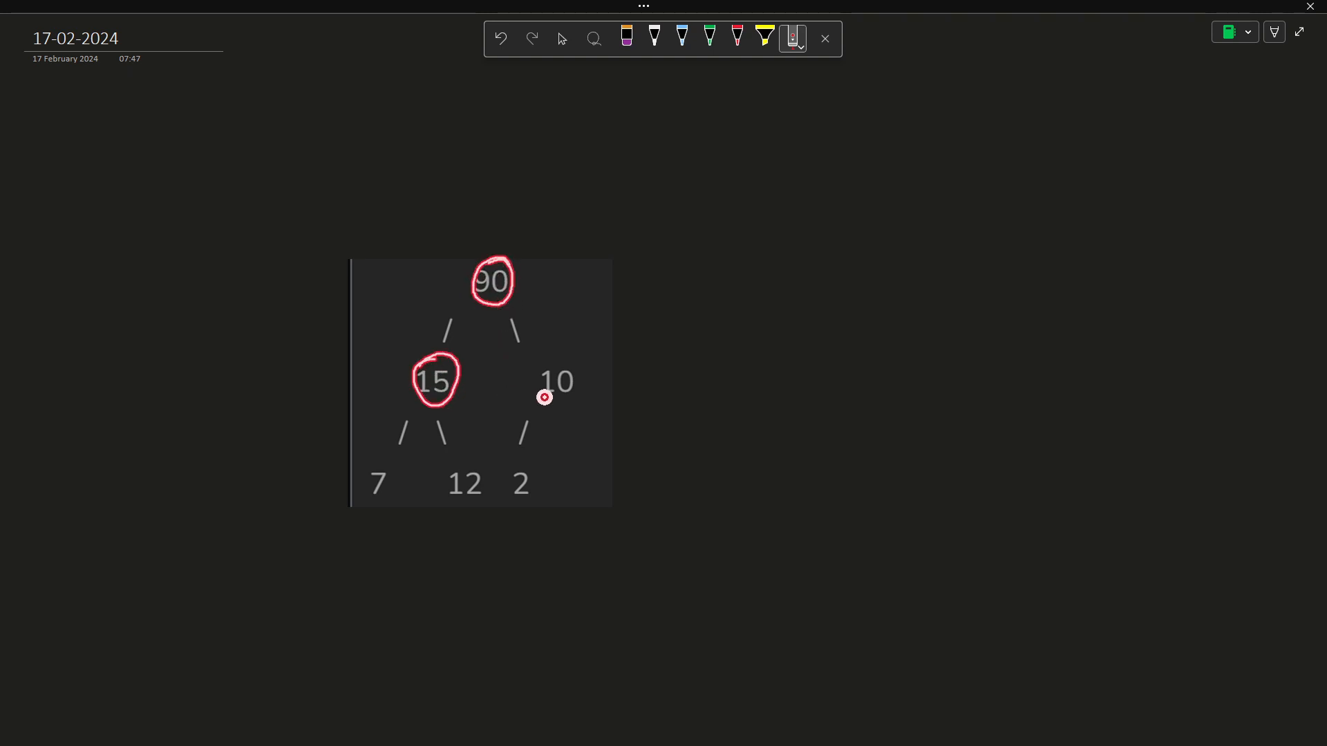
left_click_drag(534, 355, 559, 407)
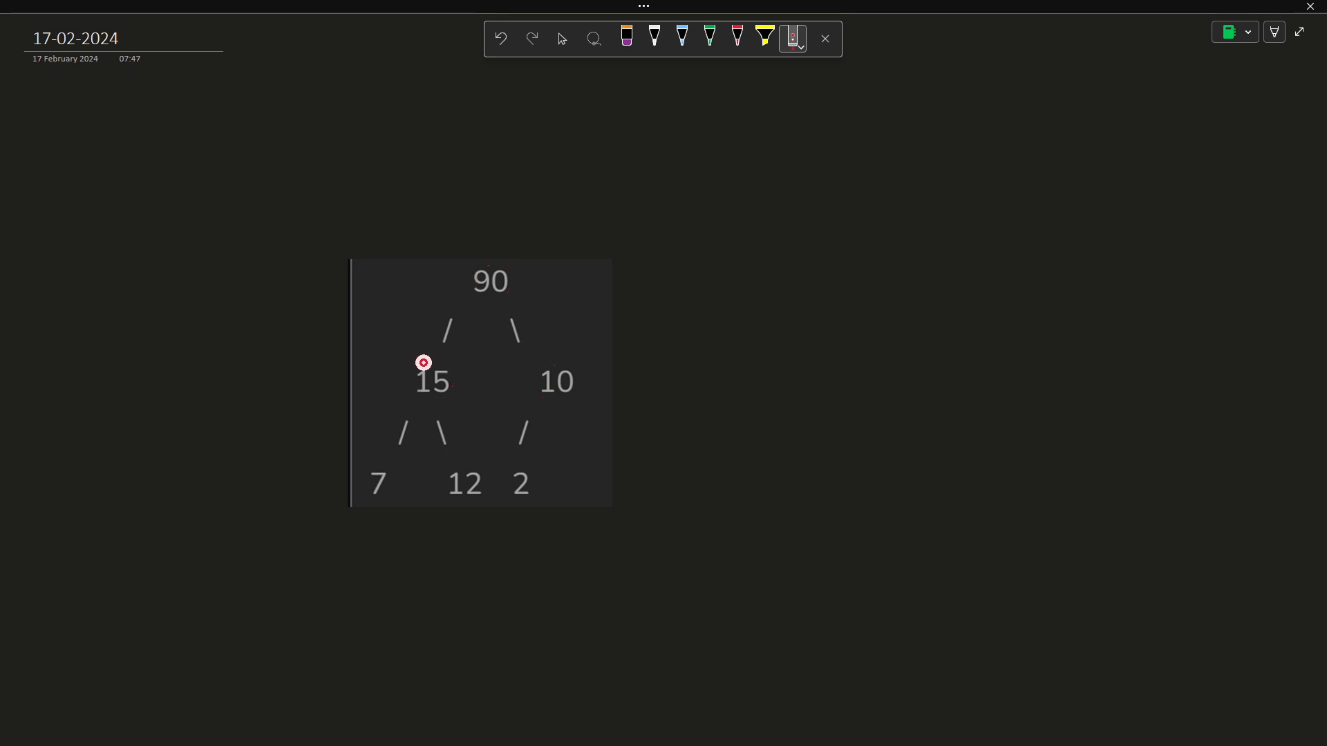
mouse_move(389, 354)
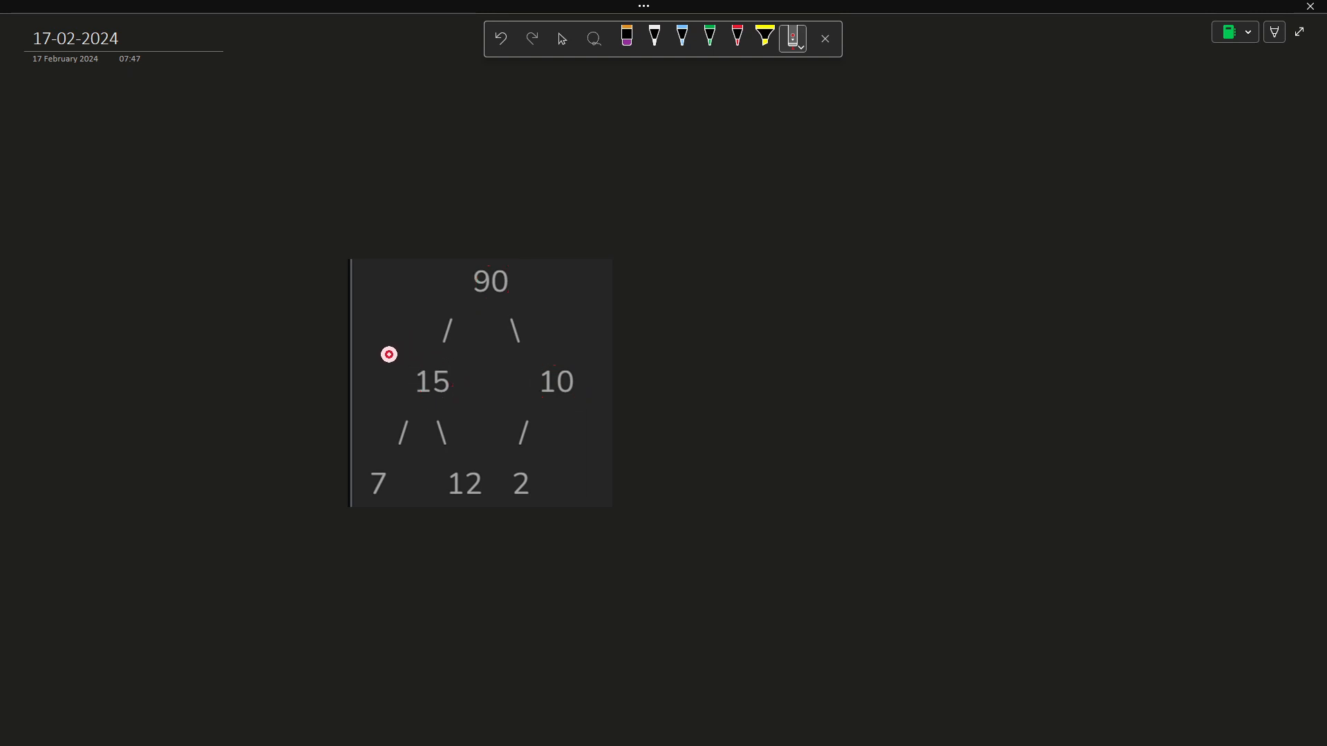
left_click_drag(389, 354, 595, 397)
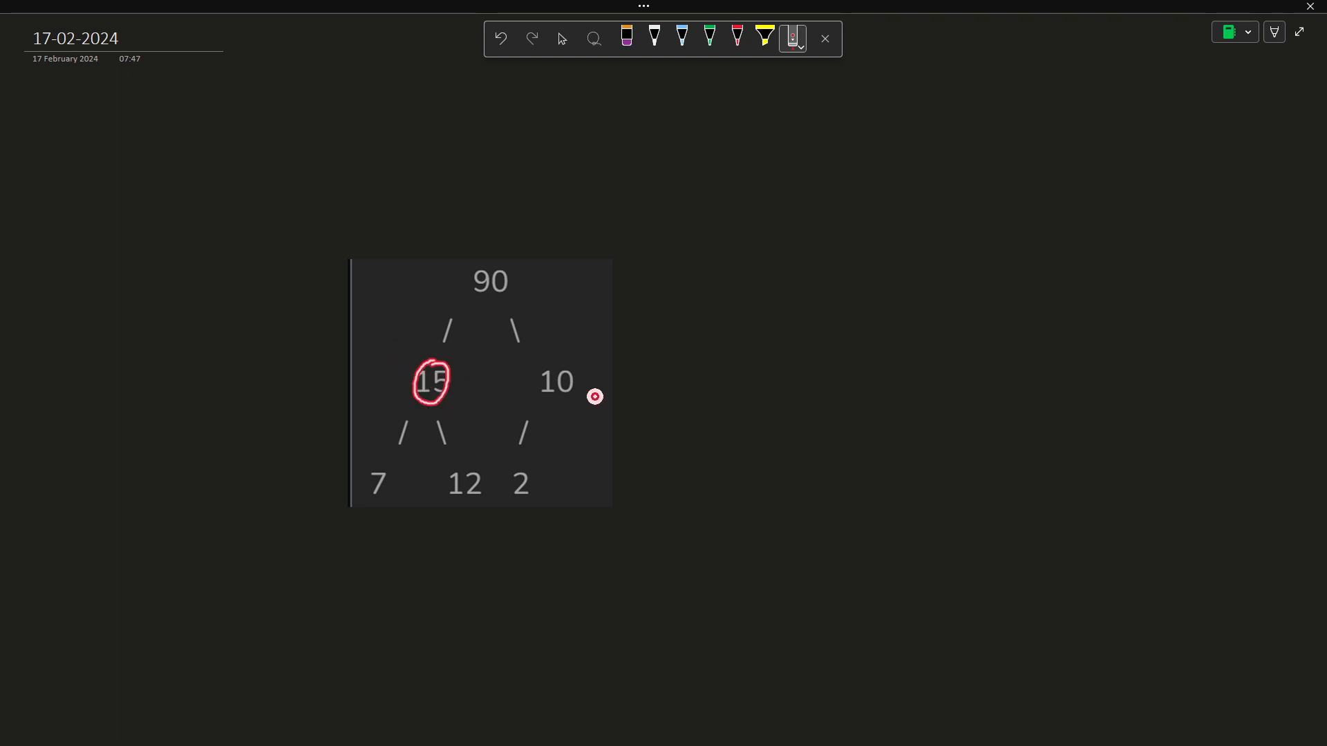
left_click_drag(624, 389, 696, 383)
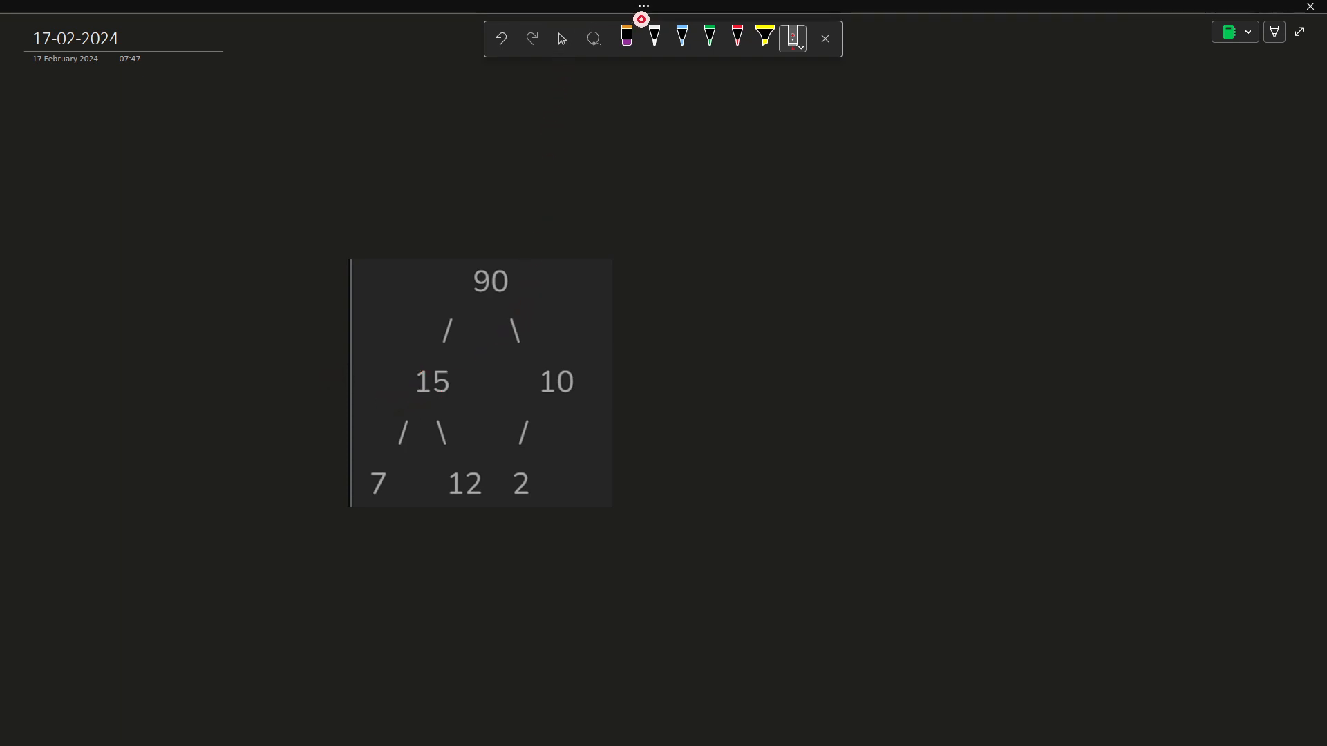
- Underline the root 90 and the second level in the tree, then switch to white ink
left_click(654, 39)
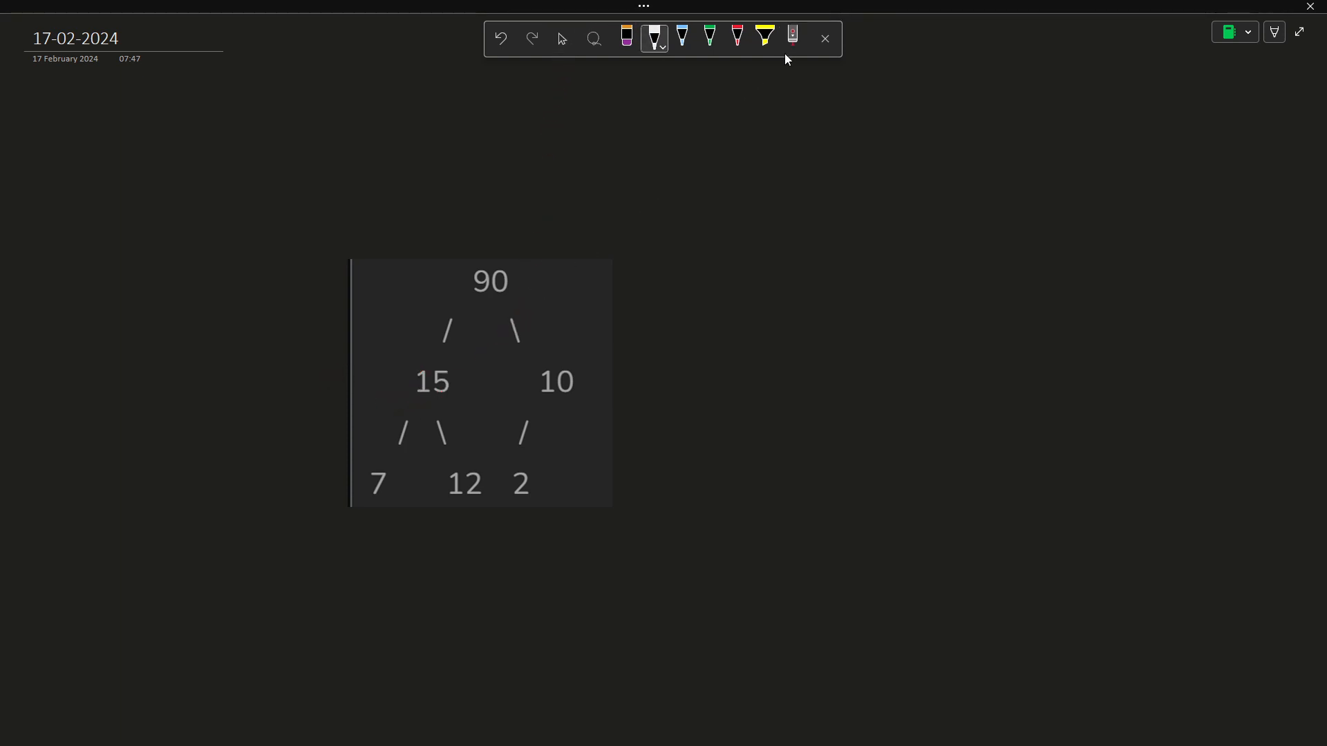
left_click_drag(446, 300, 514, 298)
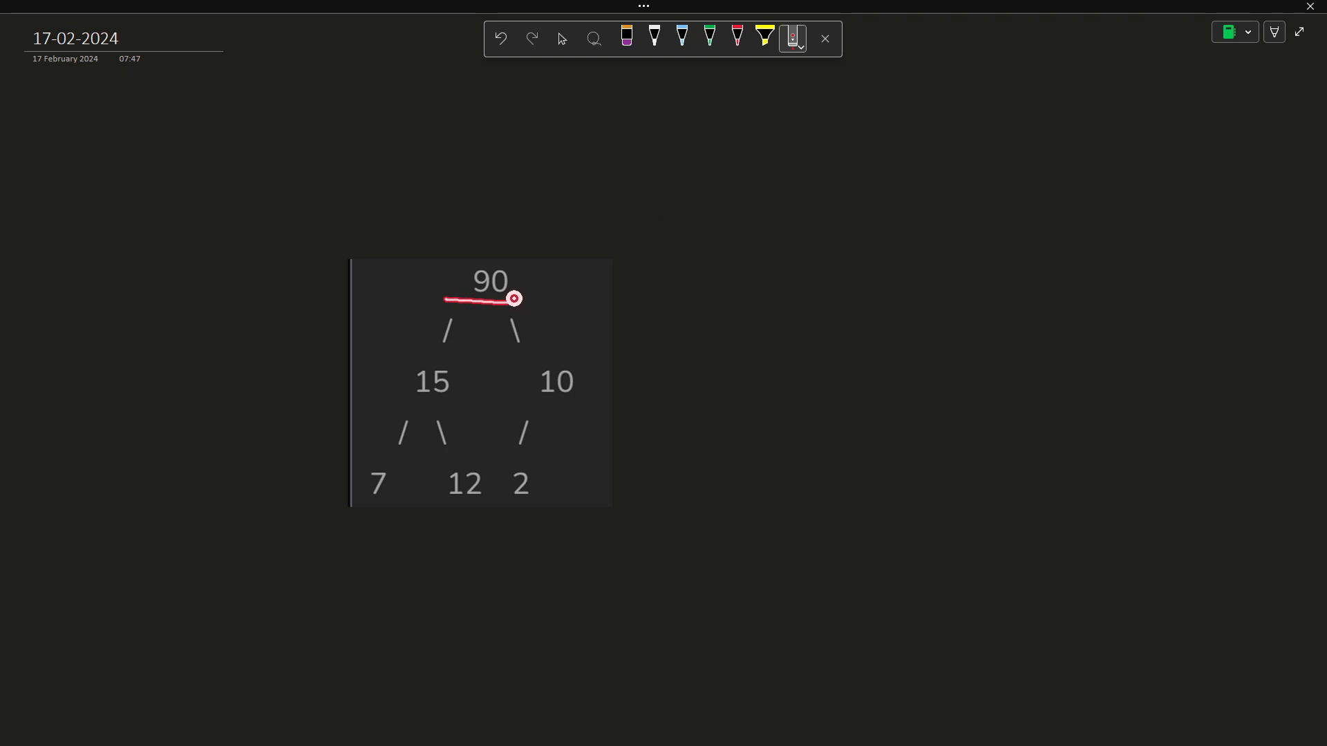
left_click_drag(413, 402, 568, 410)
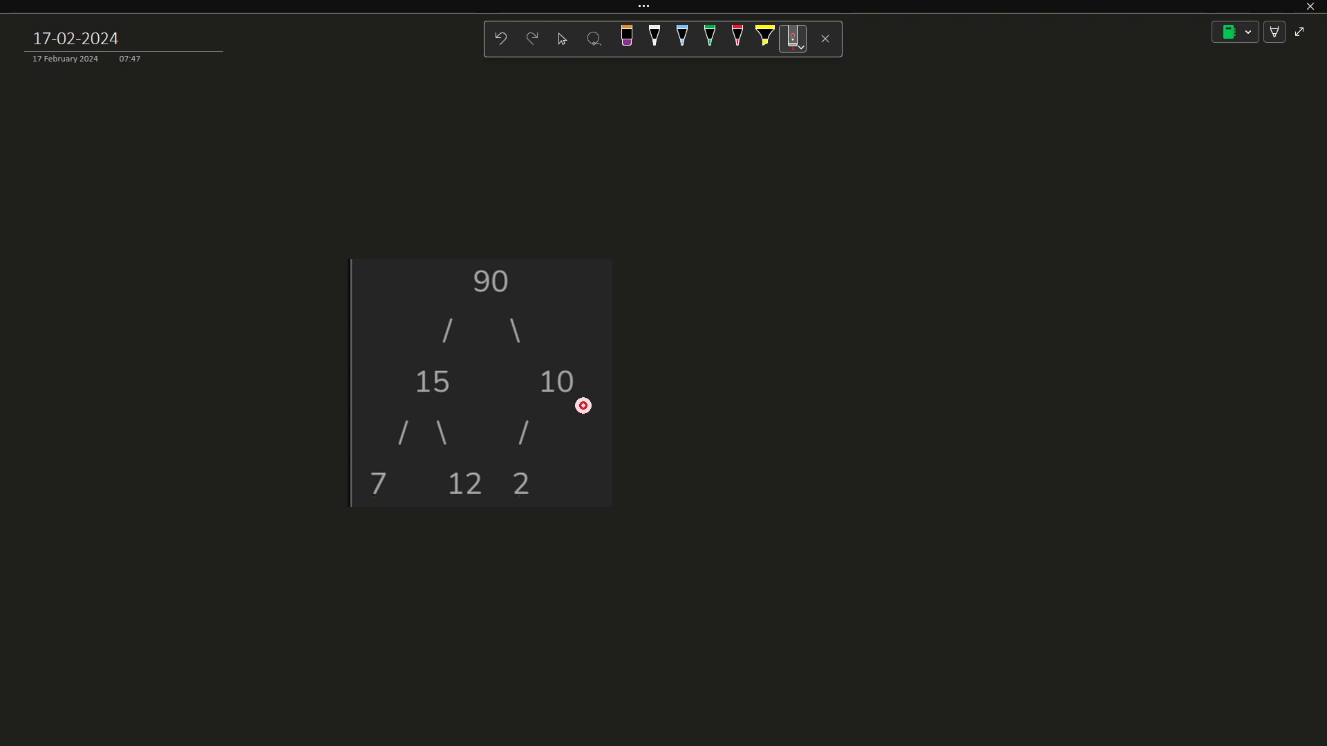
left_click(653, 39)
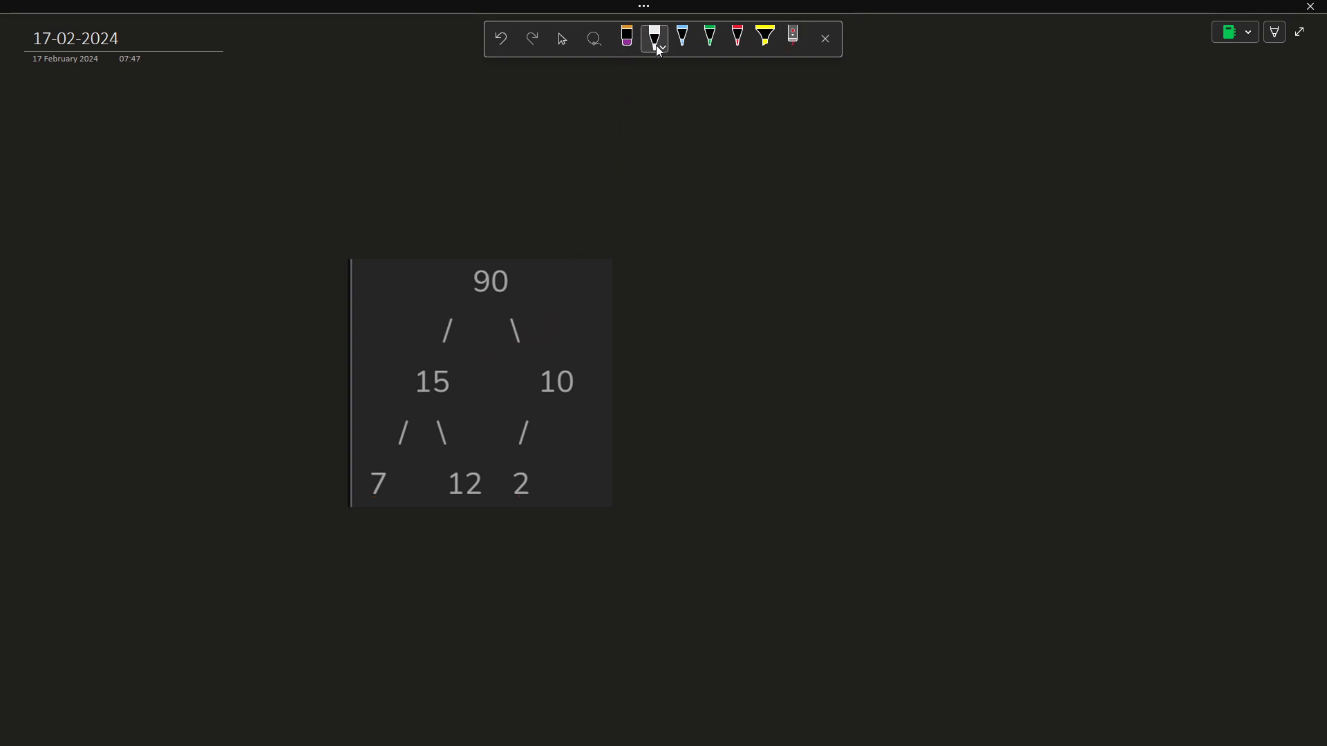
left_click_drag(714, 255, 745, 255)
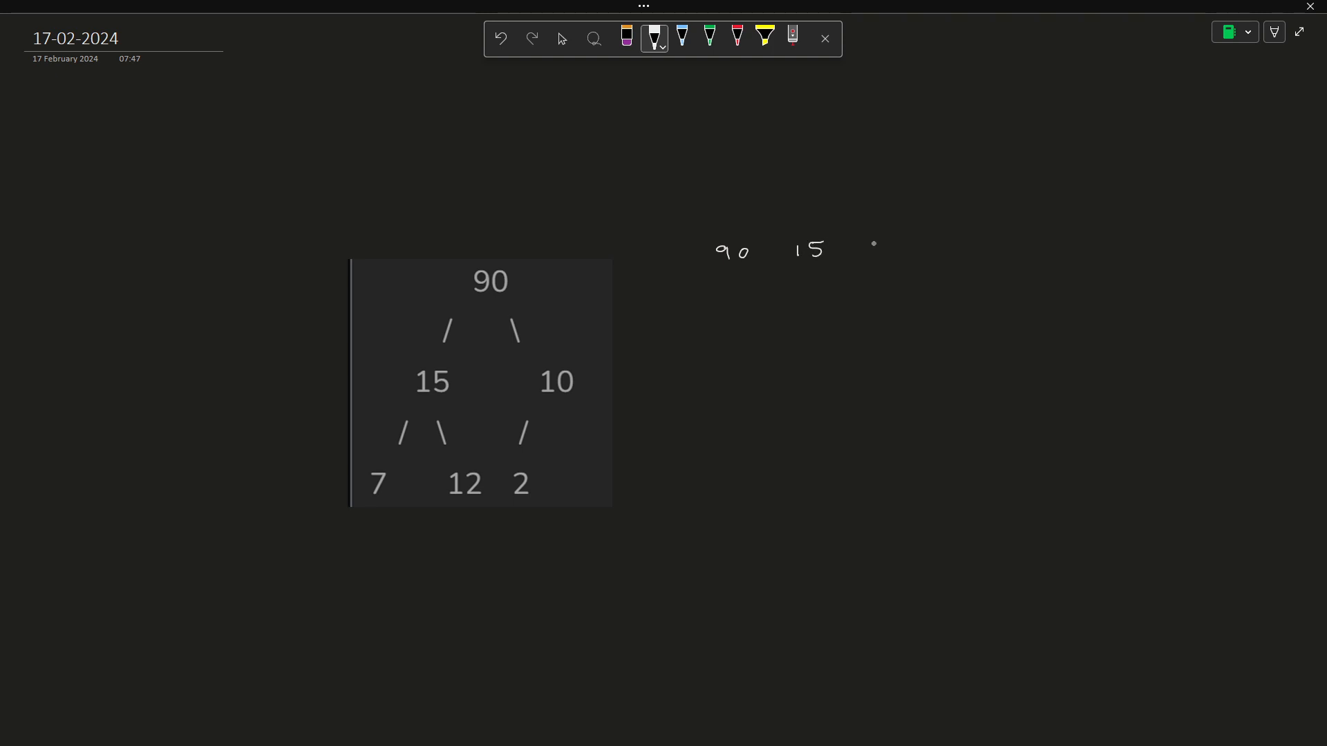
left_click_drag(872, 254, 948, 258)
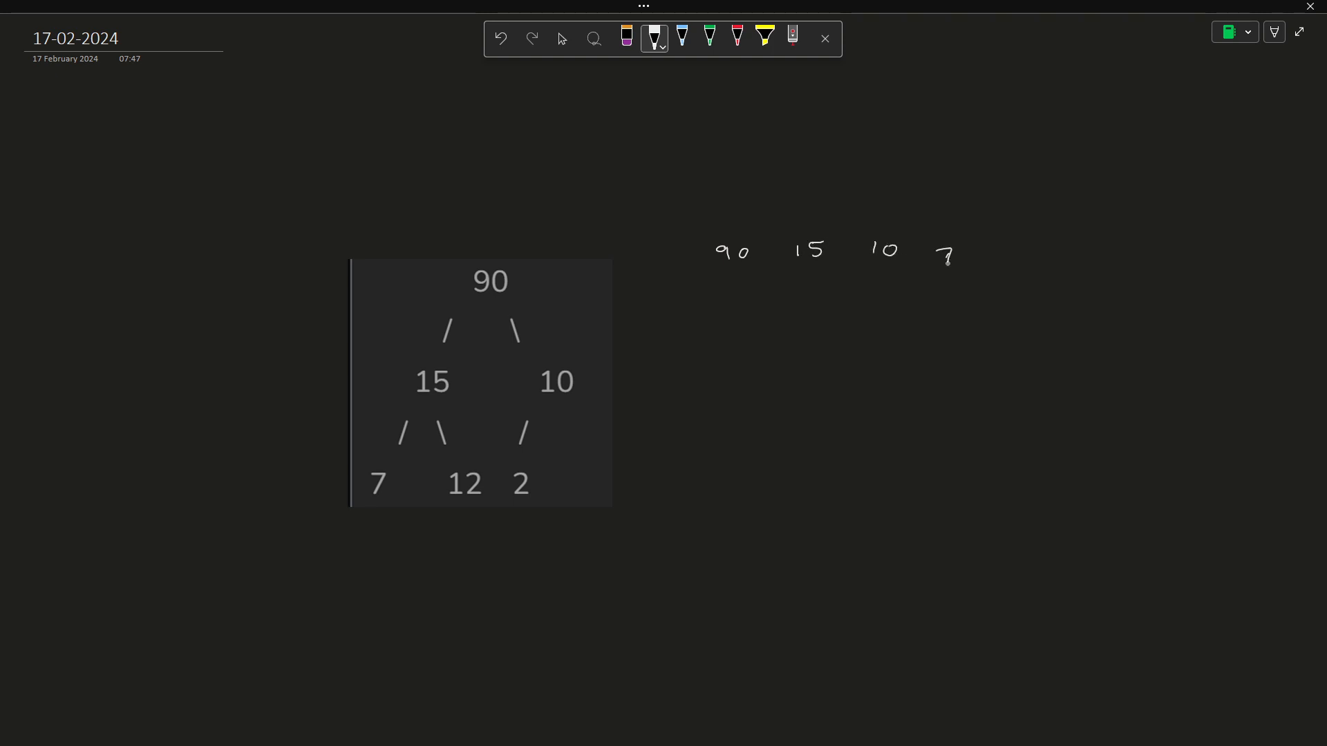
left_click_drag(973, 250, 1065, 250)
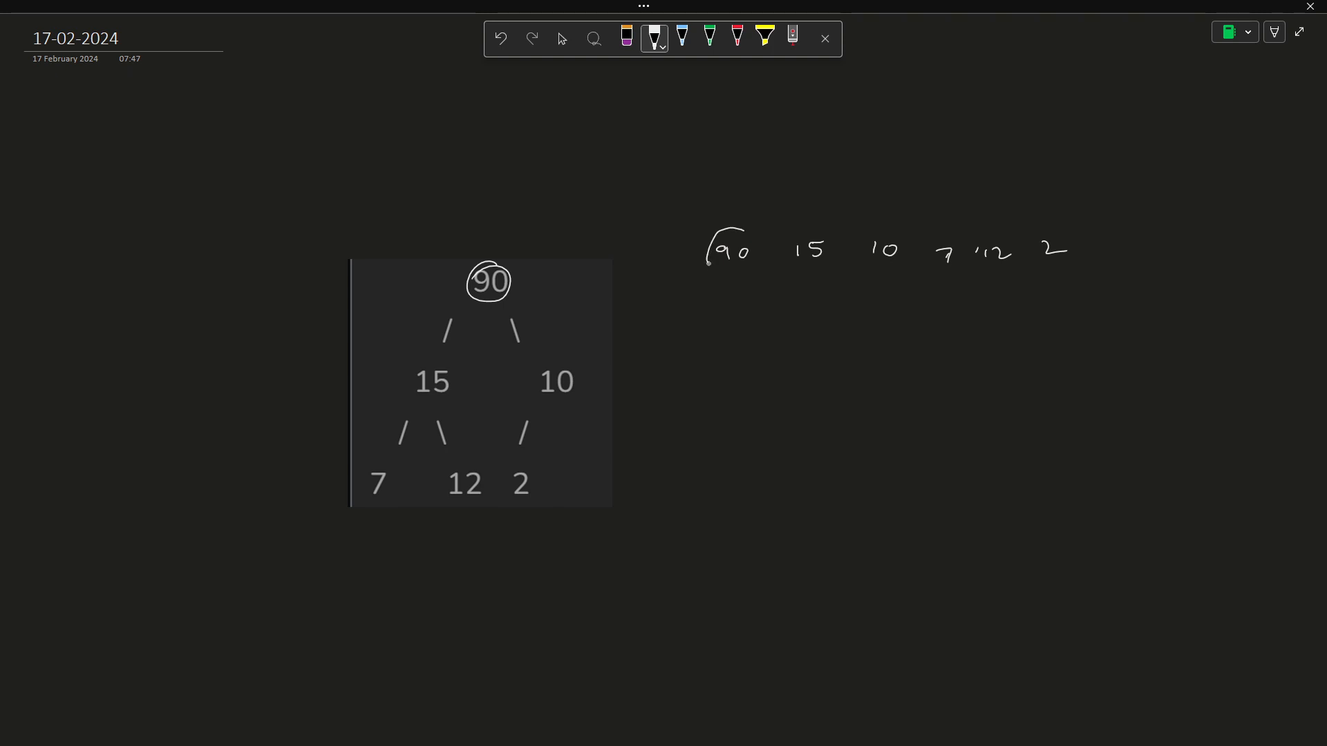
- Circle 90, 15 and 10 in the row with arrows between them and note the queue holding 90 below
left_click_drag(710, 263, 737, 304)
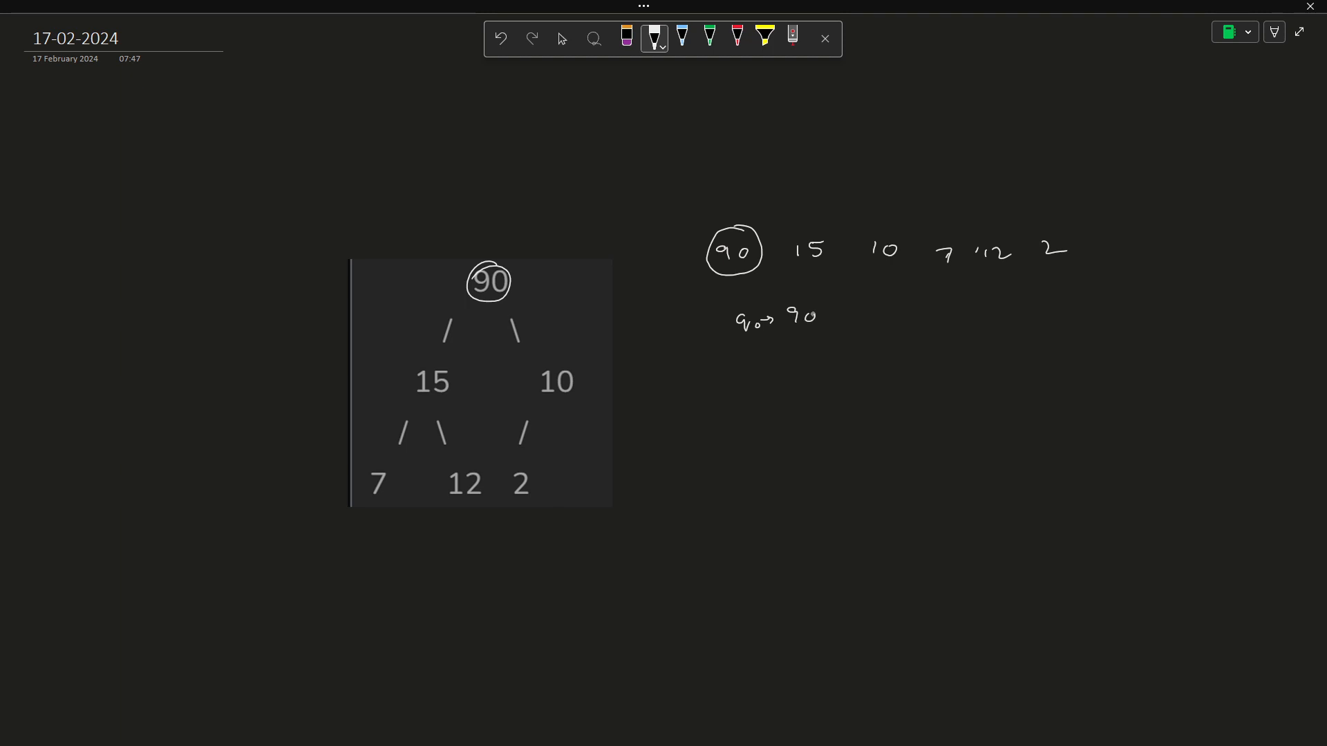
left_click_drag(761, 203, 816, 218)
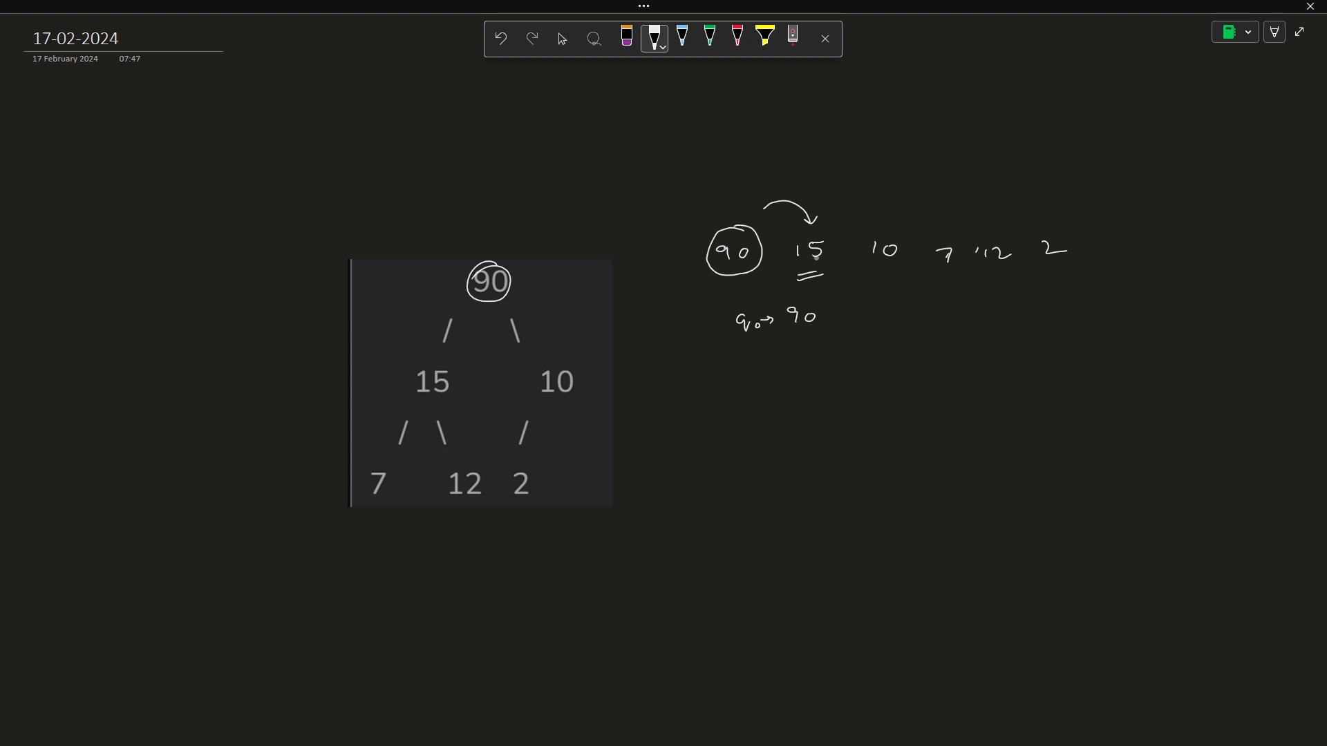
left_click_drag(786, 228, 821, 263)
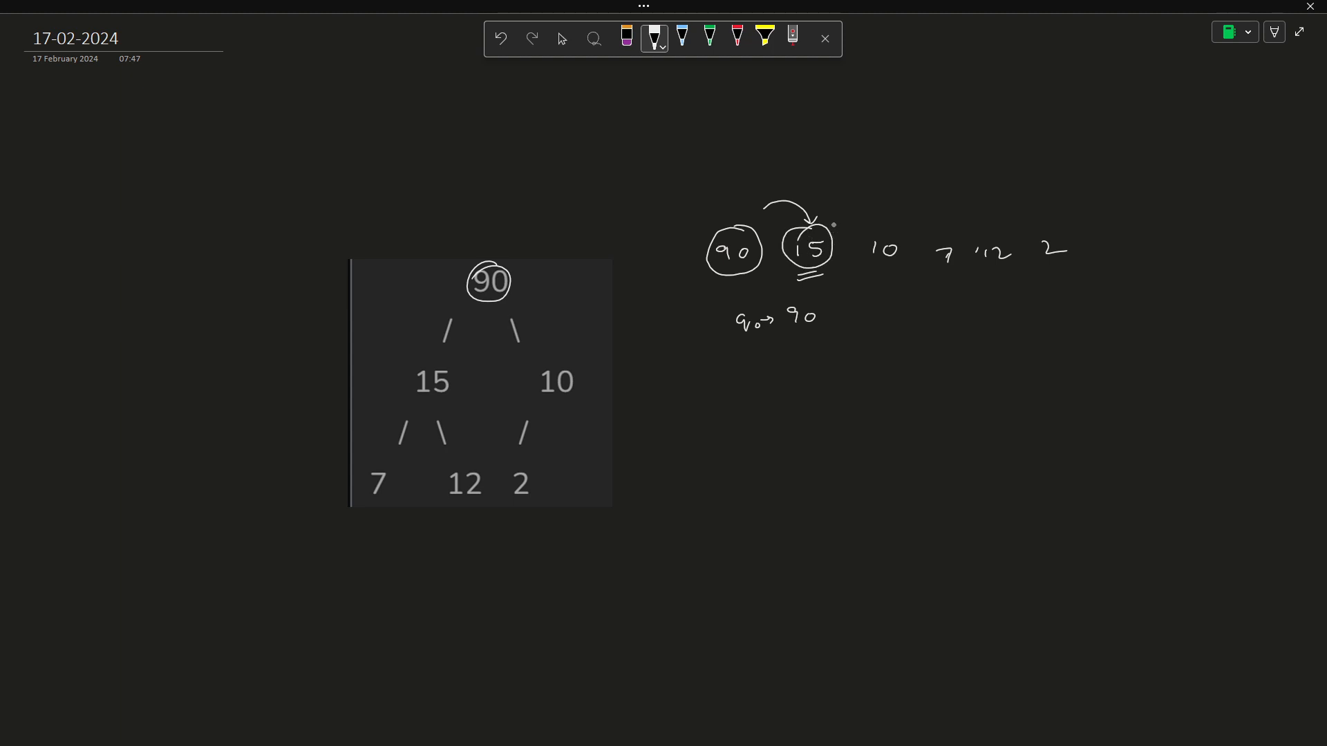
left_click_drag(853, 224, 889, 250)
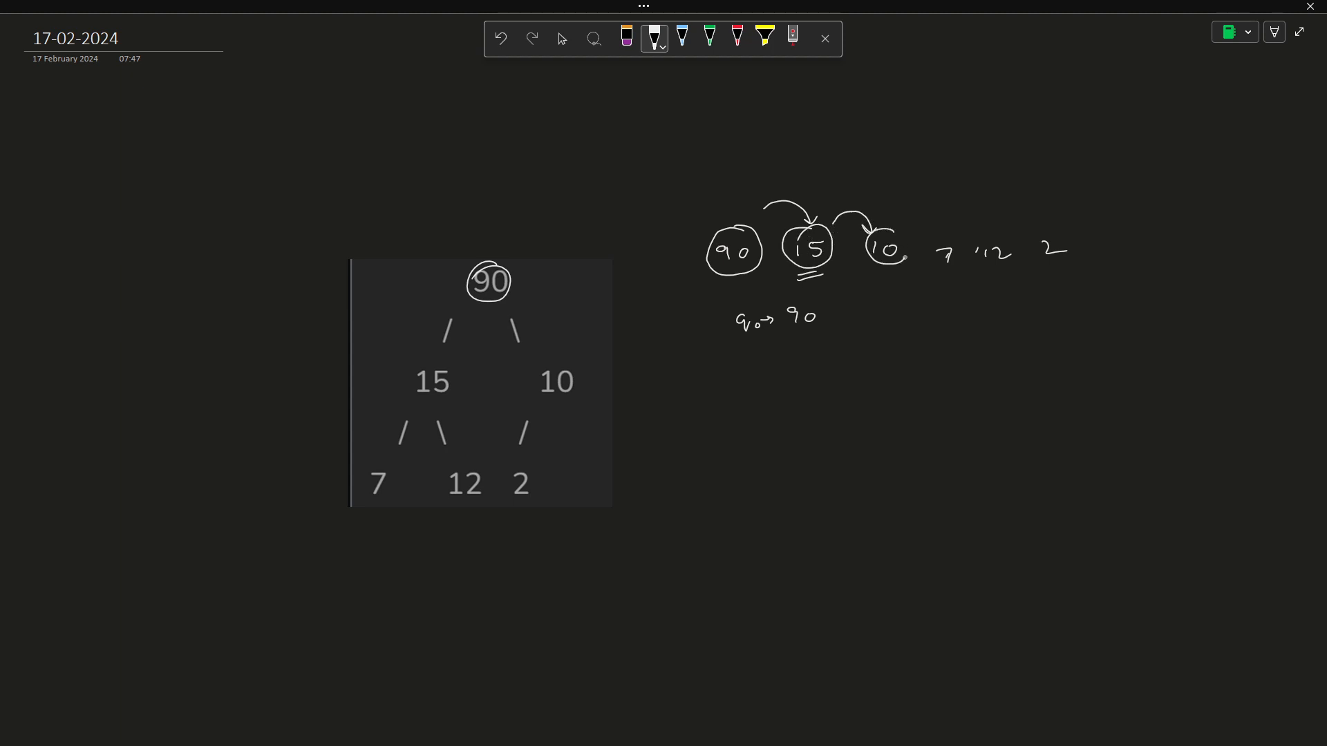
left_click_drag(825, 267, 881, 275)
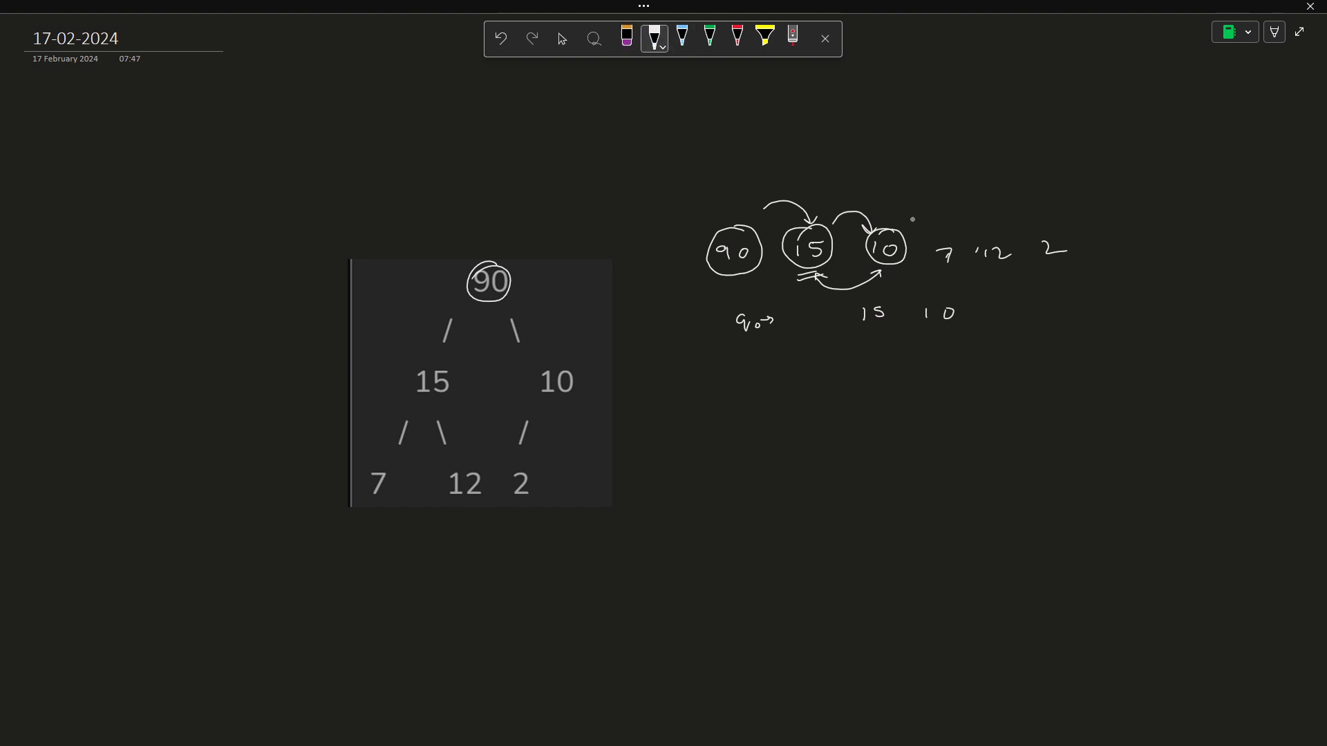
- Continue the trace to 7 and 12, updating the queue row beneath so 10 7 12 remain
left_click_drag(922, 212, 930, 236)
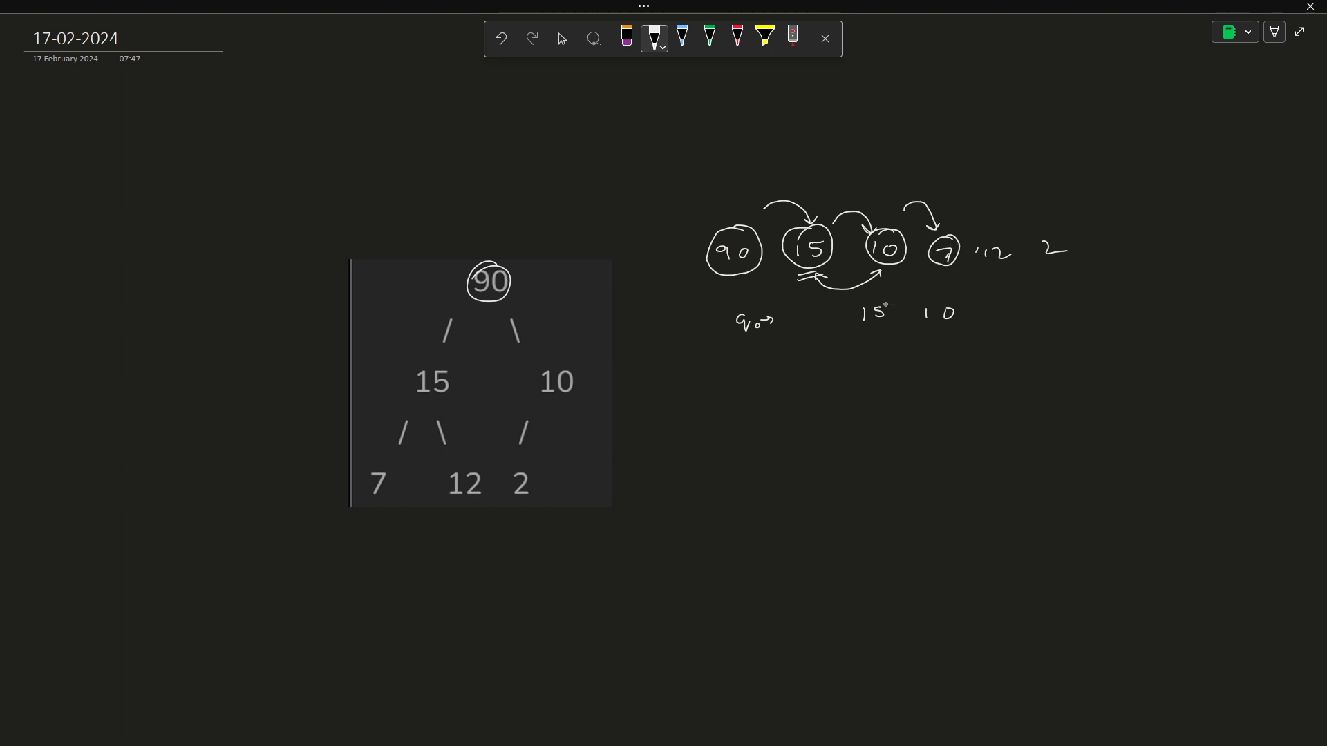
left_click_drag(855, 311, 888, 311)
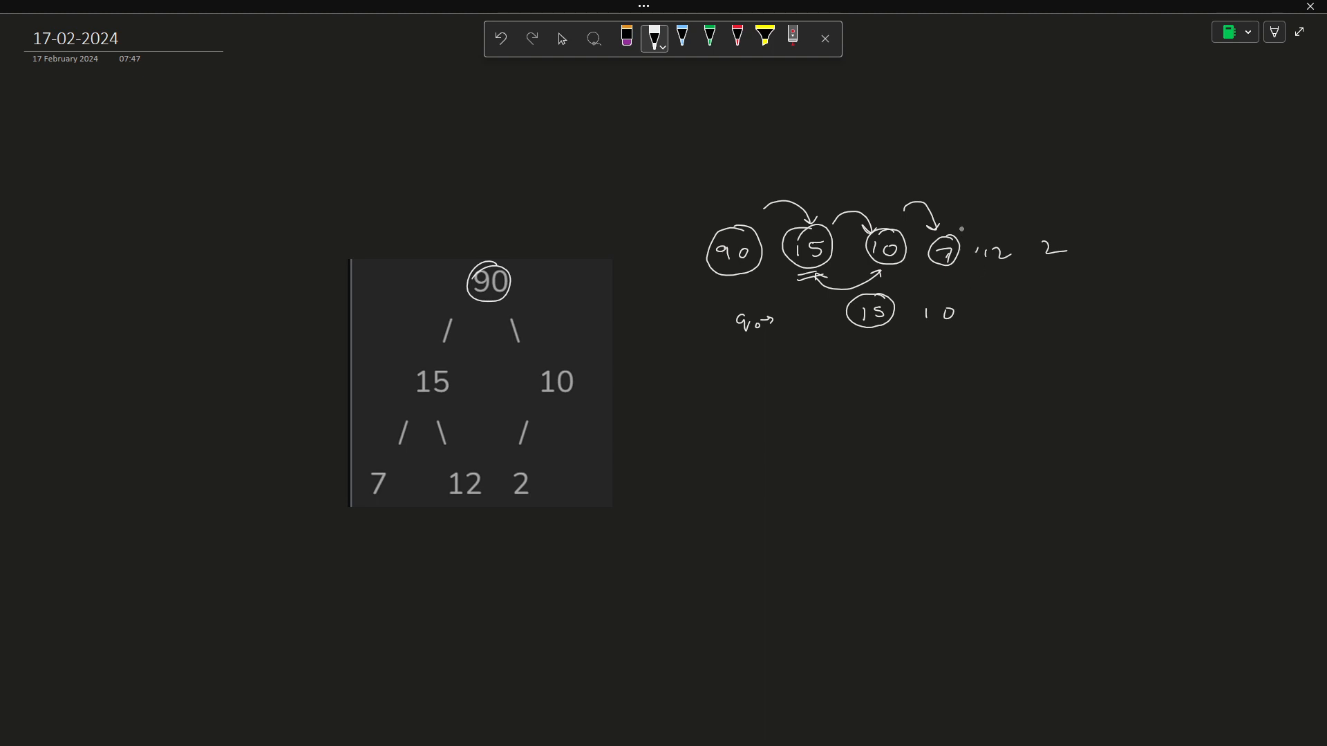
left_click_drag(981, 224, 993, 271)
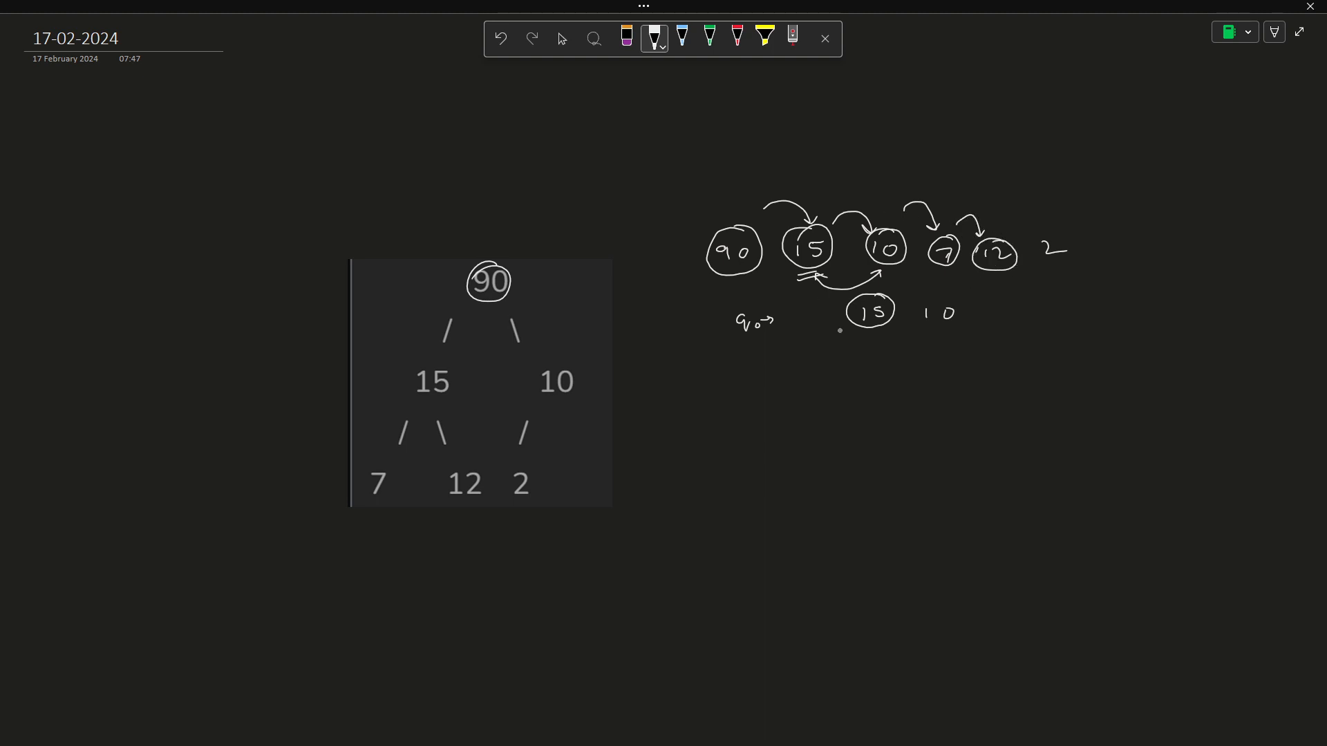
left_click_drag(812, 314, 833, 314)
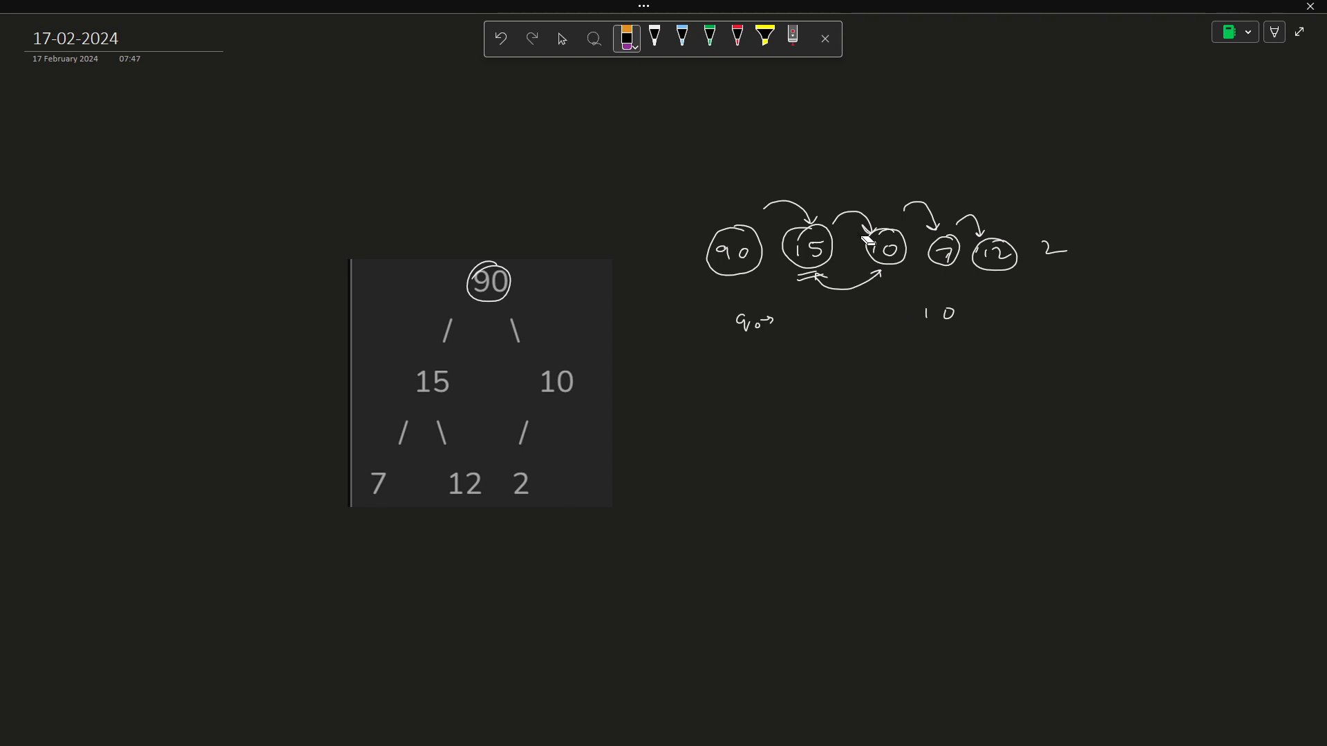
left_click(654, 38)
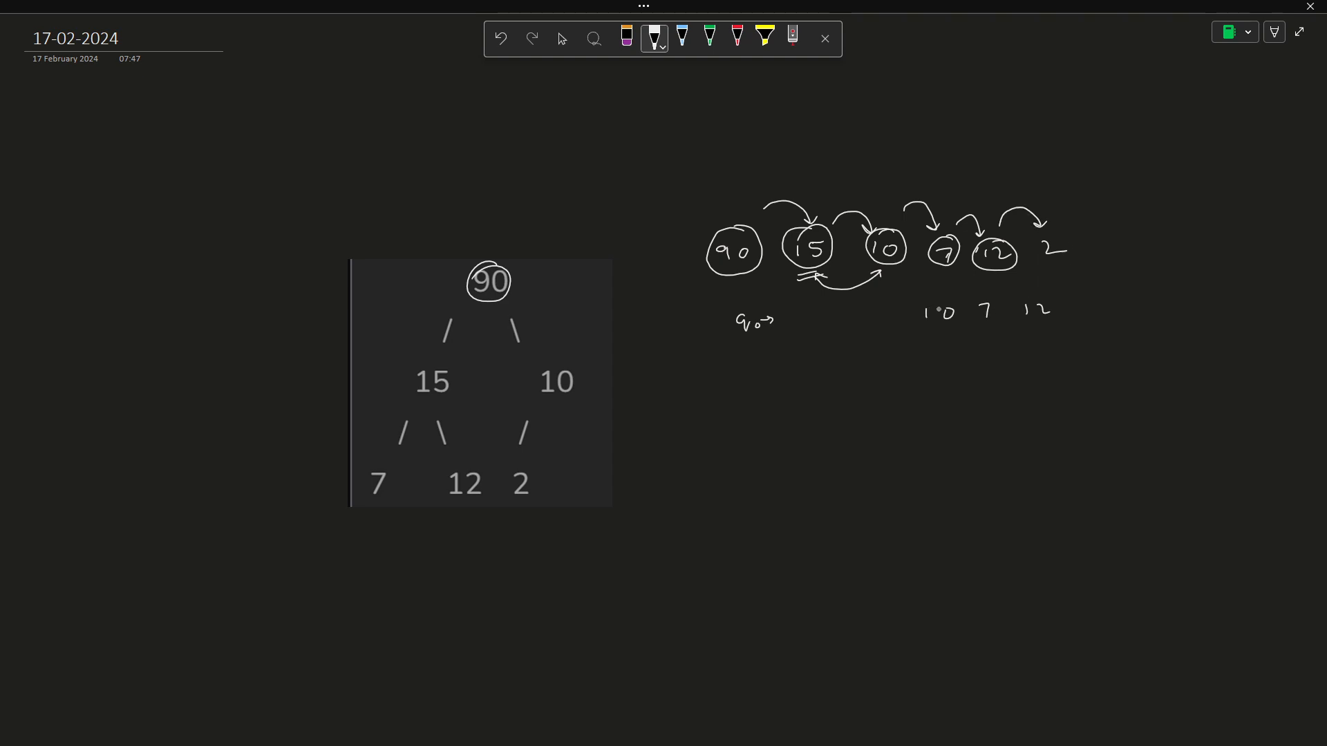
left_click_drag(922, 304, 952, 327)
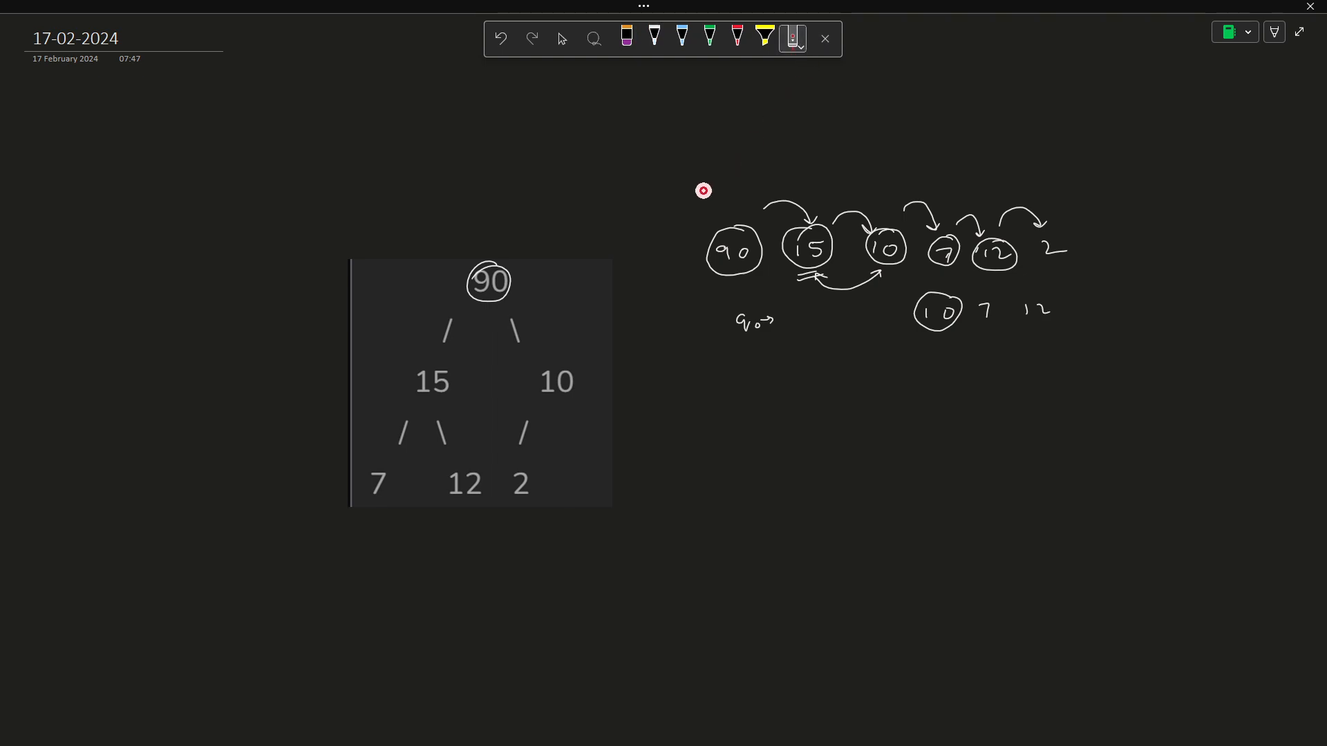
- Ring the 15 node of the pictured tree in red and sketch a small three-node tree beside 10
left_click_drag(340, 510, 434, 523)
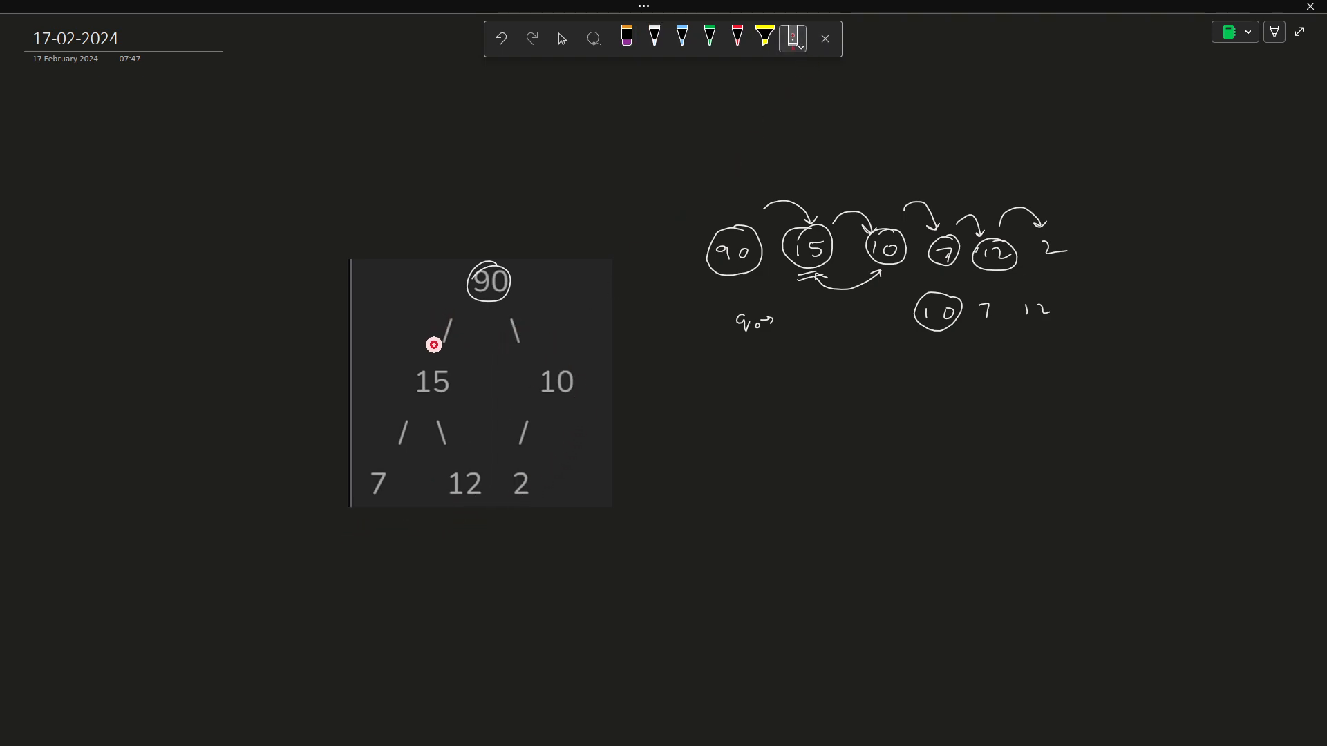
left_click_drag(391, 400, 464, 402)
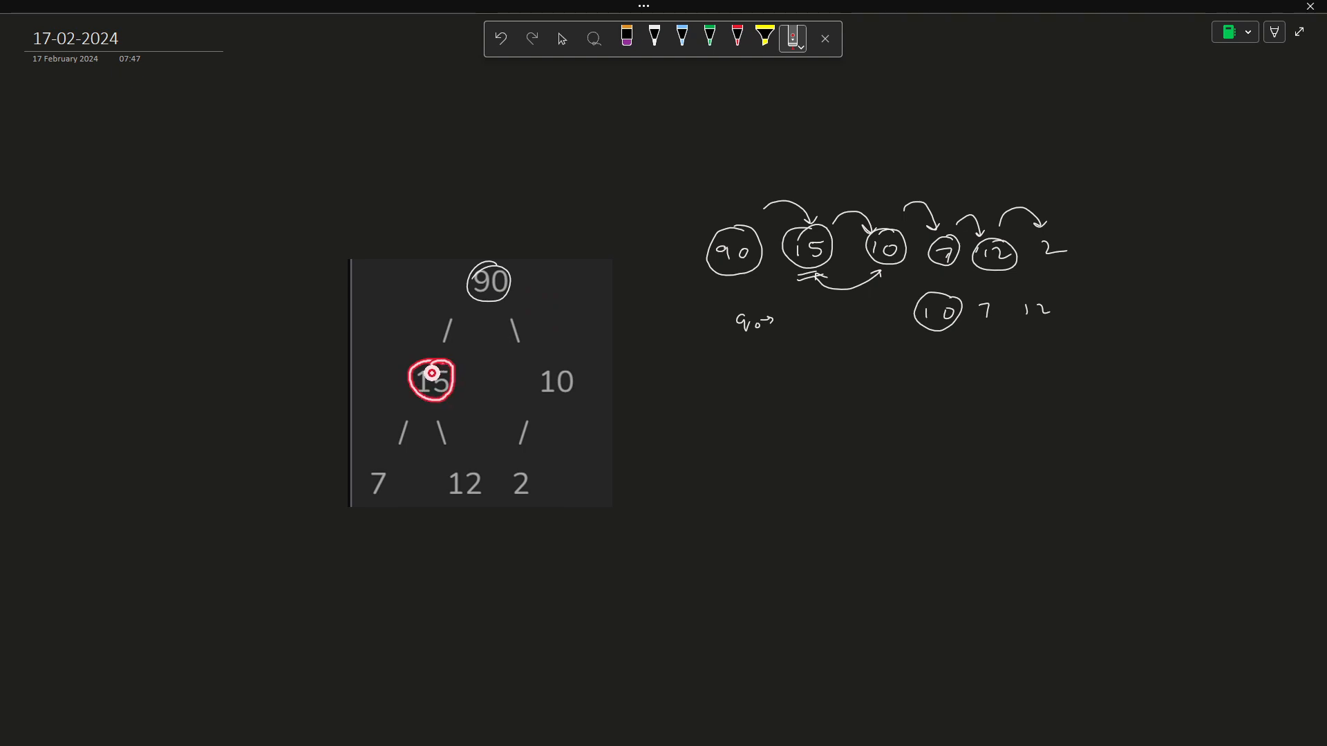
left_click_drag(431, 376, 489, 282)
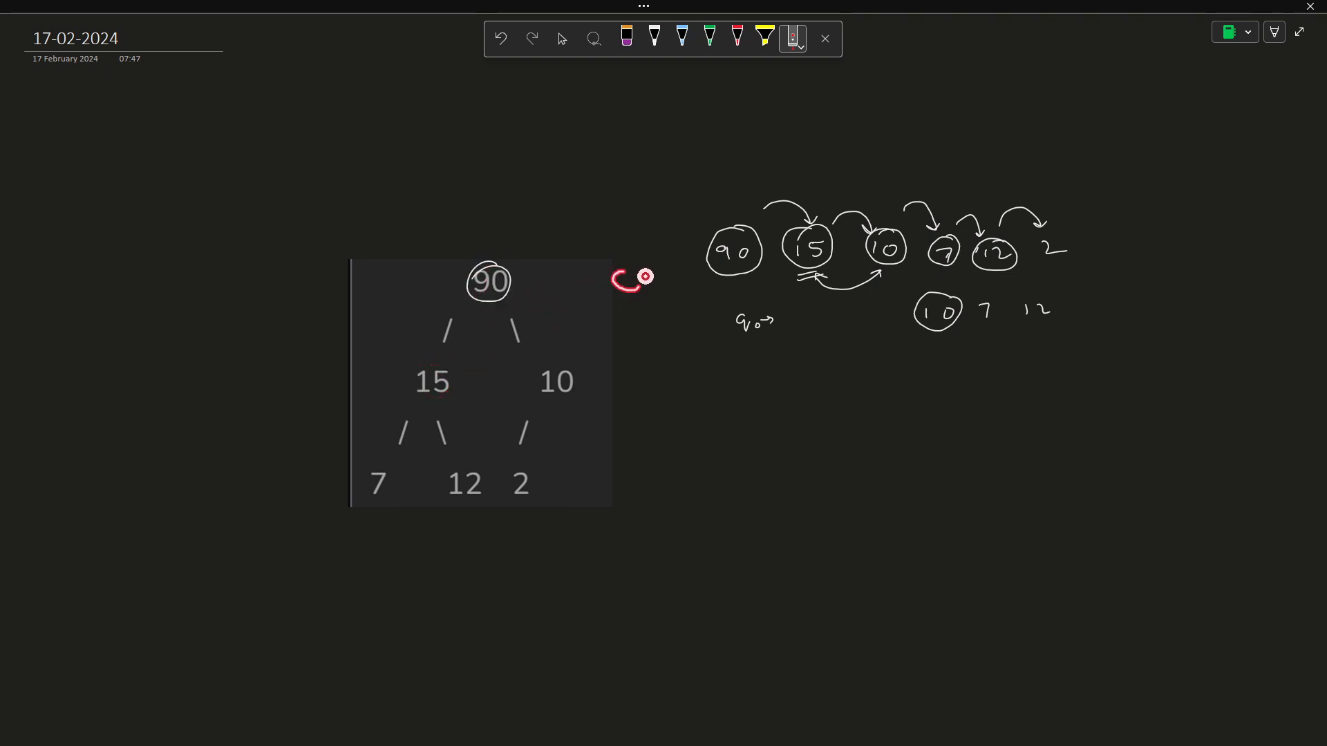
left_click_drag(626, 275, 675, 360)
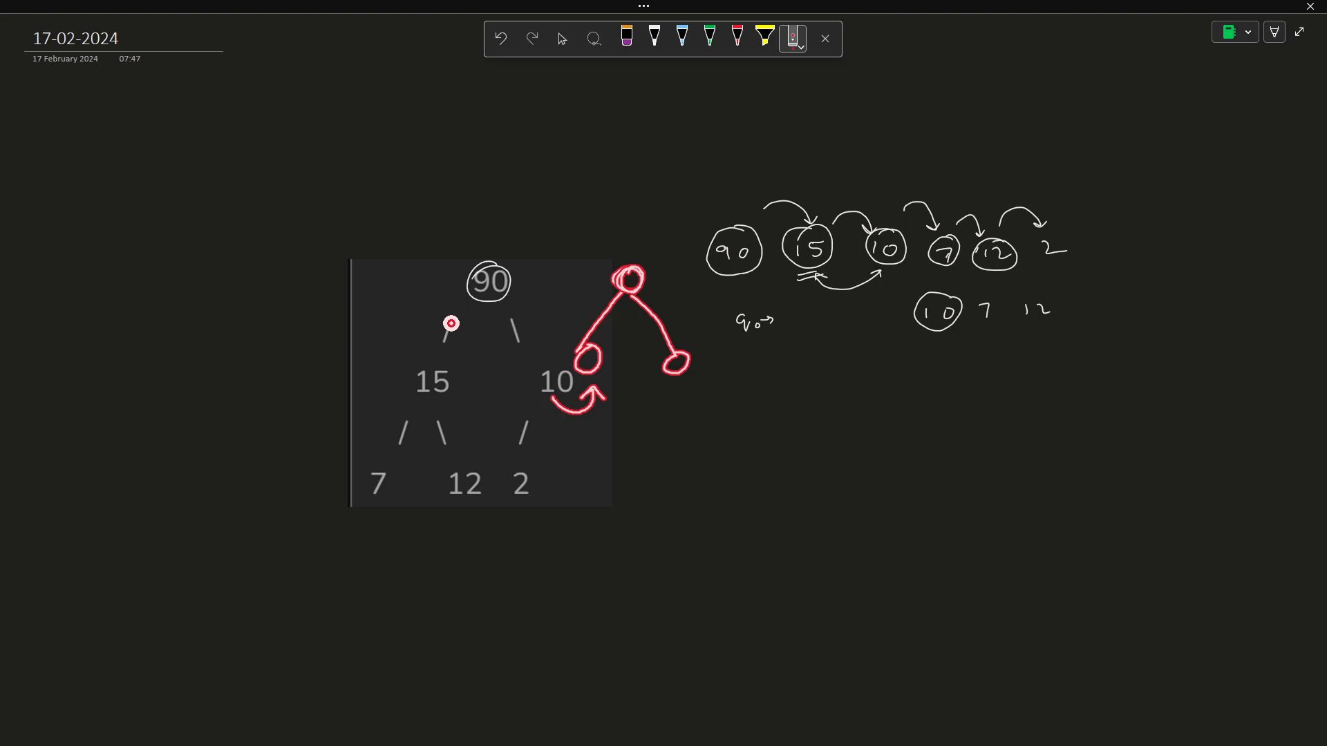
left_click(499, 39)
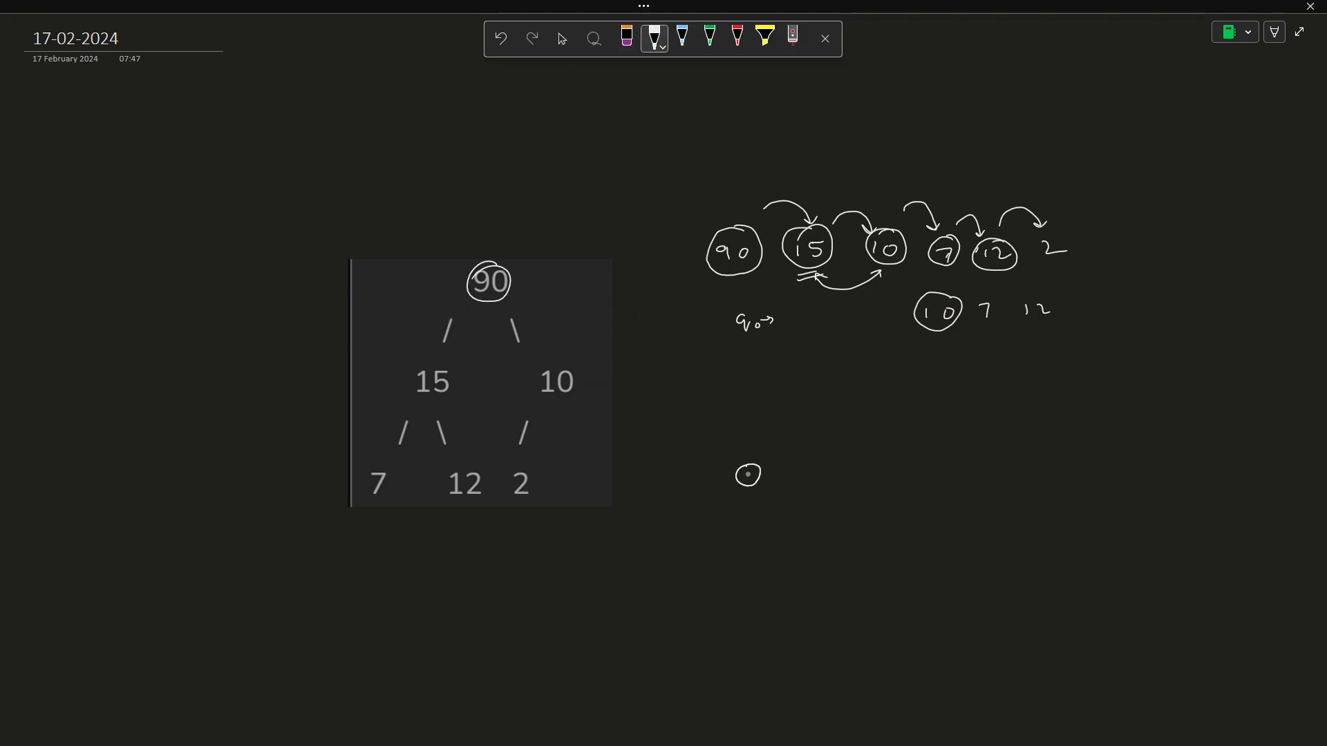
- Sketch a new generic tree of empty nodes with root, children and lower level below the notes
left_click_drag(748, 474, 805, 420)
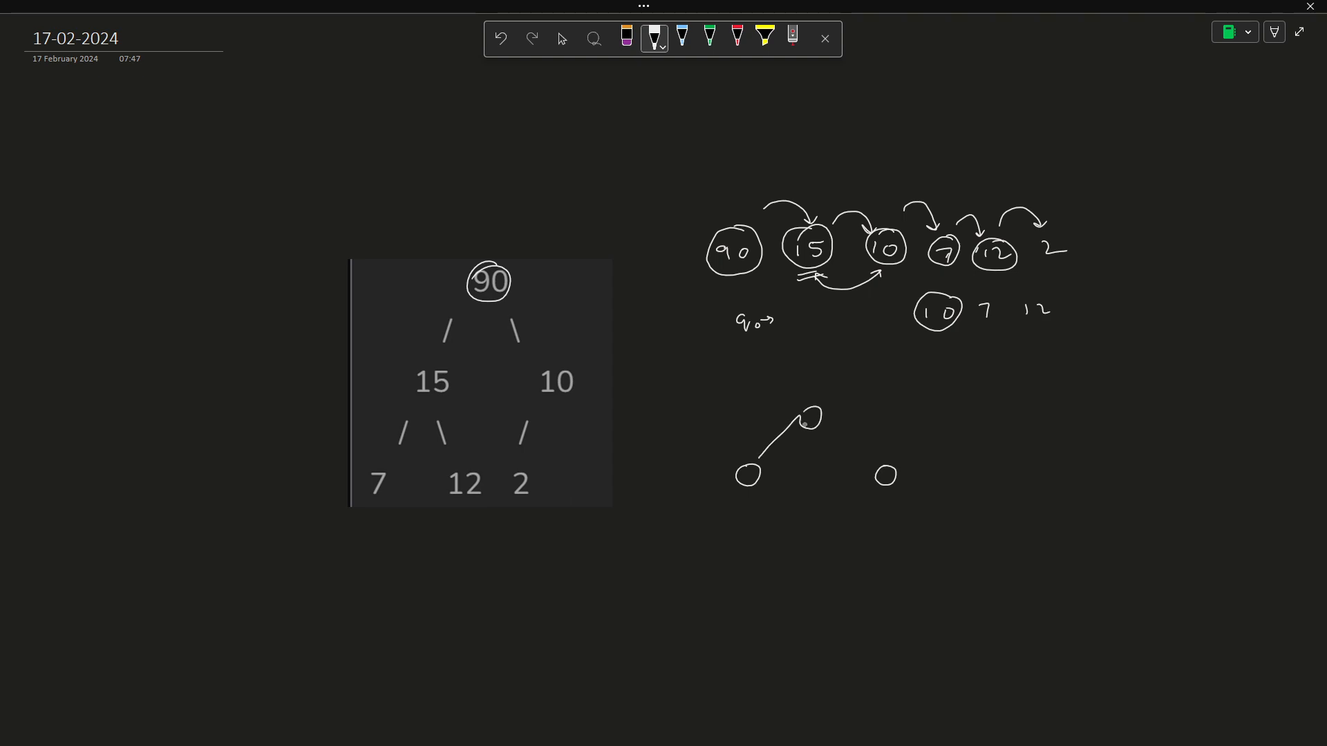
left_click_drag(809, 419, 885, 474)
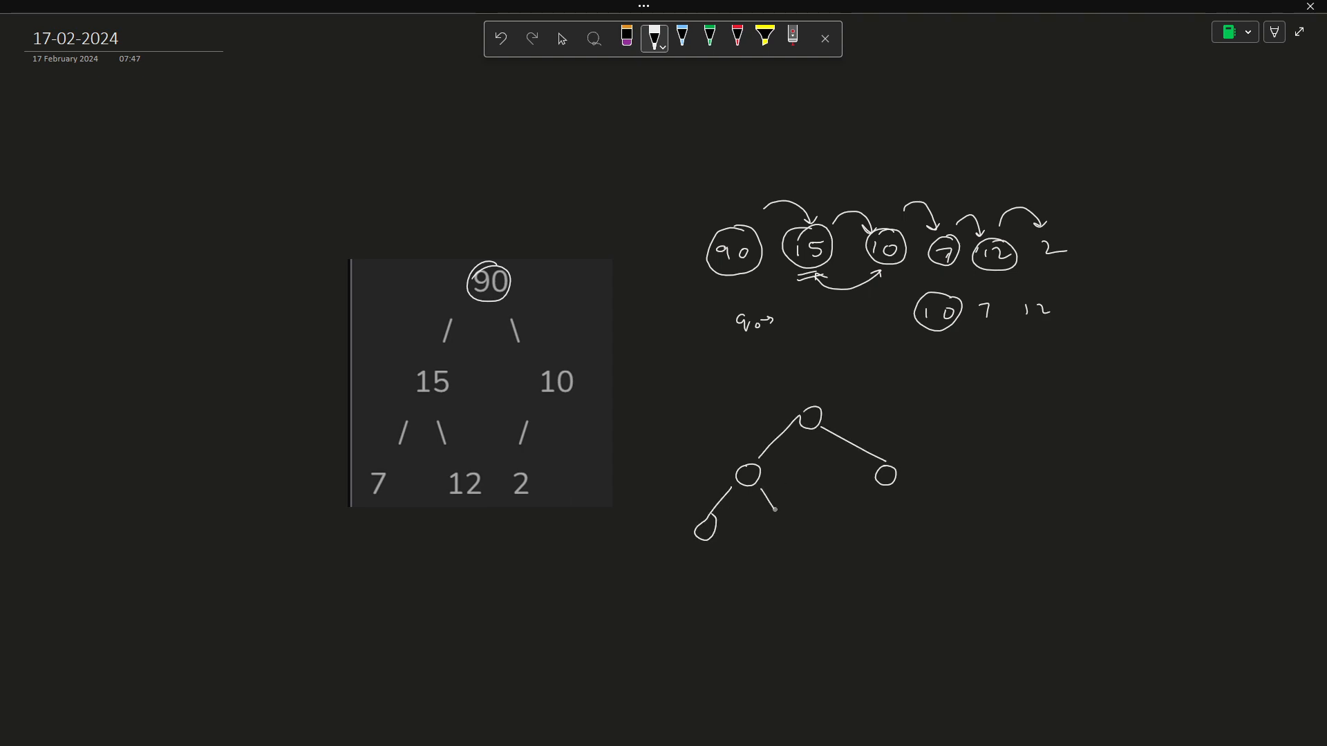
left_click_drag(770, 512, 914, 503)
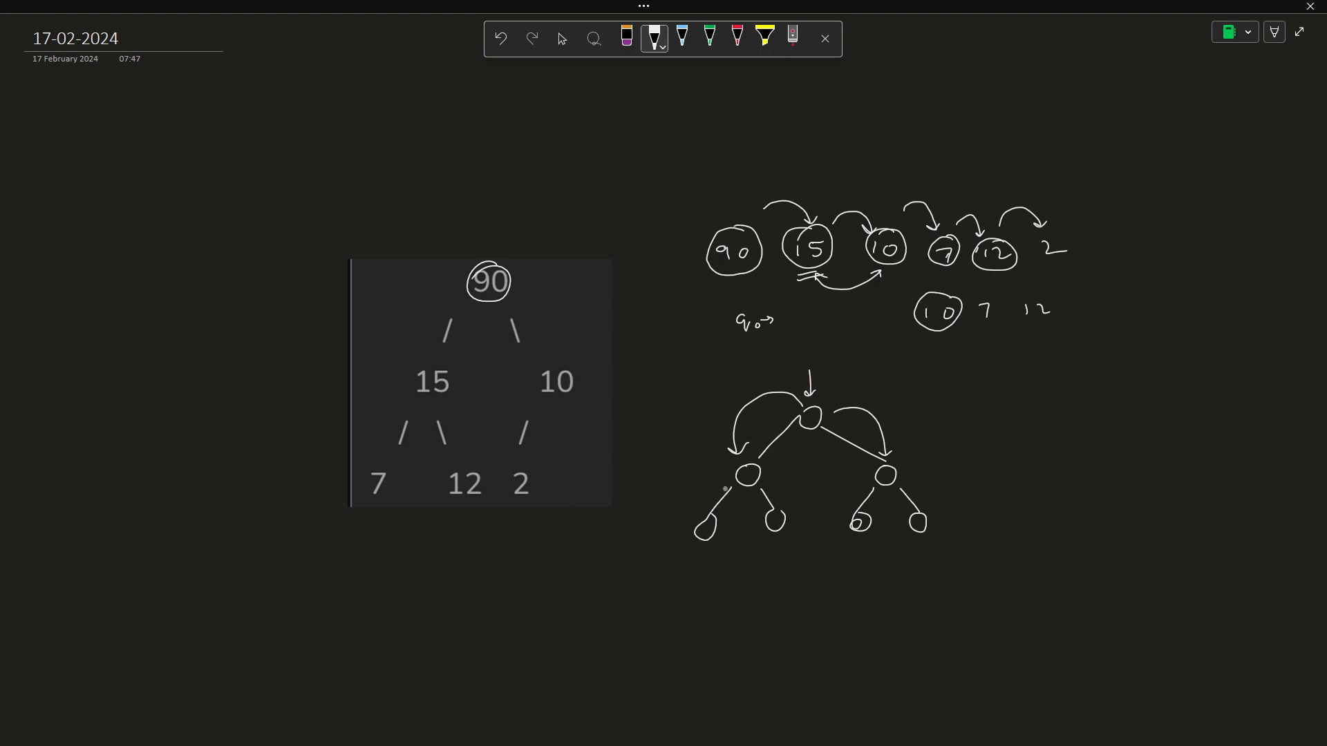
left_click_drag(734, 465, 758, 489)
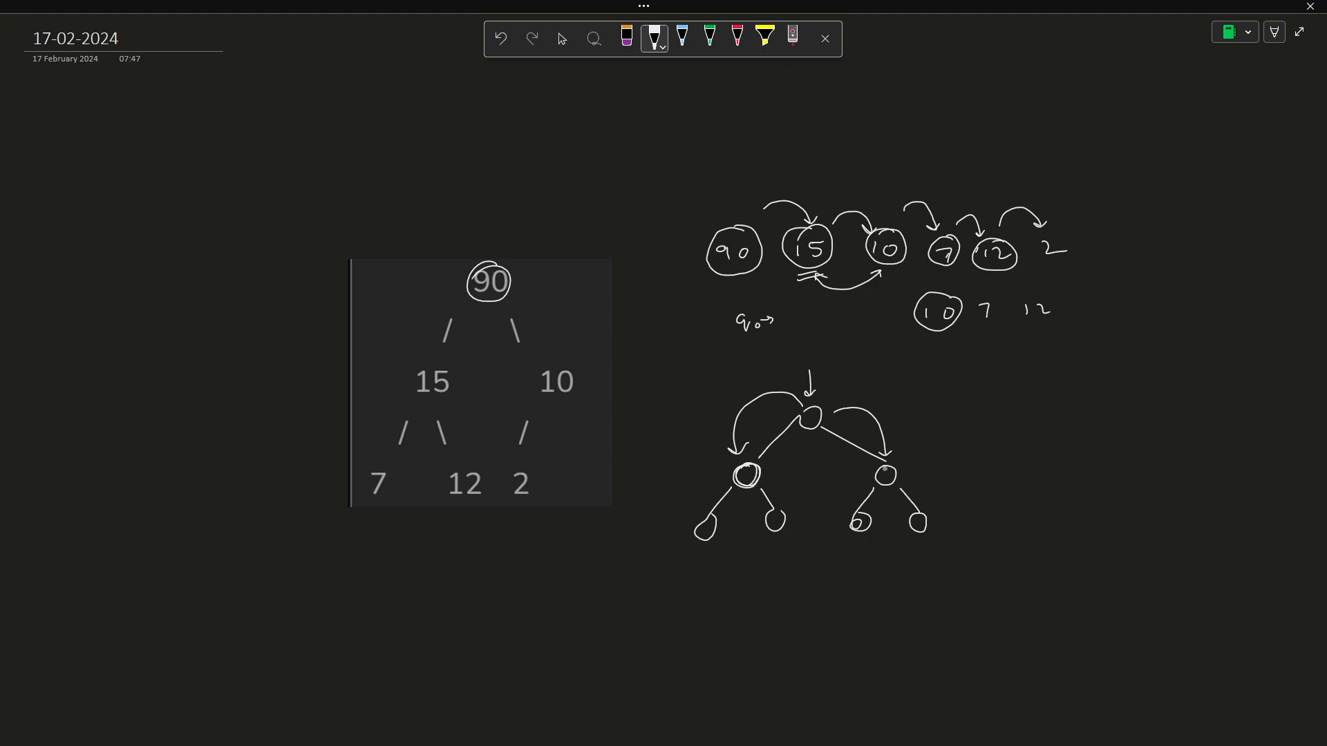
- Mark the visited children and arrows to the grandchildren on the sketch, then switch to the eraser
left_click_drag(636, 527, 673, 527)
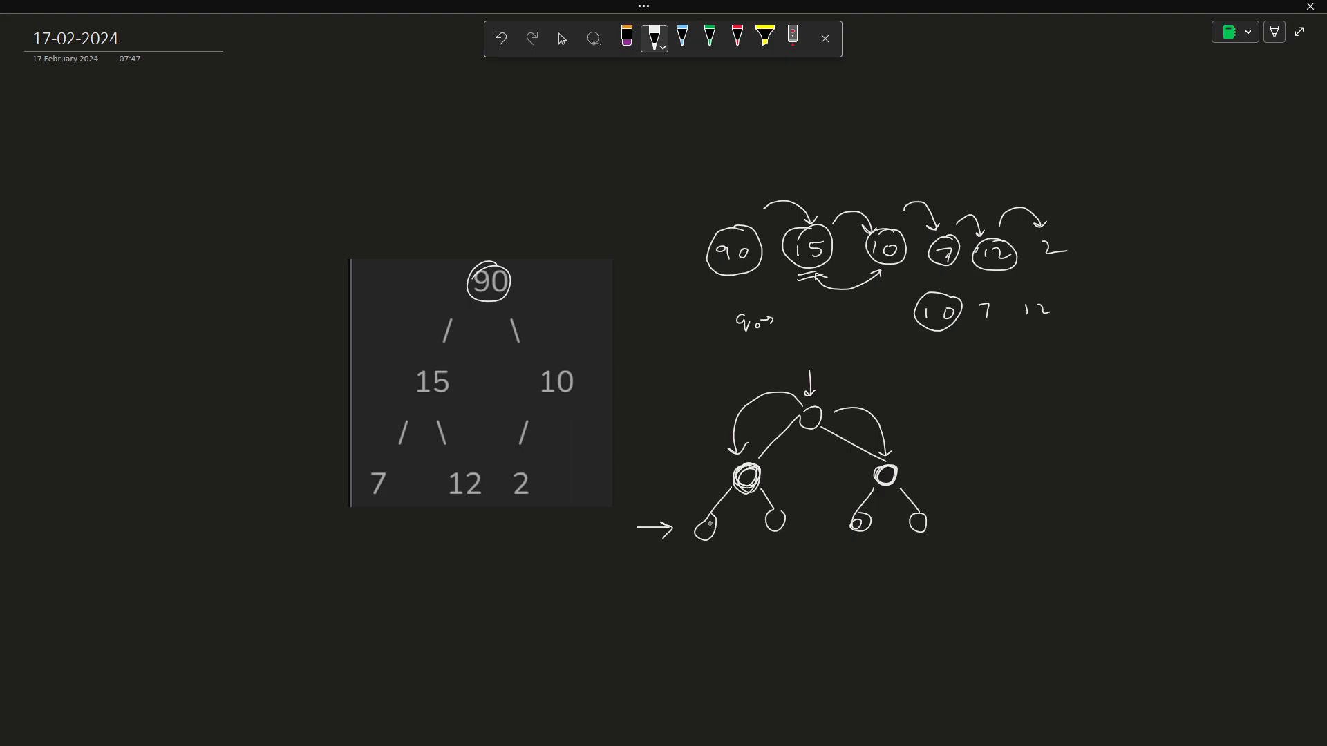
left_click_drag(706, 530, 770, 521)
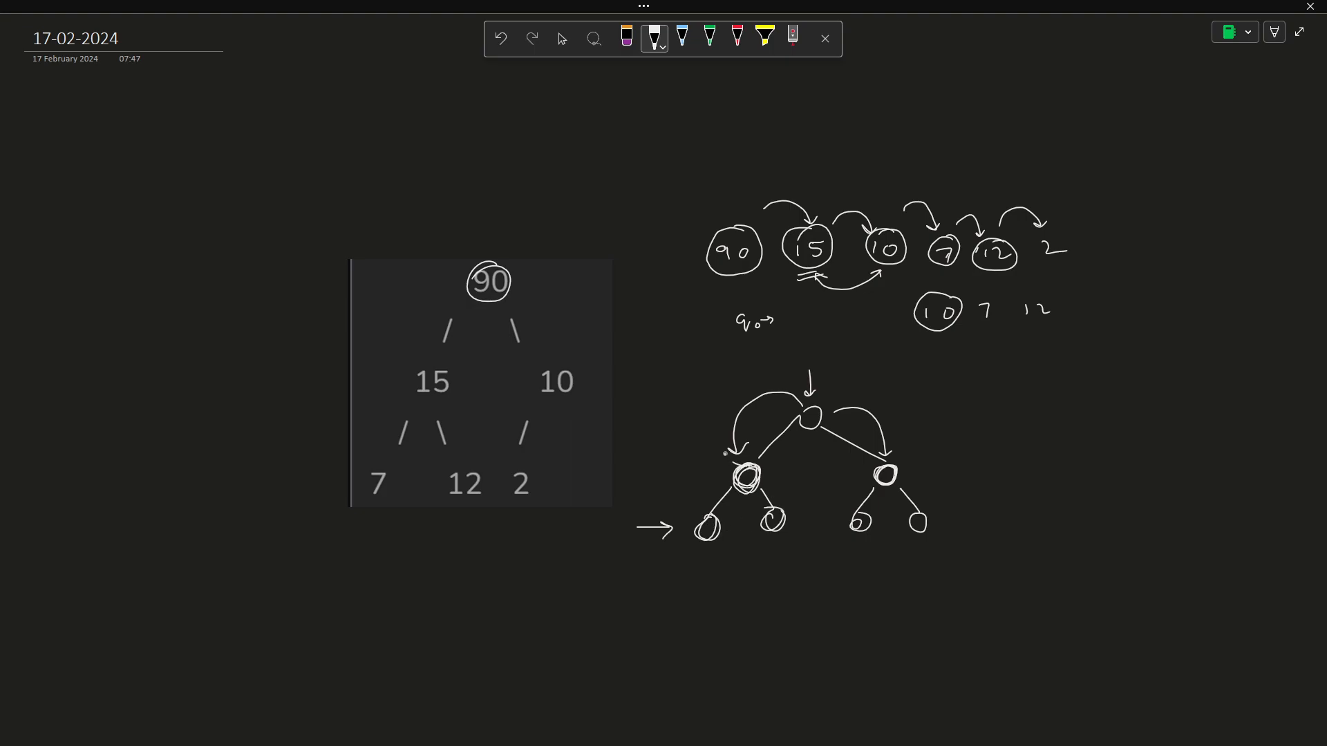
left_click_drag(725, 454, 783, 521)
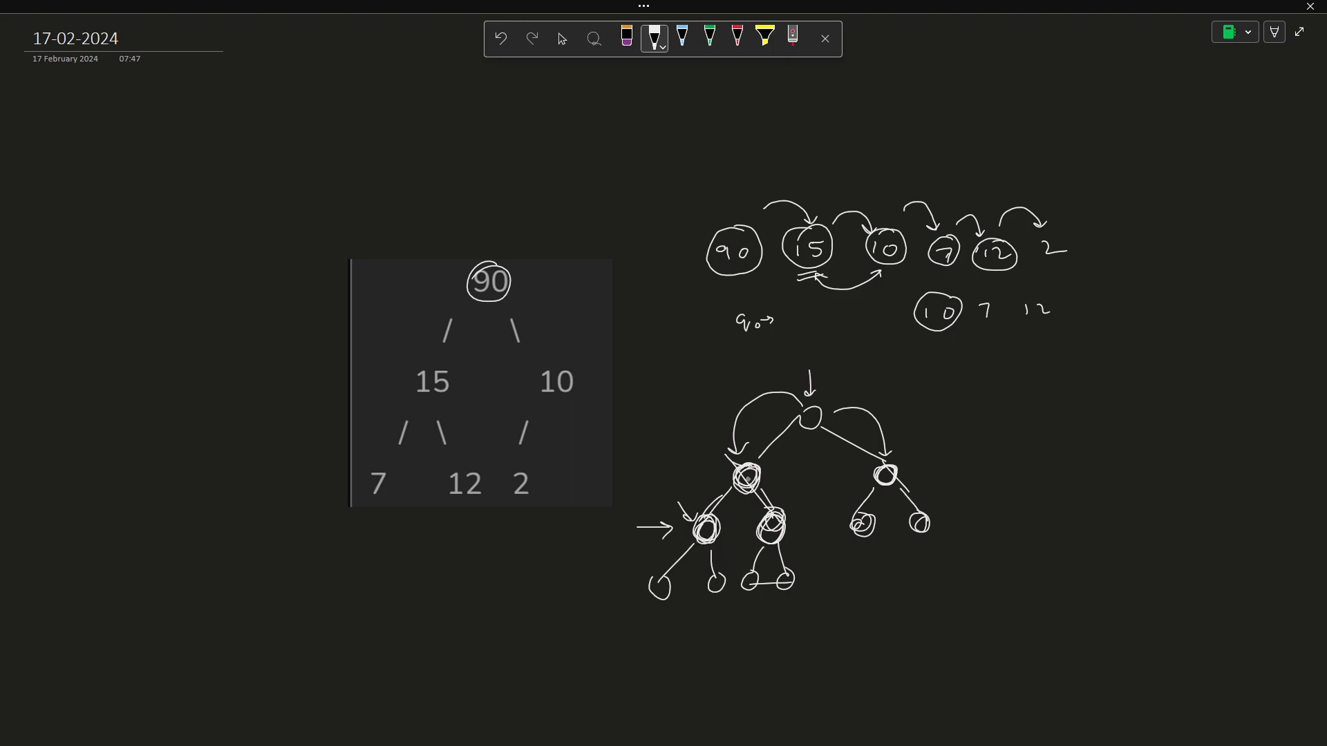
left_click(626, 38)
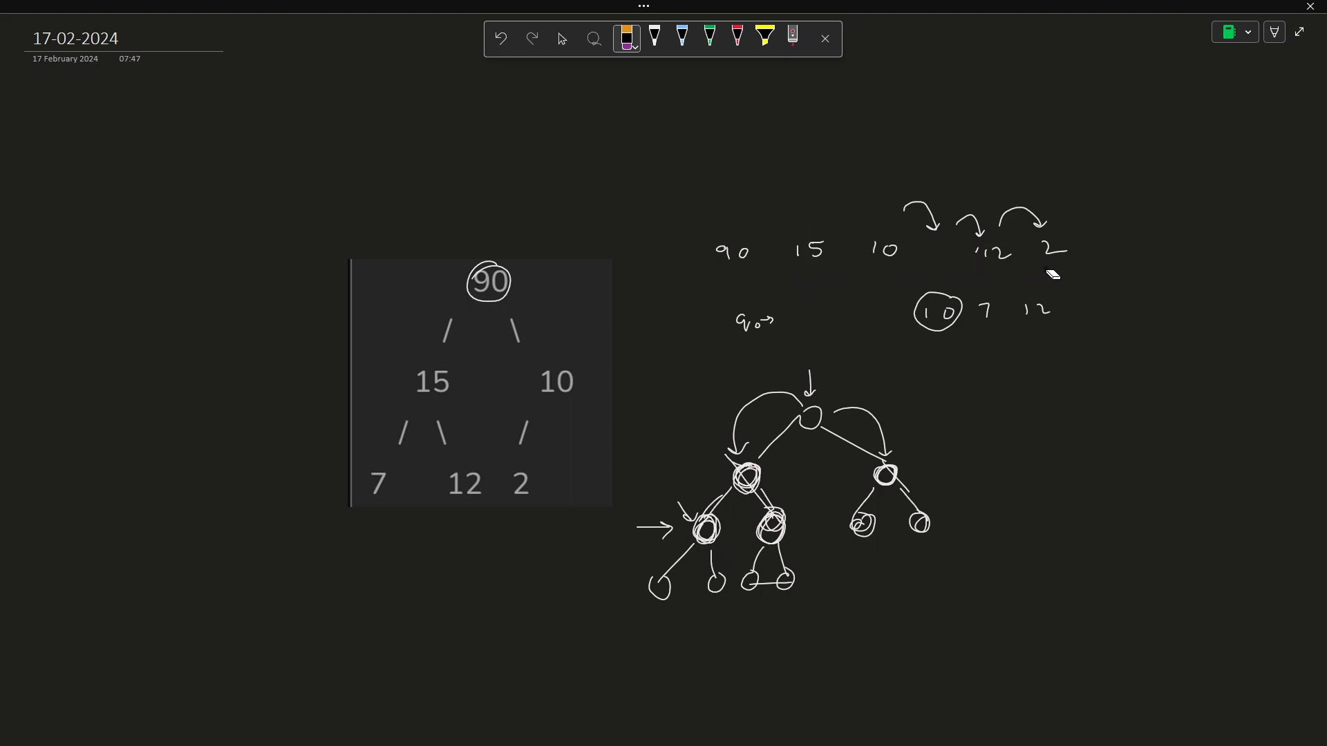
mouse_move(973, 257)
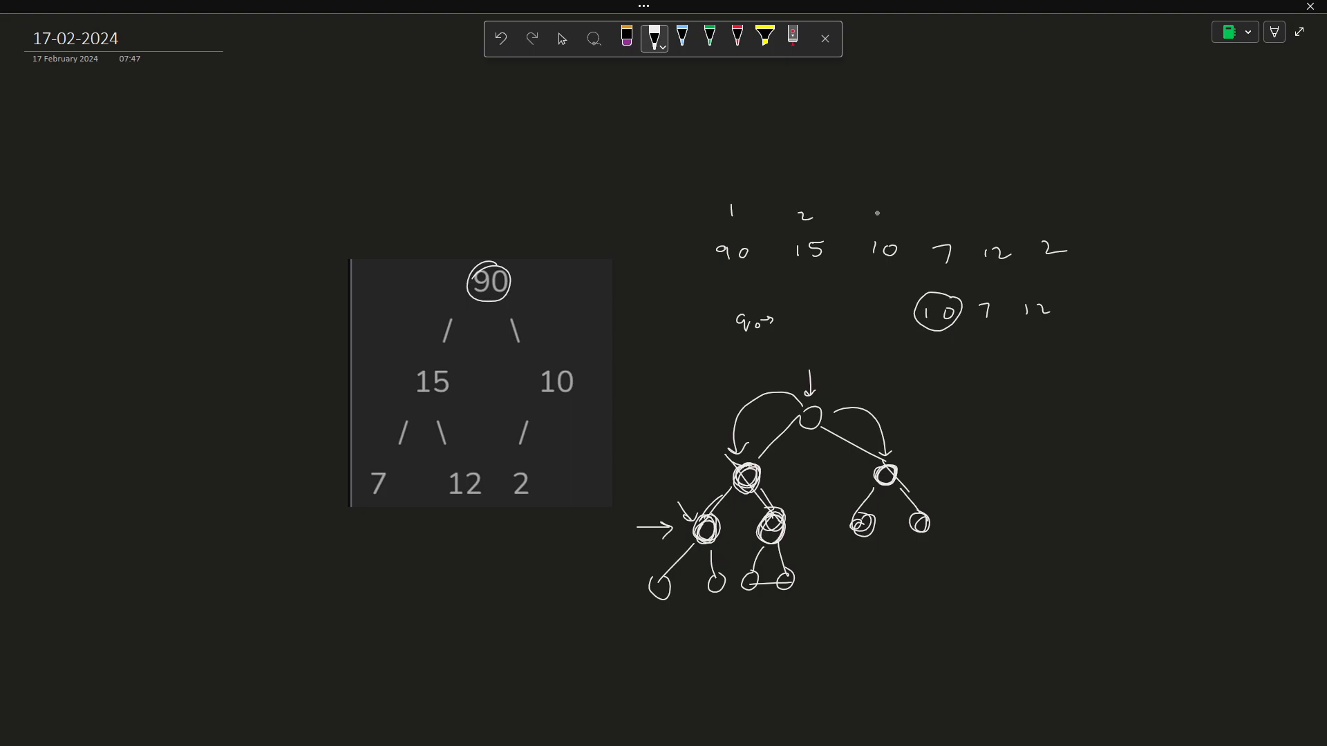
- Write indices 1–6 above the array, box the 2×p / 2×p+1 formulas and work 2×2, 2×2+1 for 15
type("3 4 5")
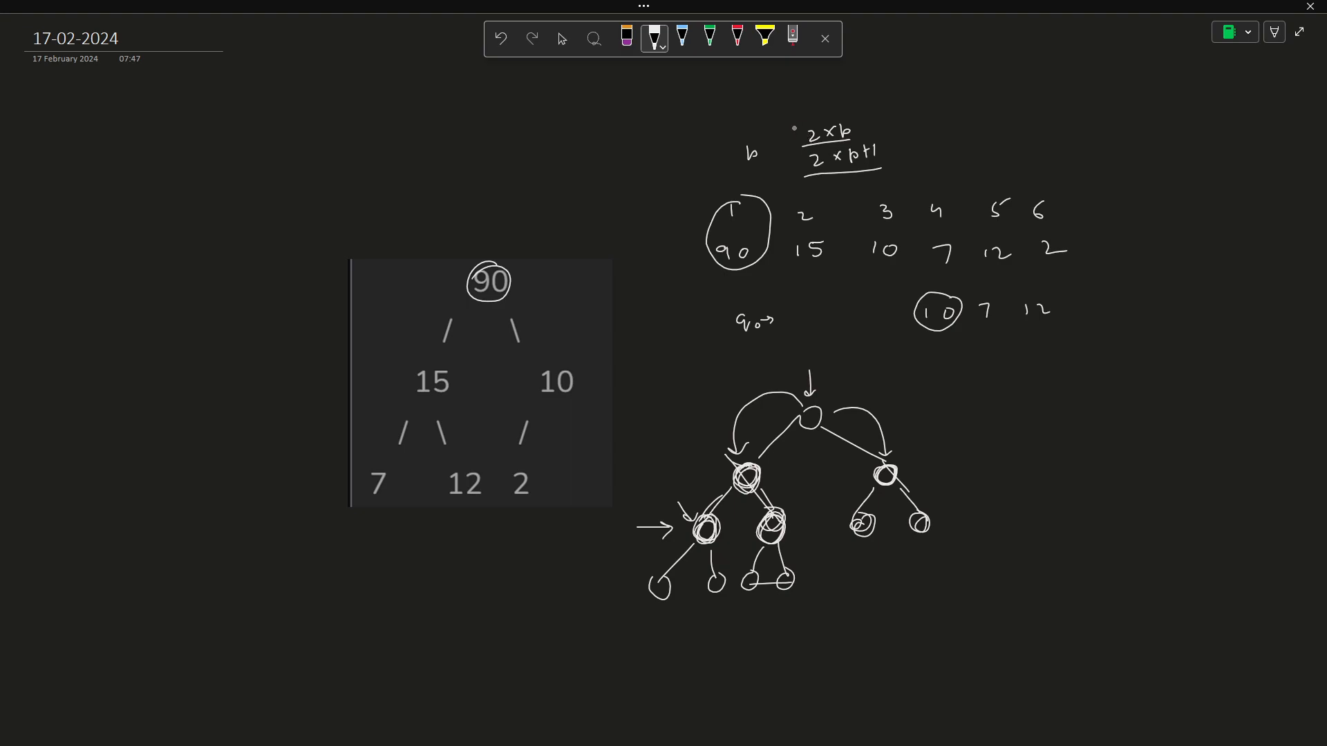
left_click_drag(793, 140, 858, 127)
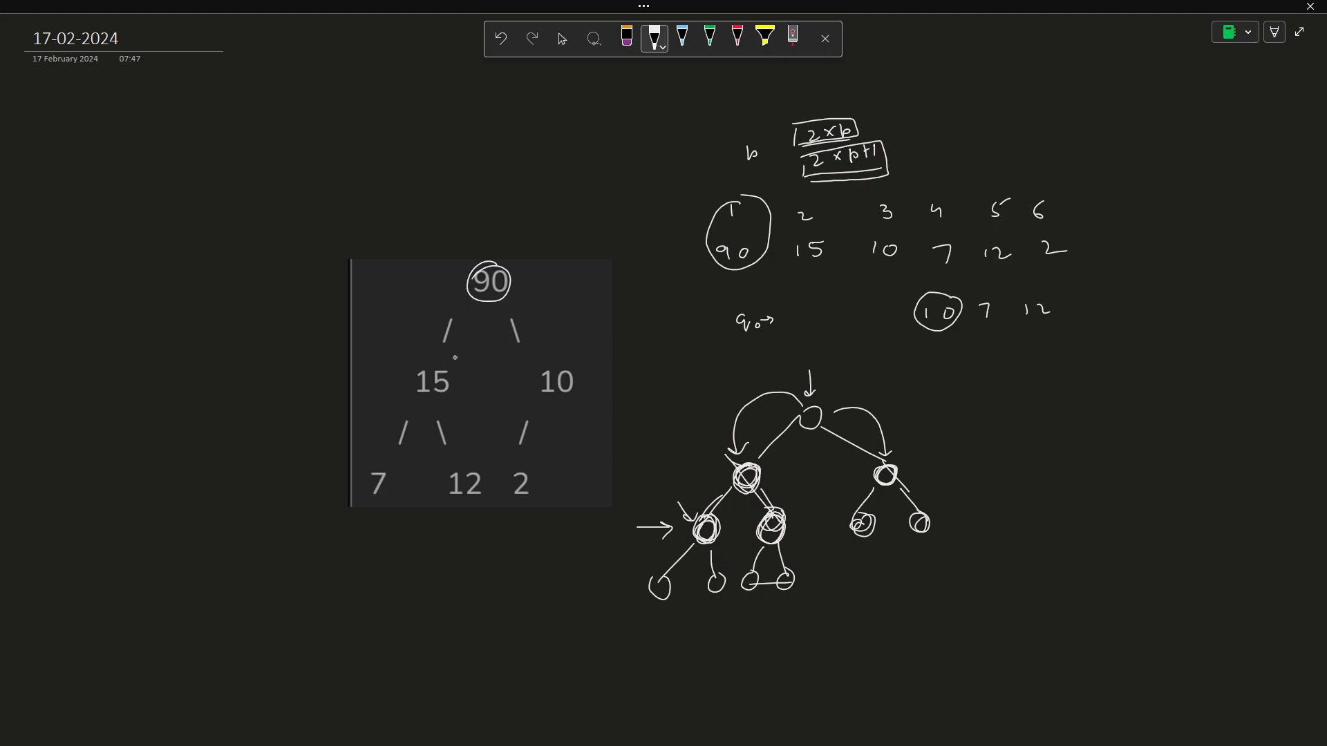
left_click_drag(790, 228, 813, 263)
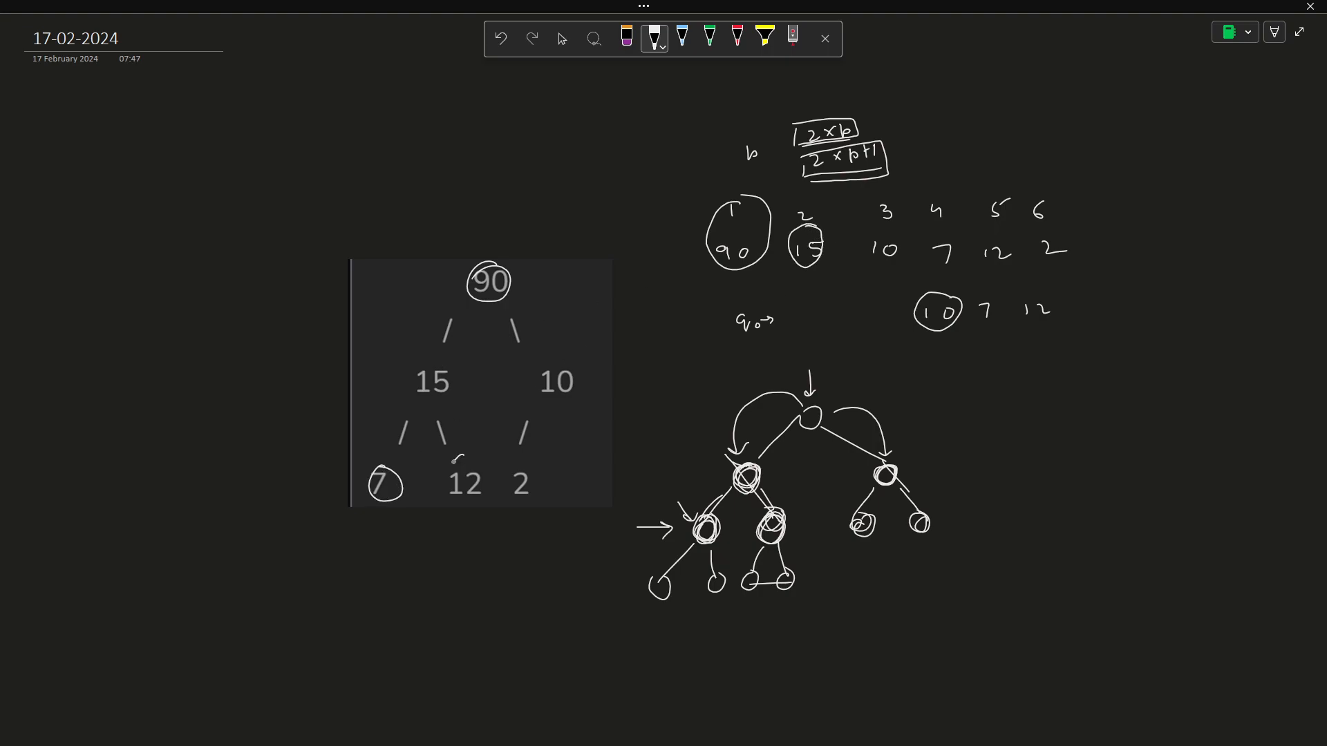
left_click_drag(465, 462, 464, 507)
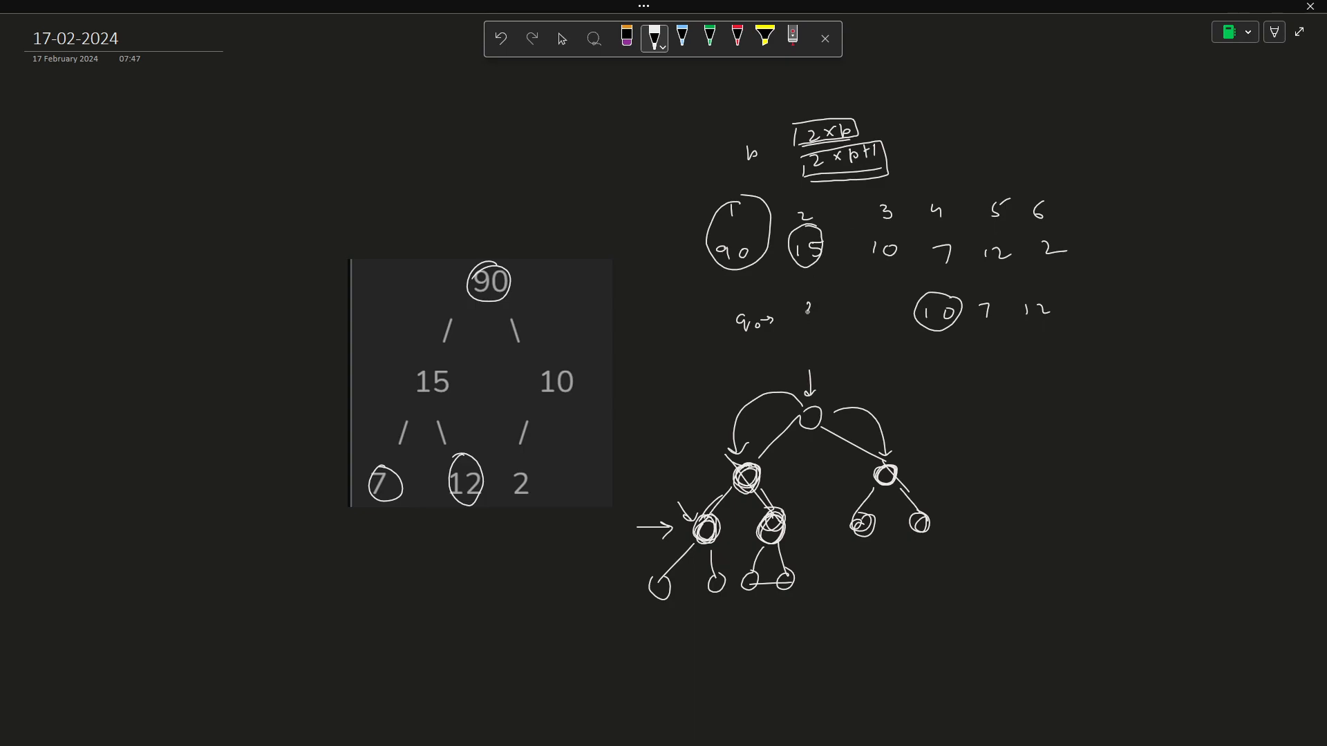
left_click_drag(800, 302, 825, 339)
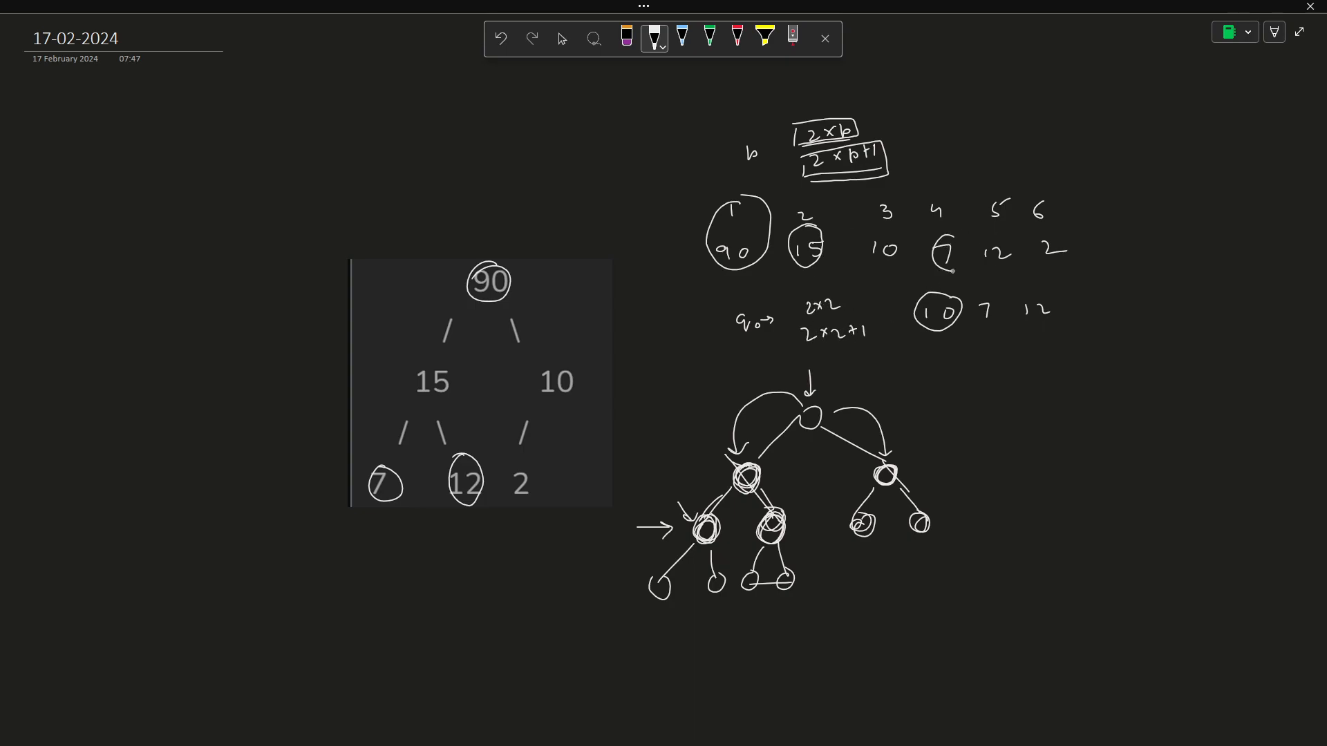
- Circle 7 and 12 as children of 15, circle 10 at index 3, and jot 2×p+1, 2×p+2
left_click_drag(940, 250, 1012, 250)
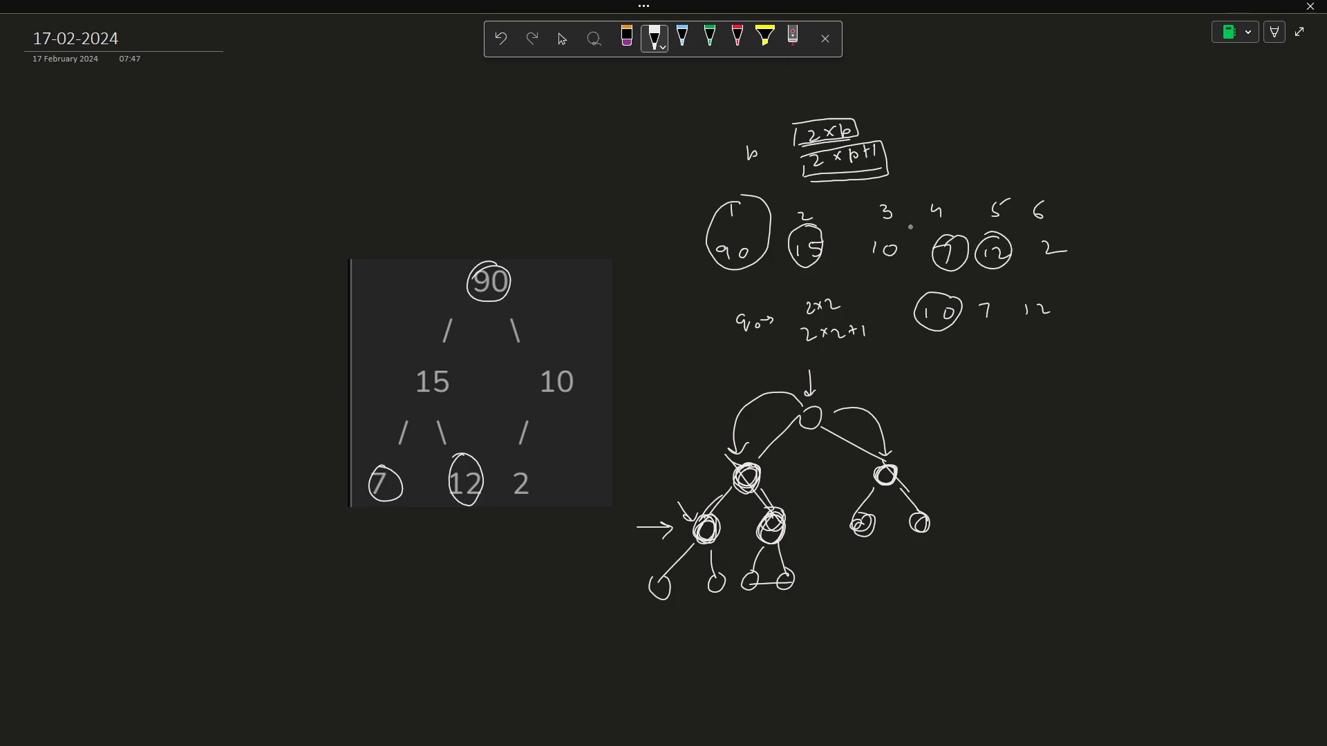
left_click_drag(542, 364, 583, 402)
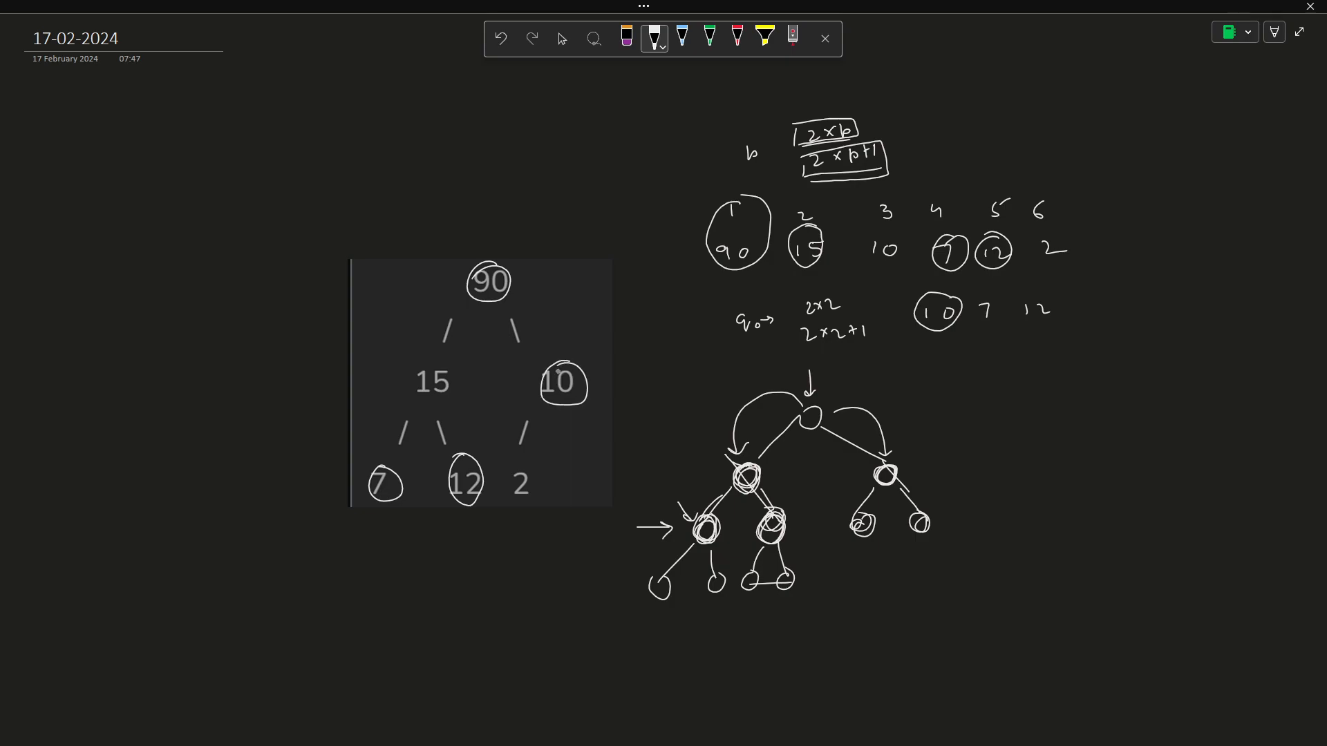
left_click_drag(876, 254, 897, 236)
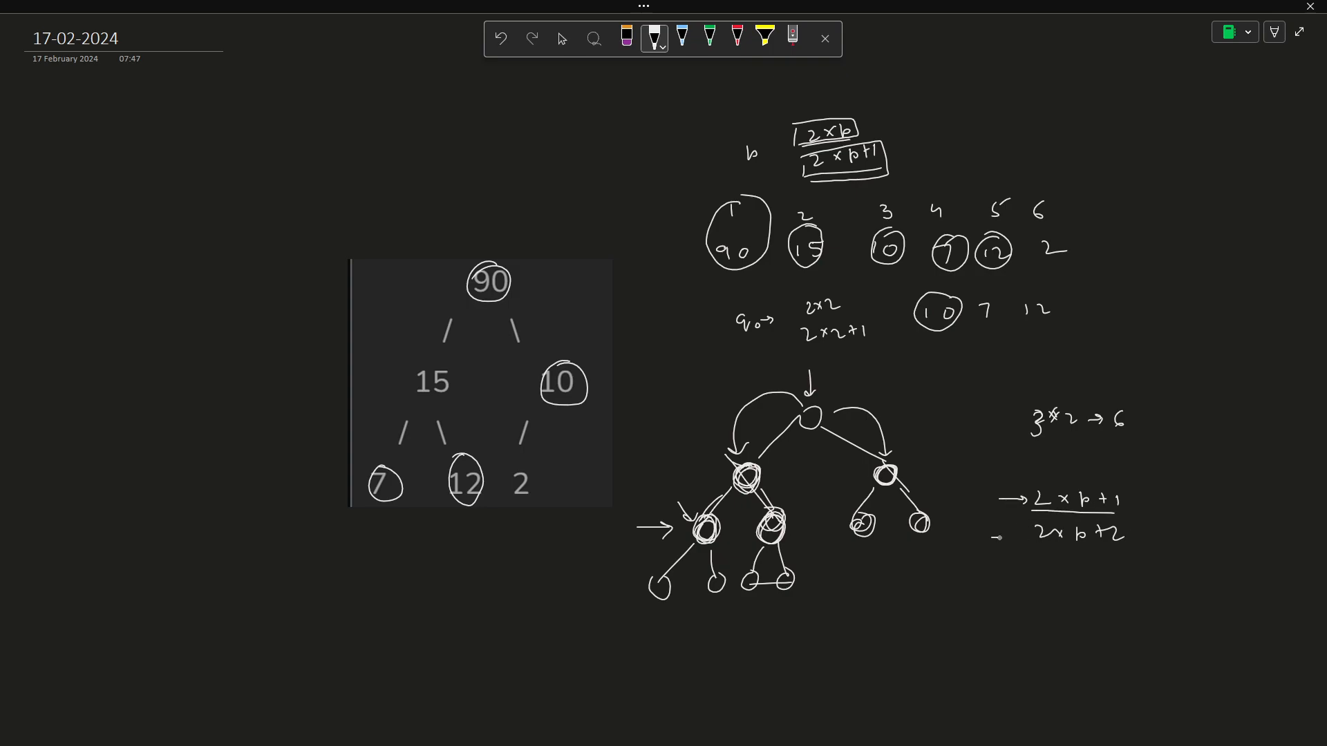
left_click_drag(994, 538, 1117, 554)
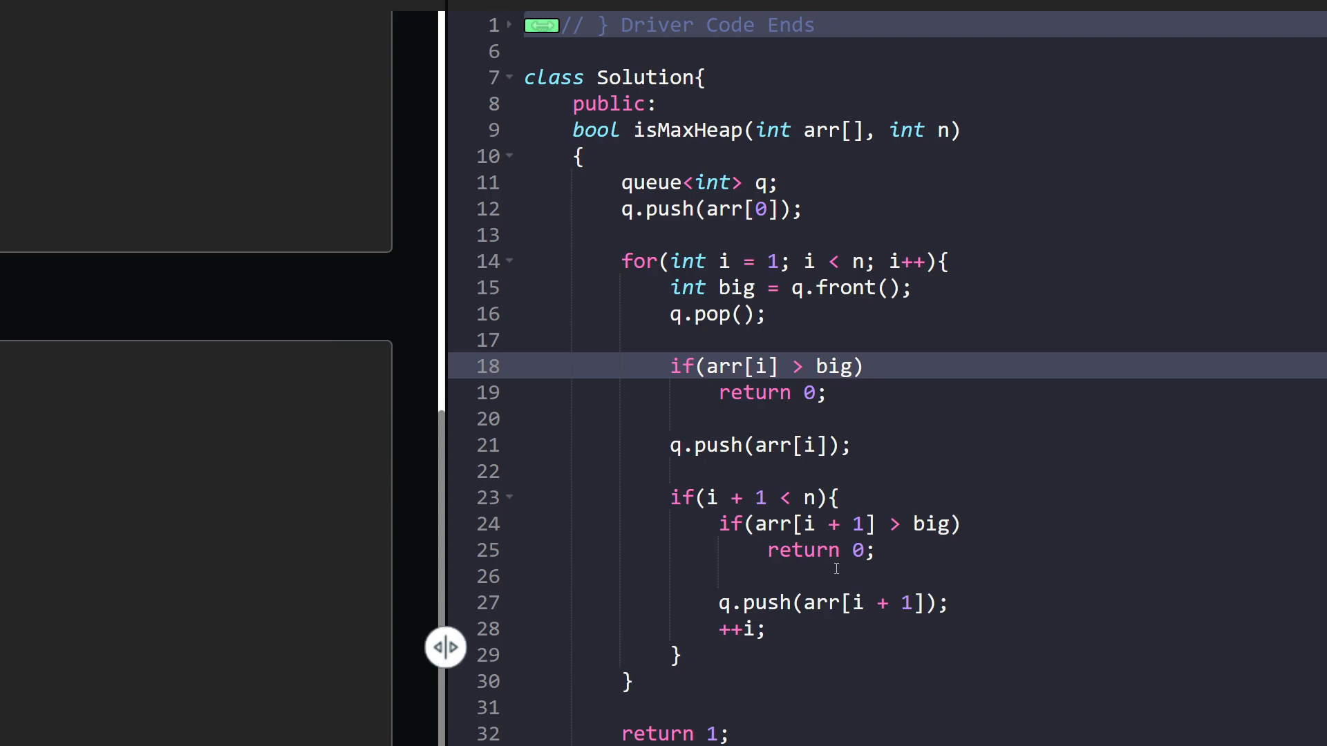
- Scroll through the isMaxHeap C++ code, focusing the arr[i+1] push, the i++ increment and the final return 1
scroll("down", 3)
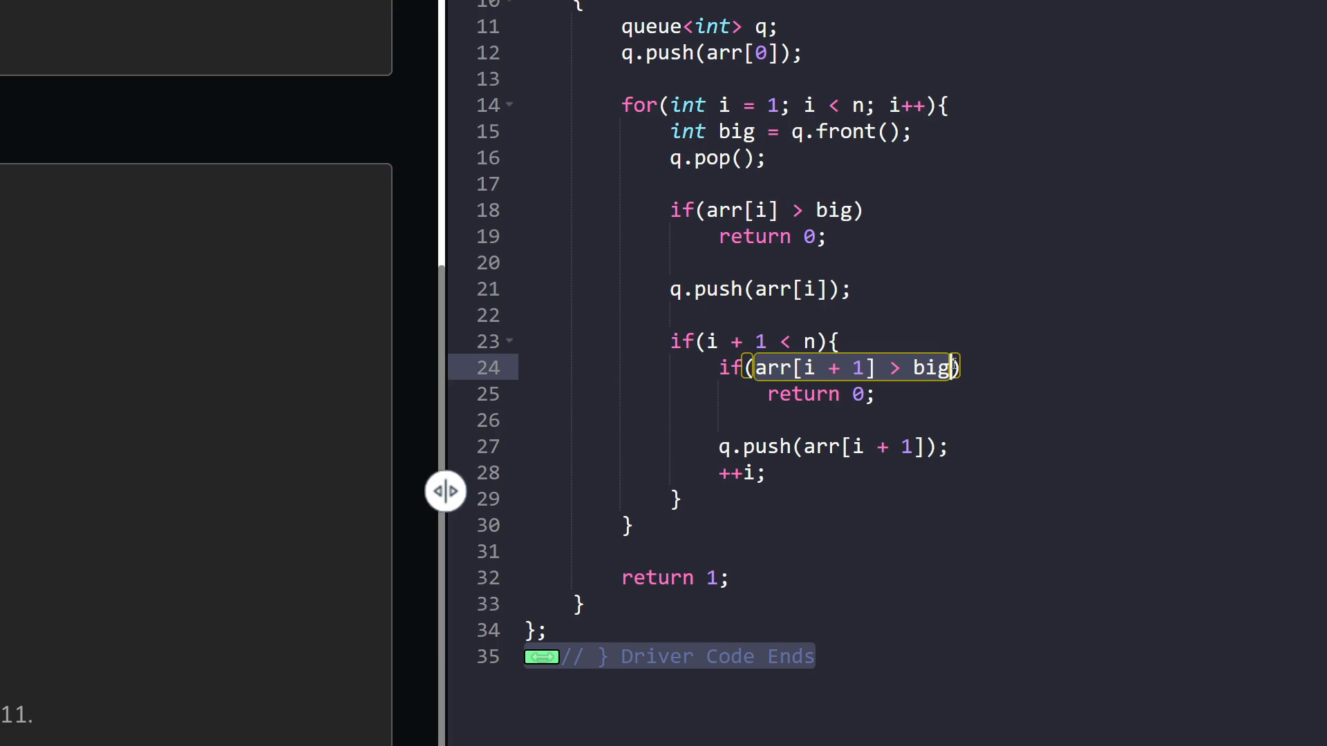
mouse_move(861, 382)
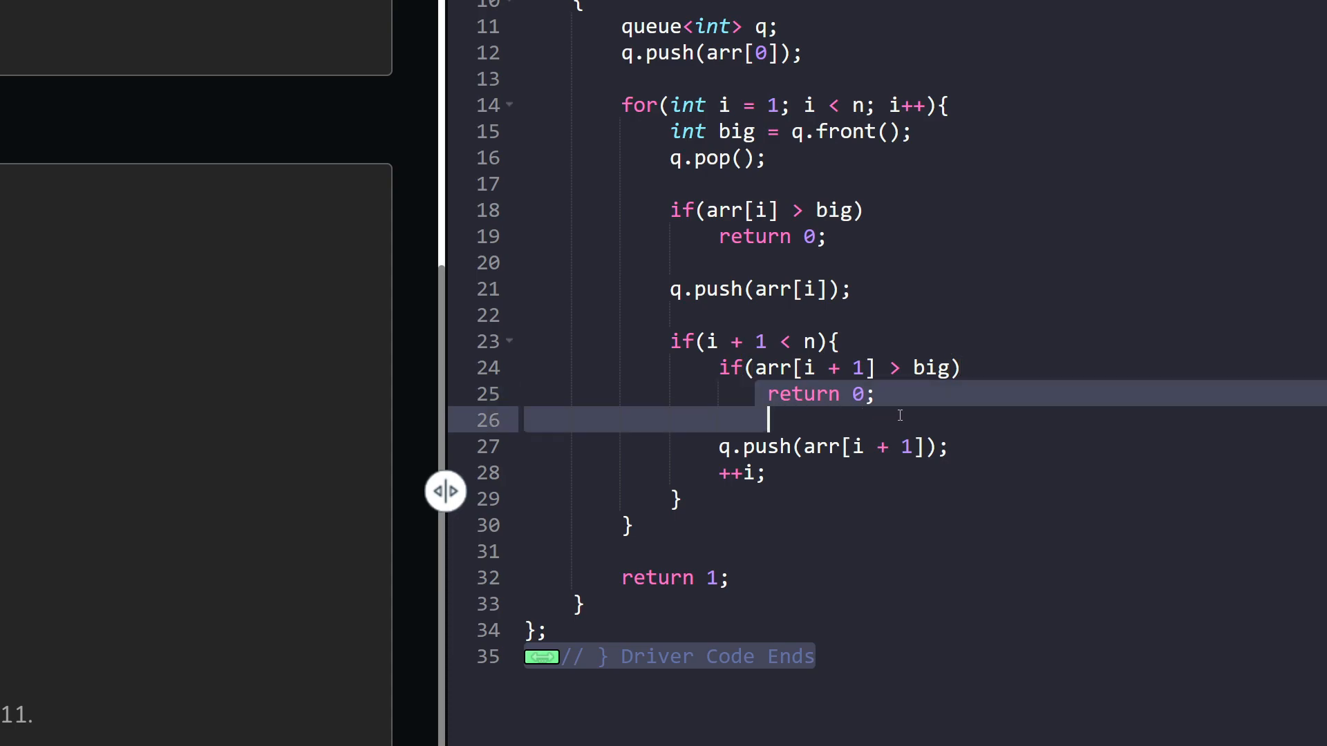
key("Backspace")
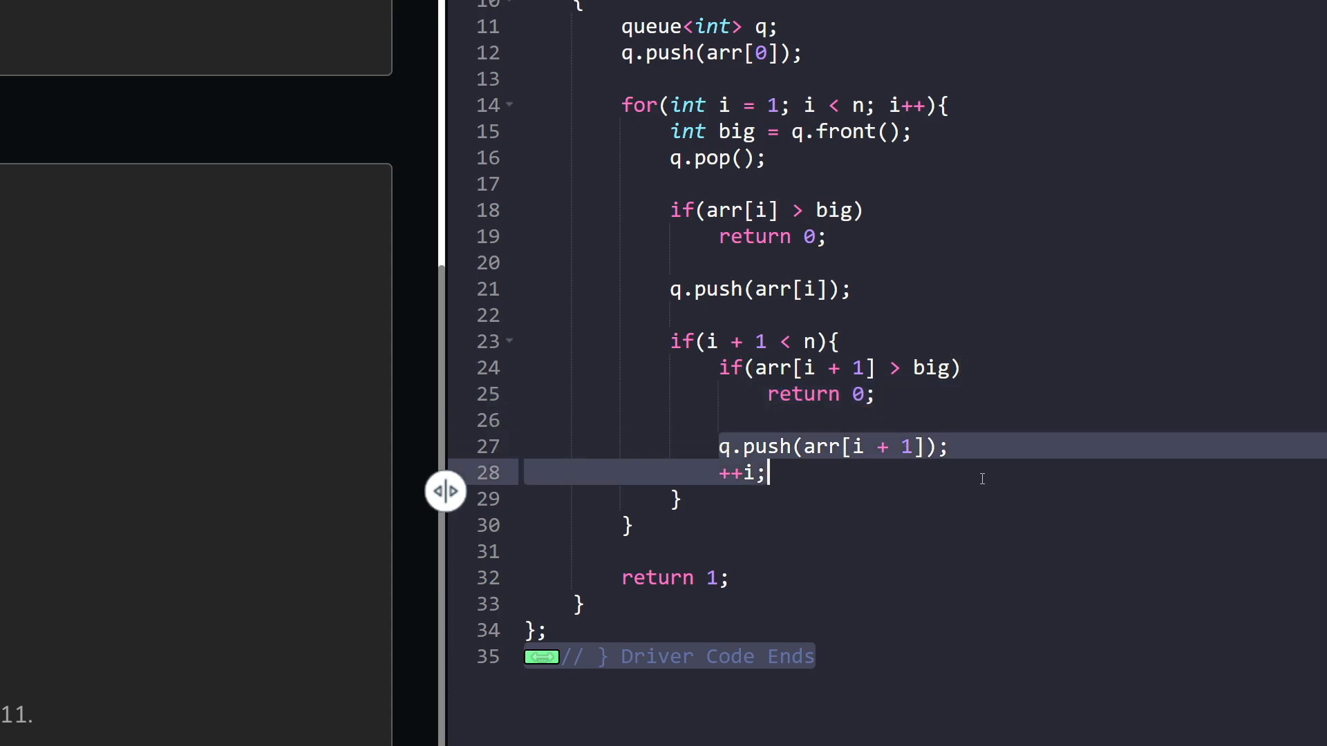
left_click(948, 447)
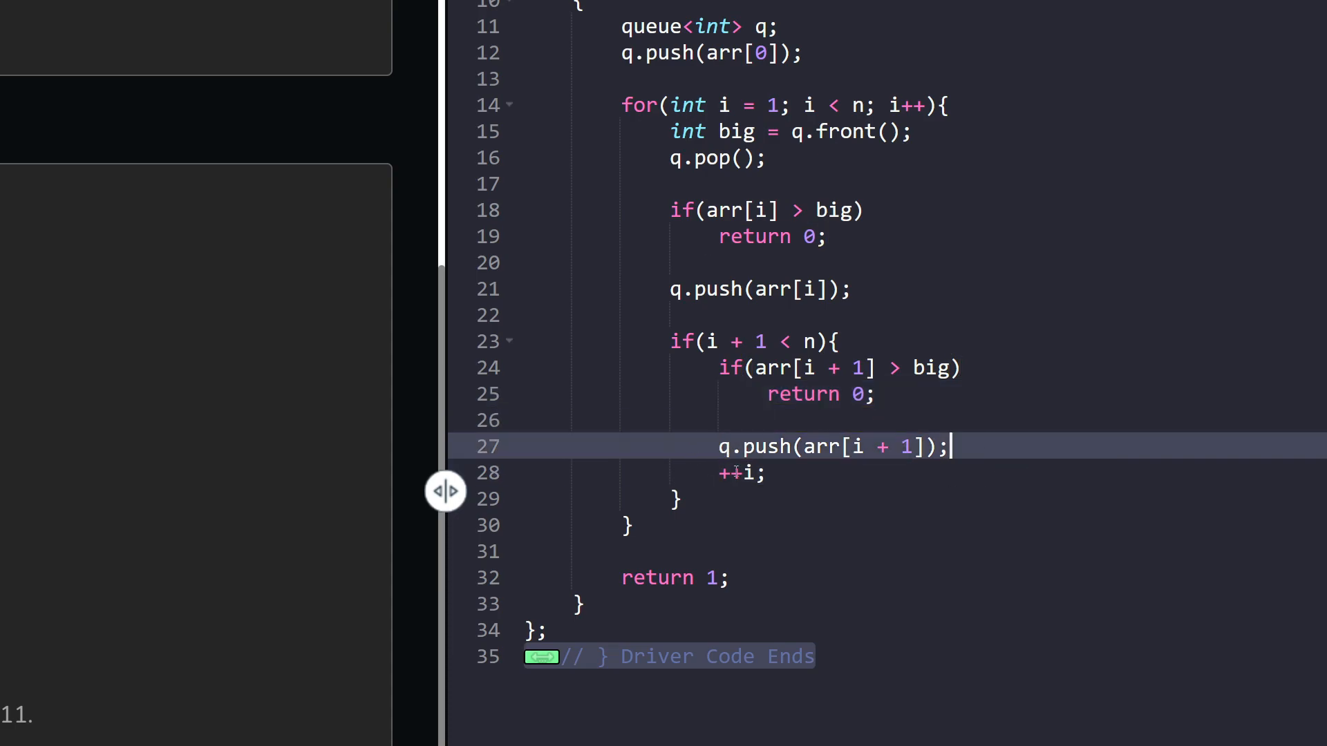
left_click(723, 473)
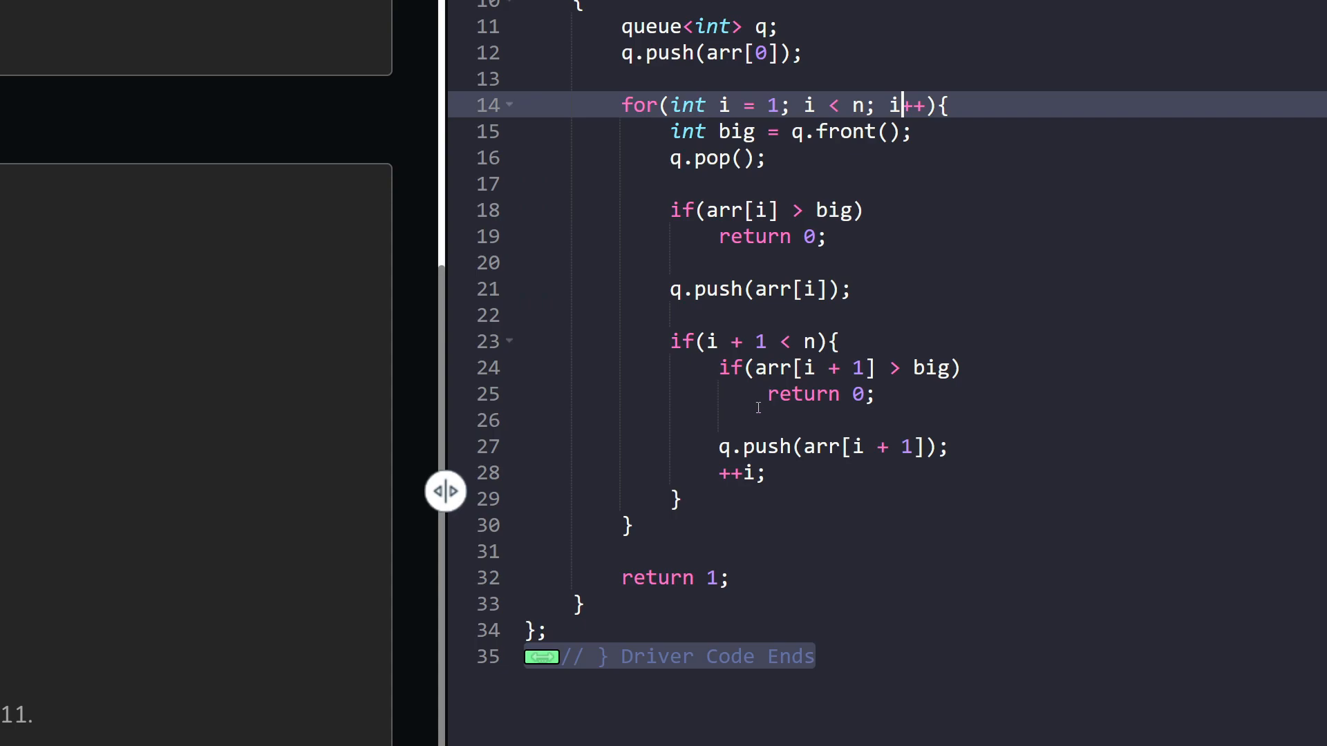
left_click(674, 499)
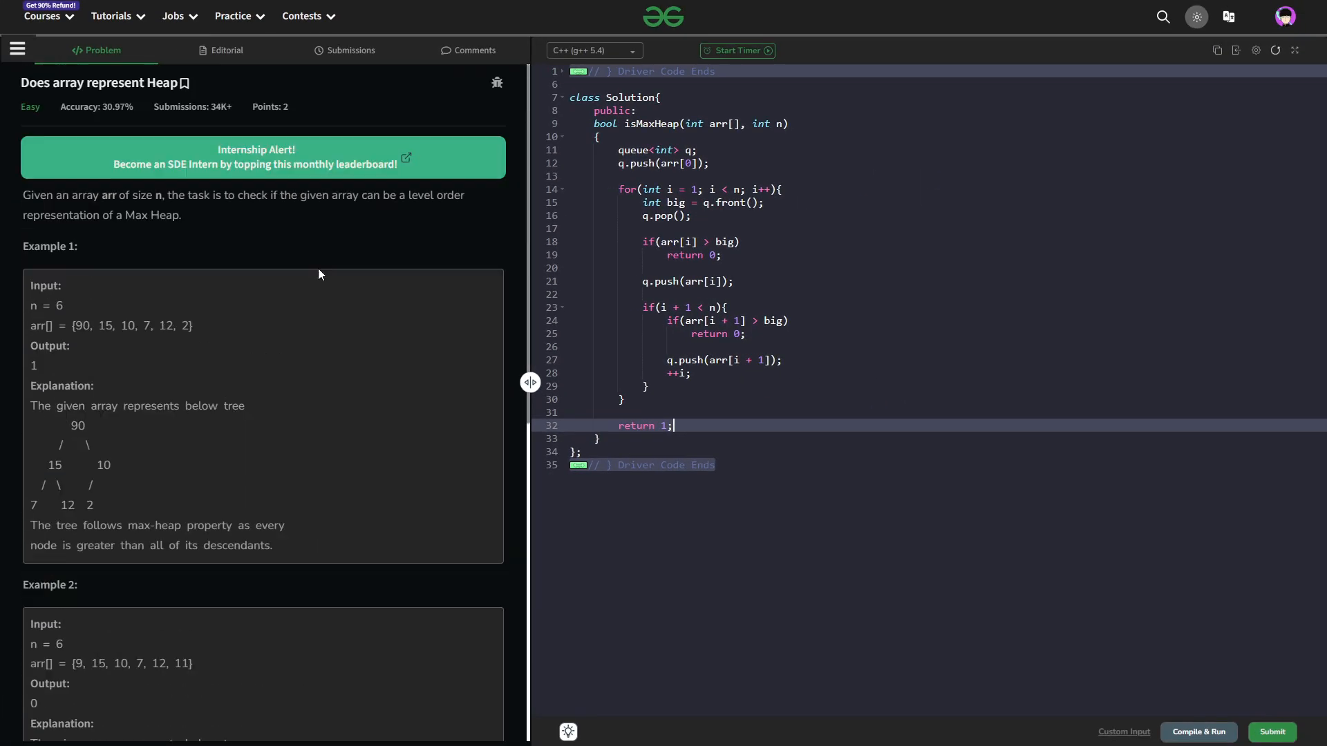
mouse_move(1271, 733)
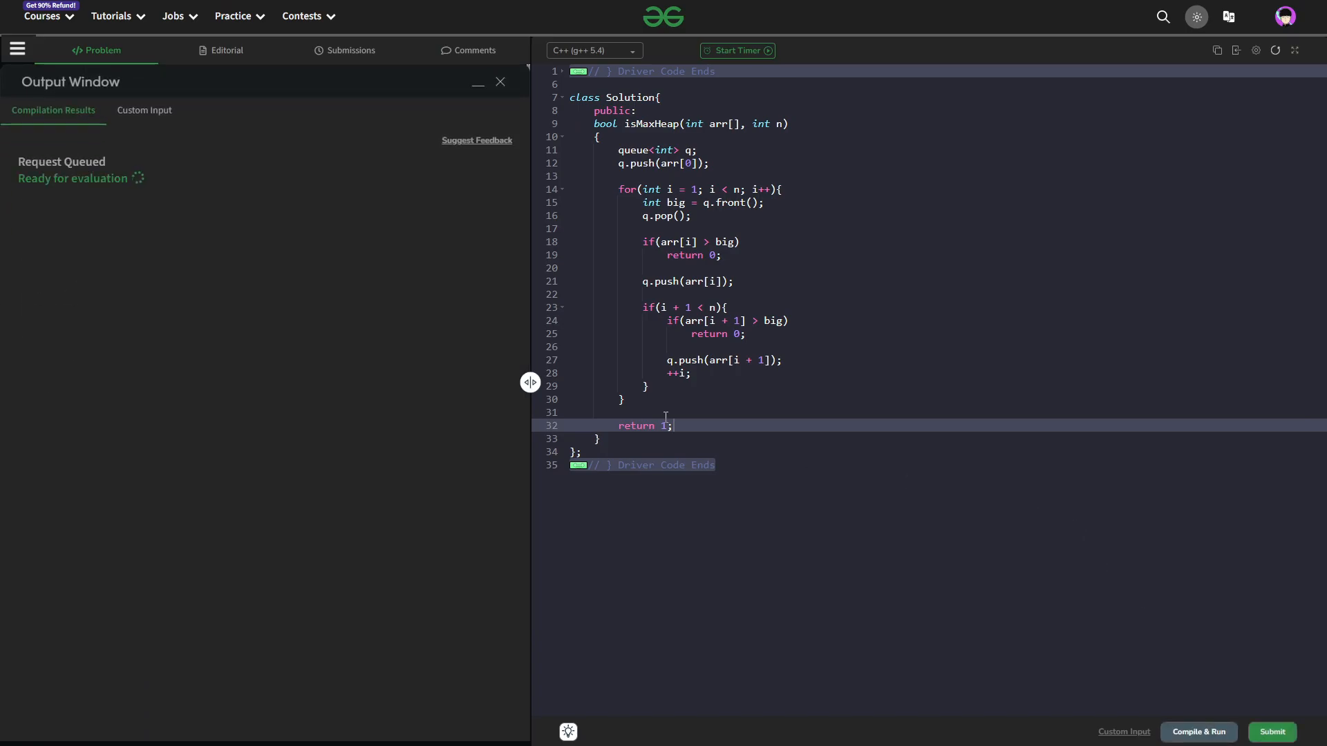
- Submit the isMaxHeap solution, get Problem Solved Successfully with 1115/1115 cases, and hide the results
left_click(1272, 733)
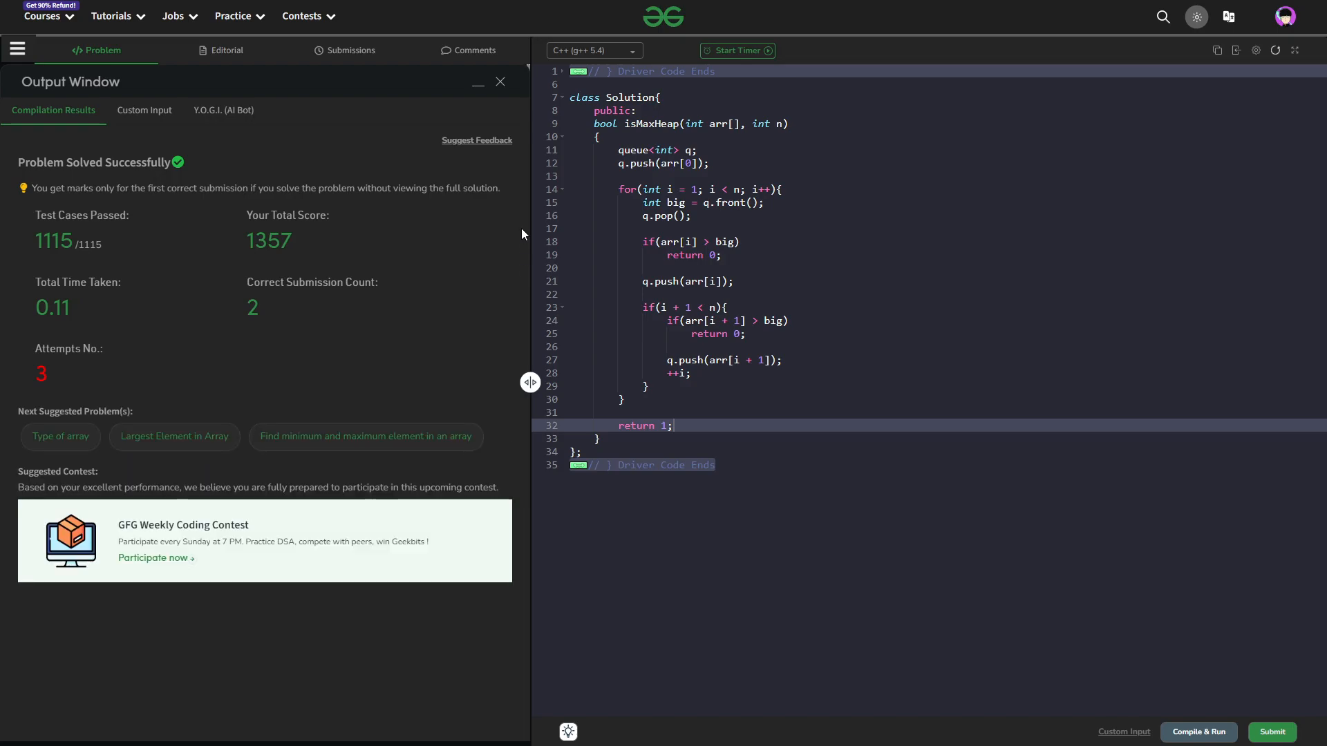
left_click(476, 81)
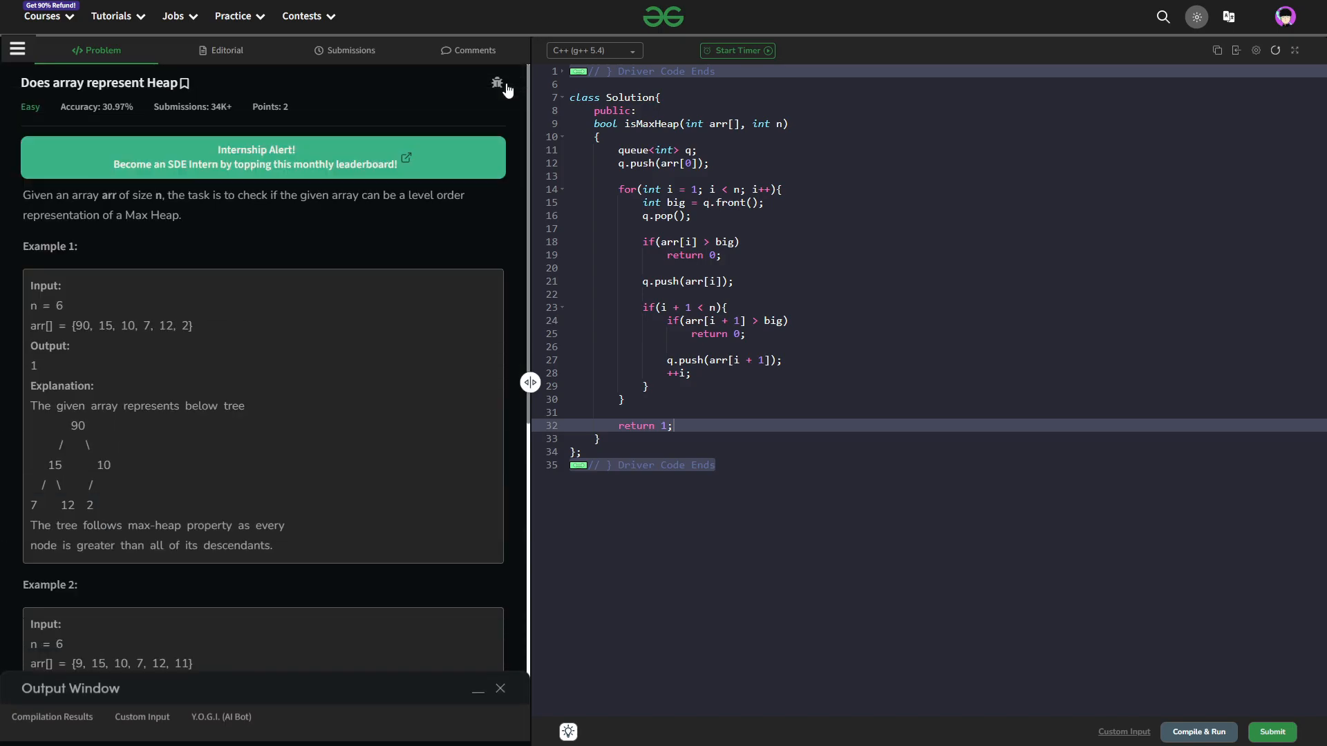